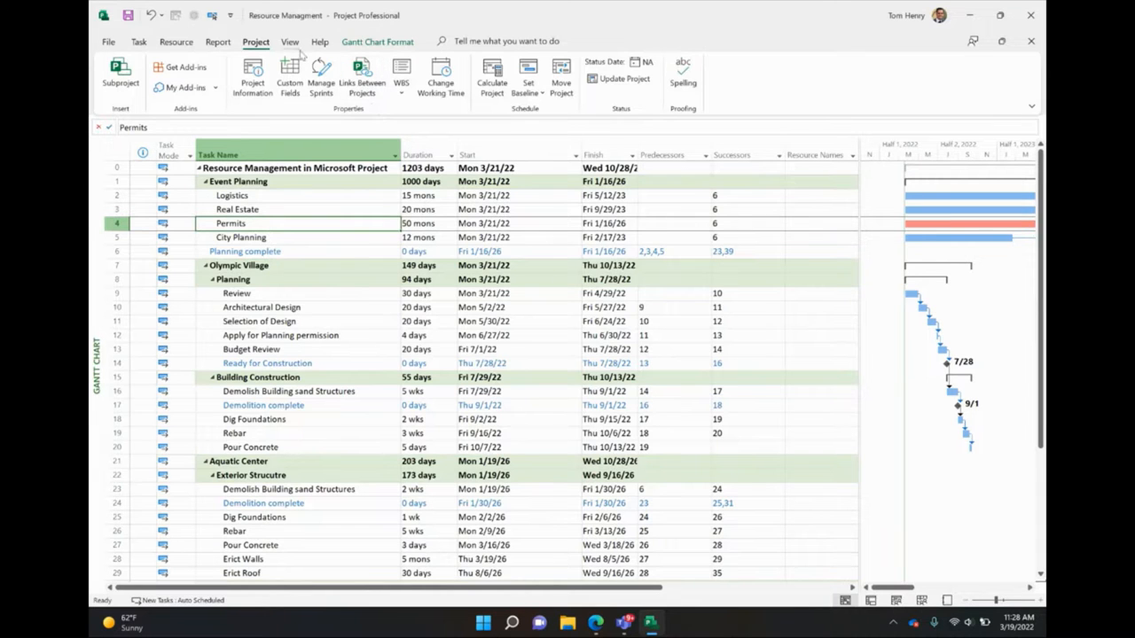
Switch from the task schedule to the Resource Sheet view
left_click(287, 42)
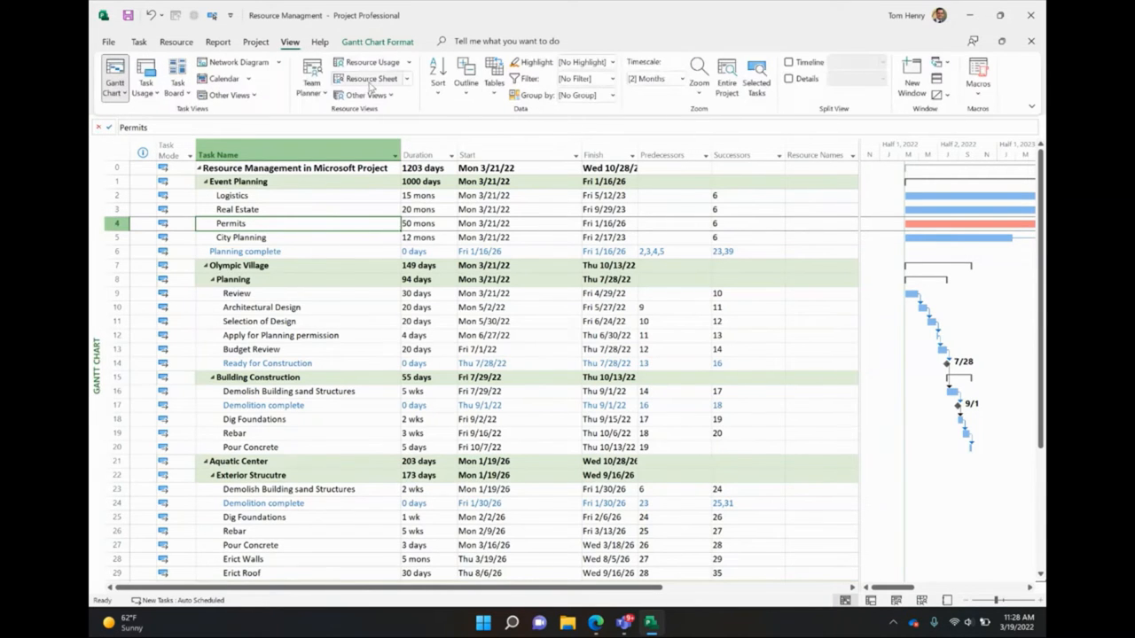
left_click(369, 78)
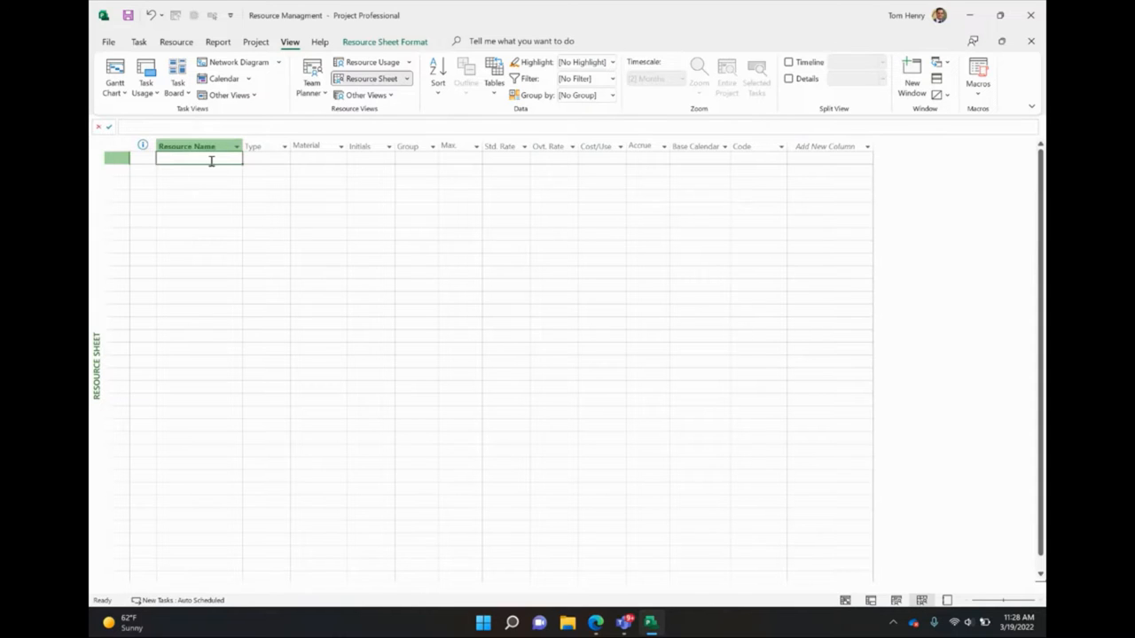
type("Tom Henry")
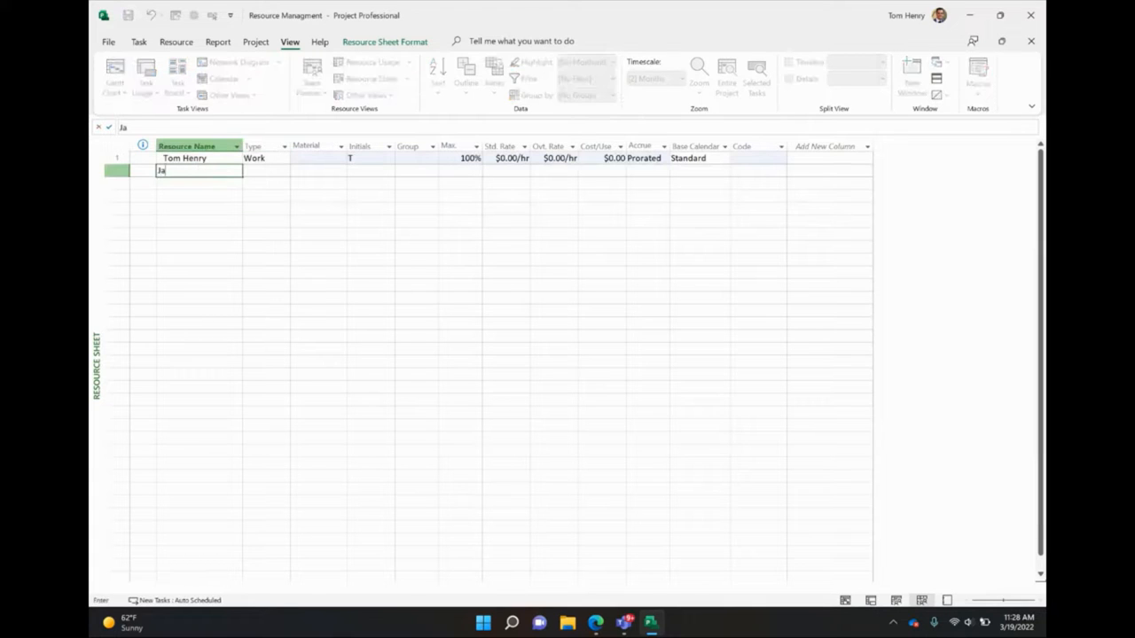
type("Jason Dorell")
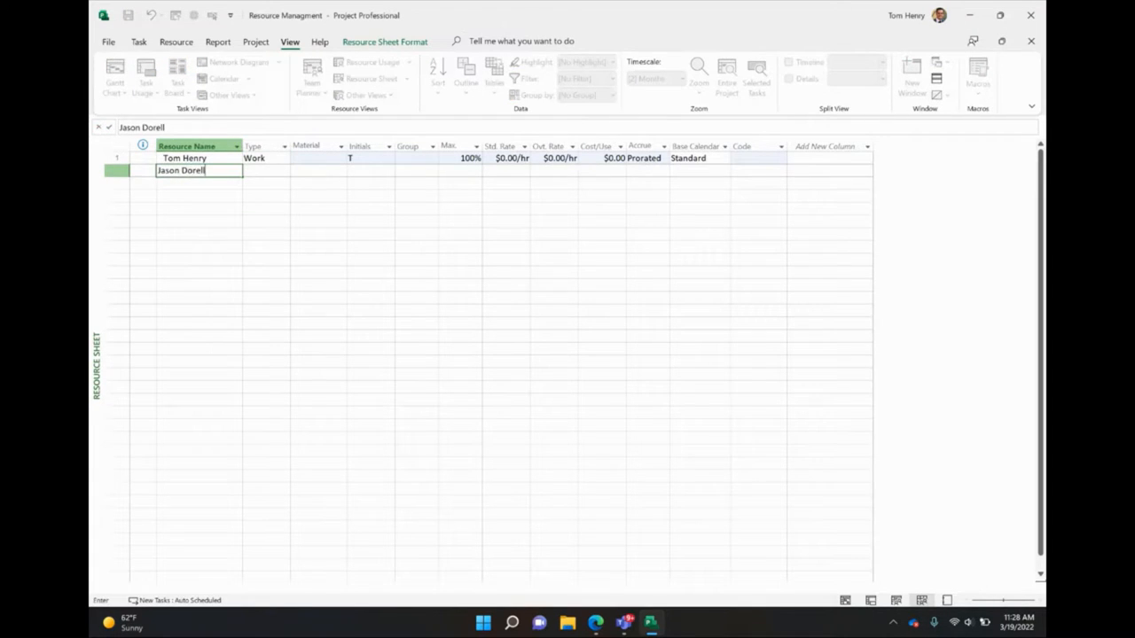
key("Enter")
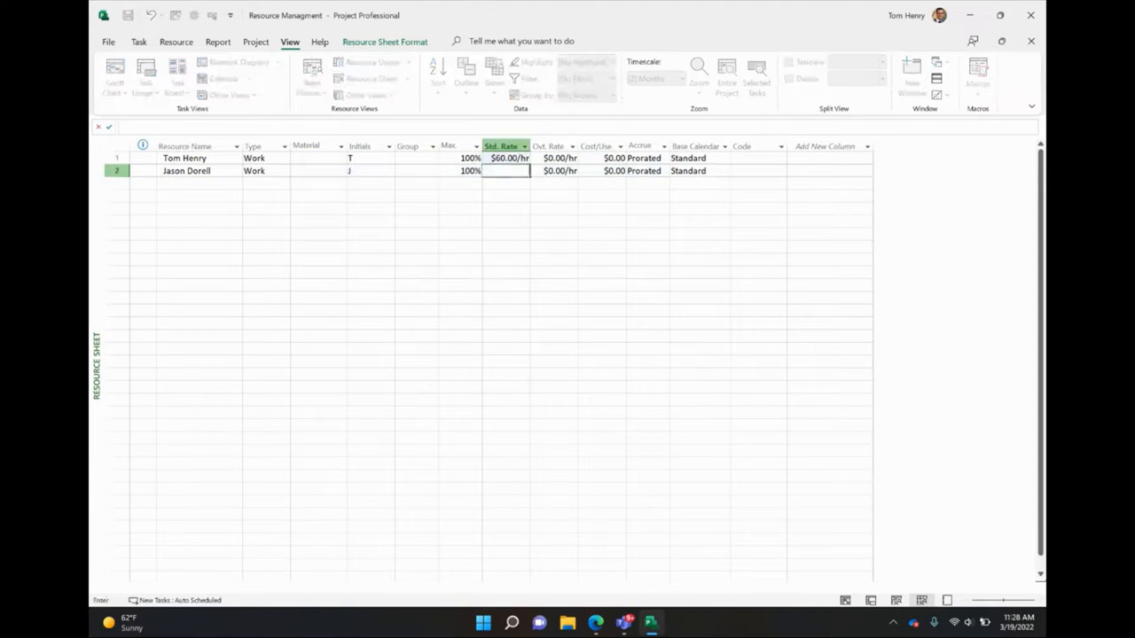
type("$60.00/hr")
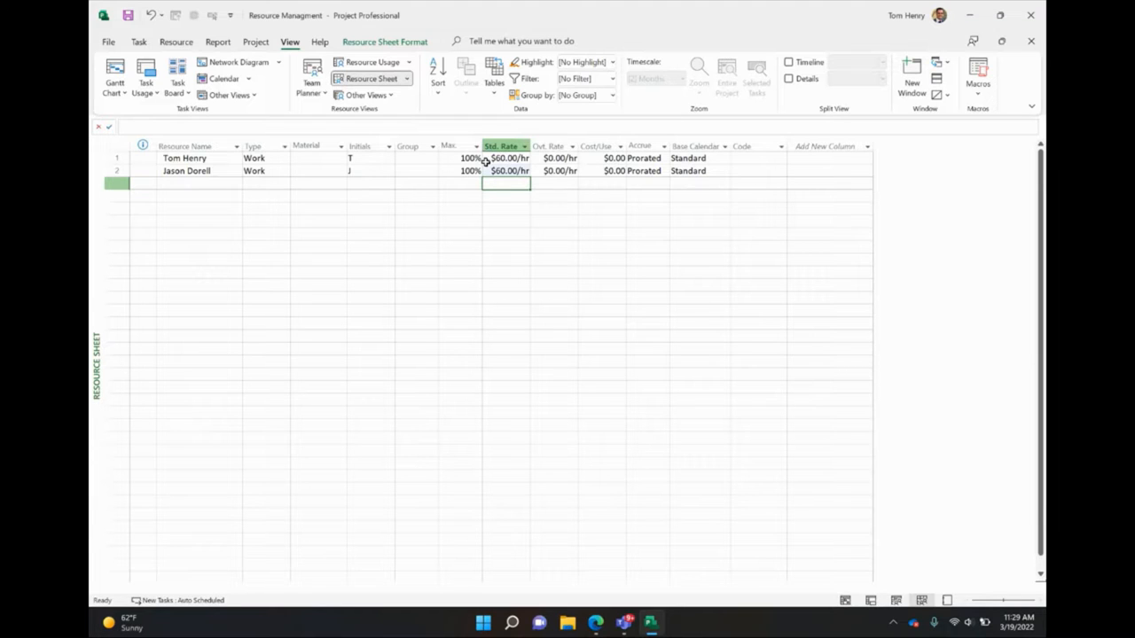
Add Travel and Software as resources and set both to the Cost type
type("Travel")
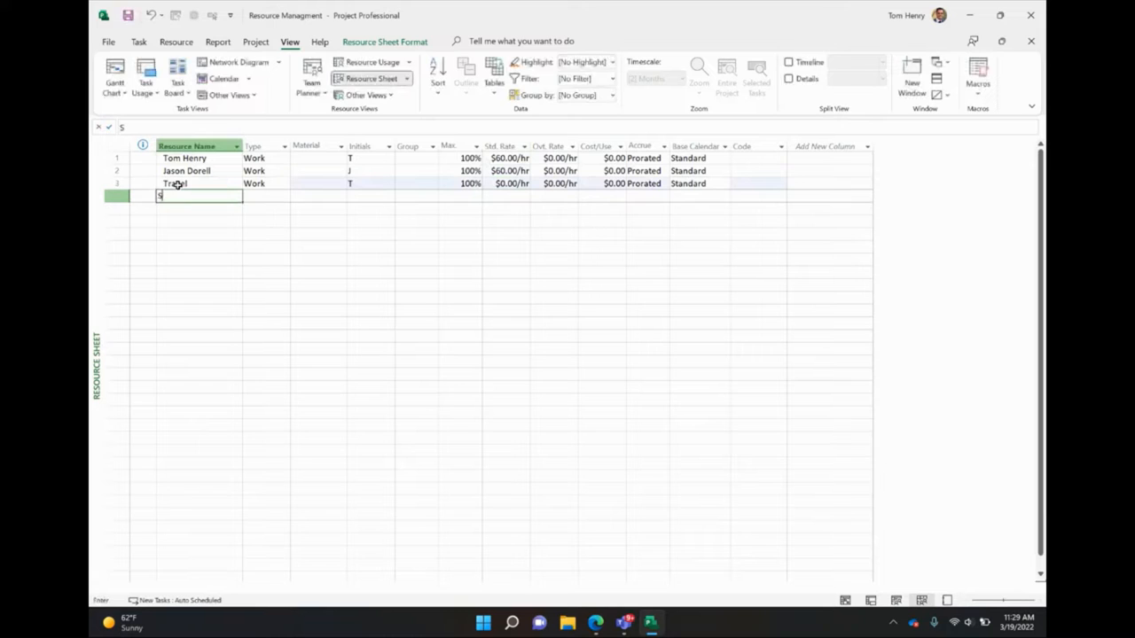
type("Software")
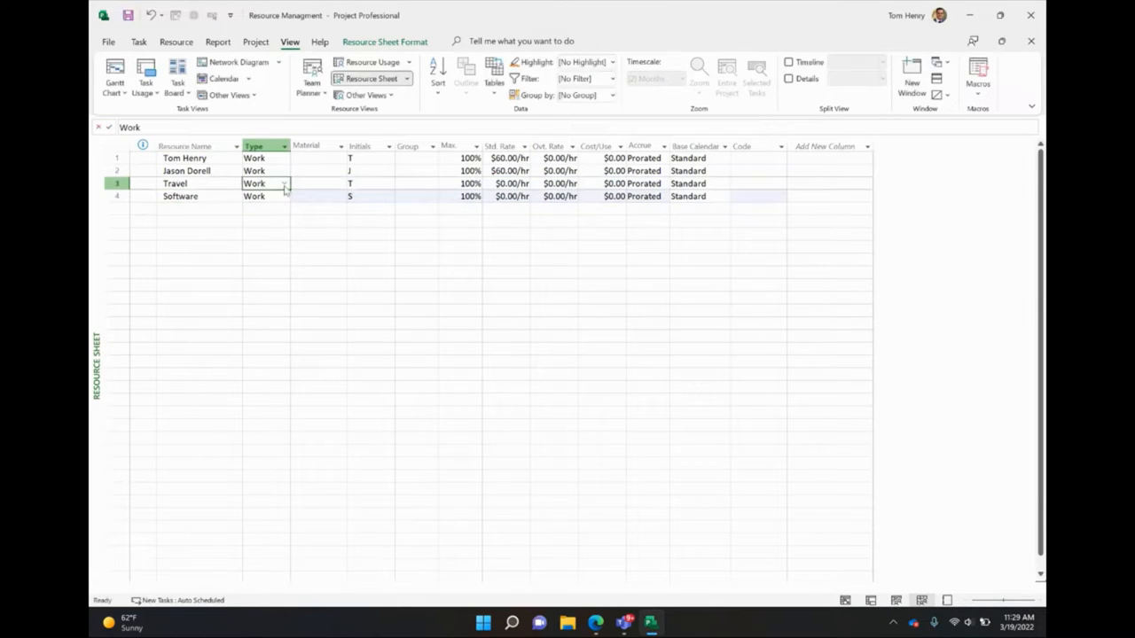
left_click(284, 182)
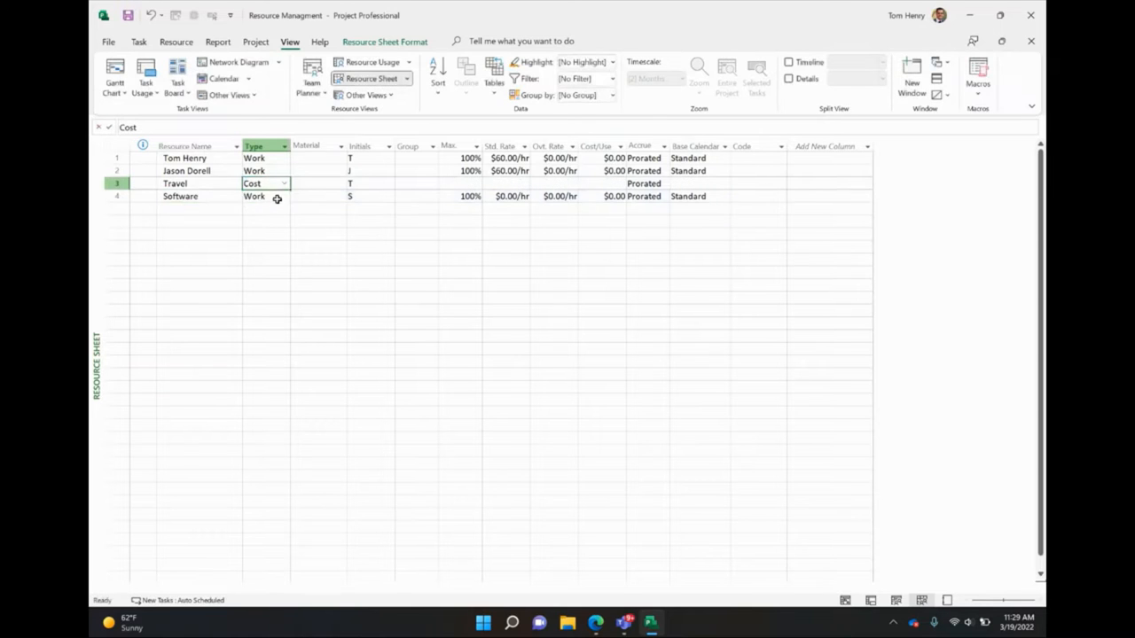
left_click(283, 195)
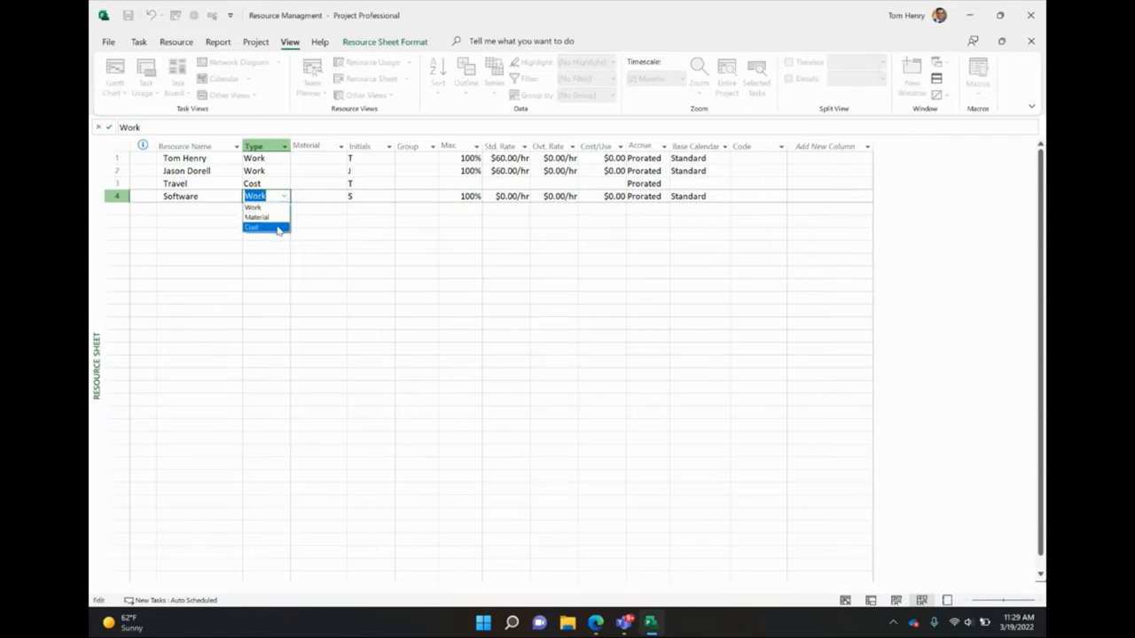
left_click(255, 227)
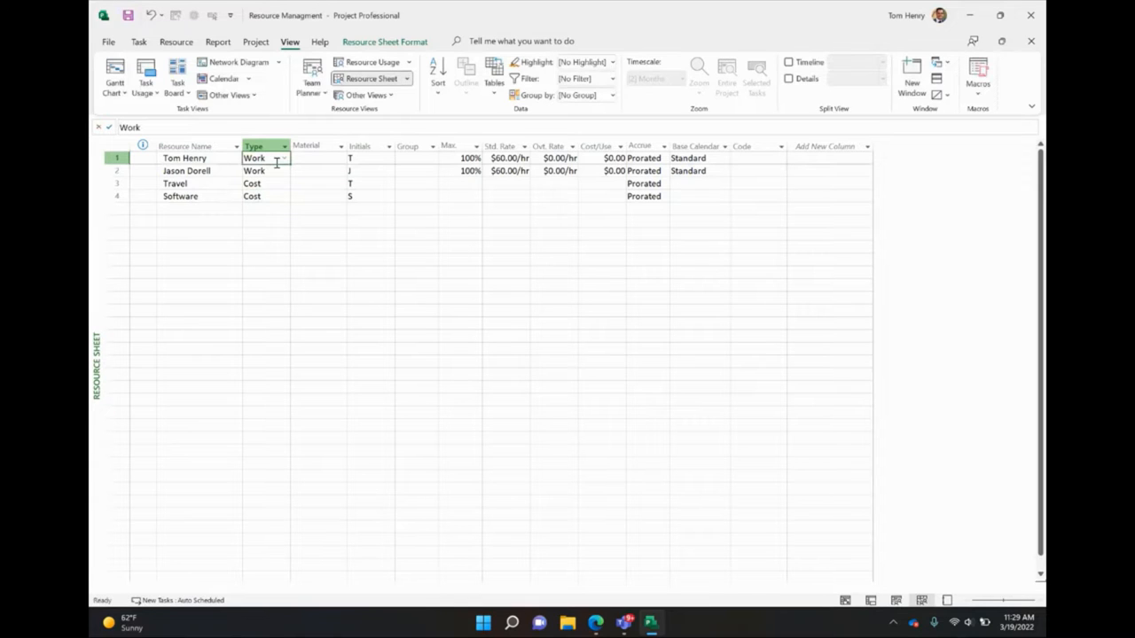
left_click(266, 195)
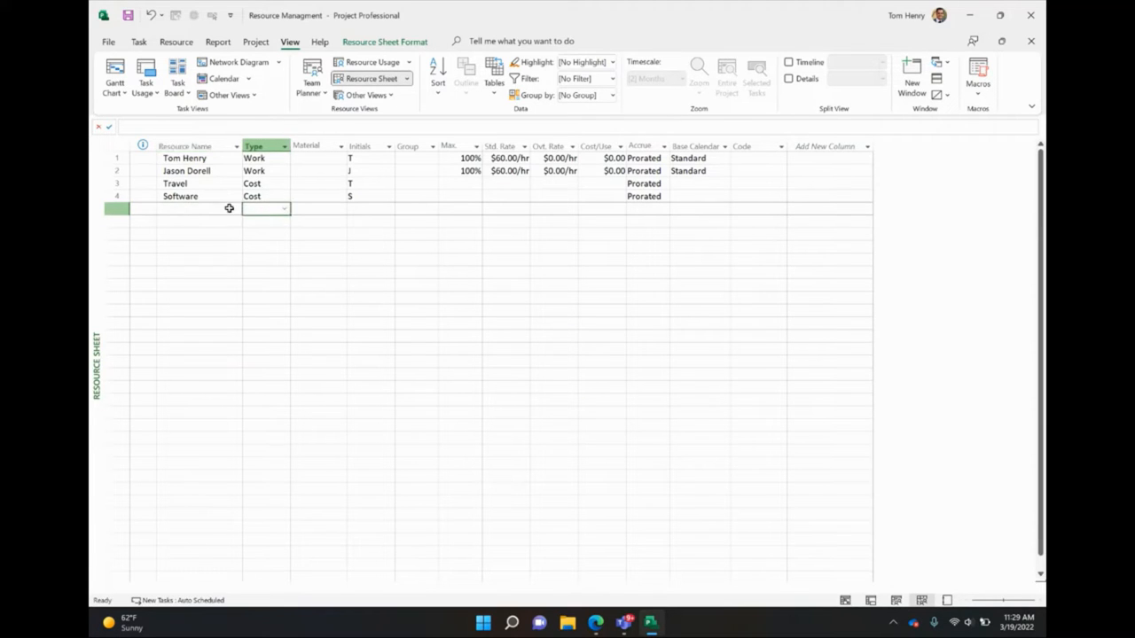
Add Bricks and Lumber as resources and set them to the Material type
left_click(195, 209)
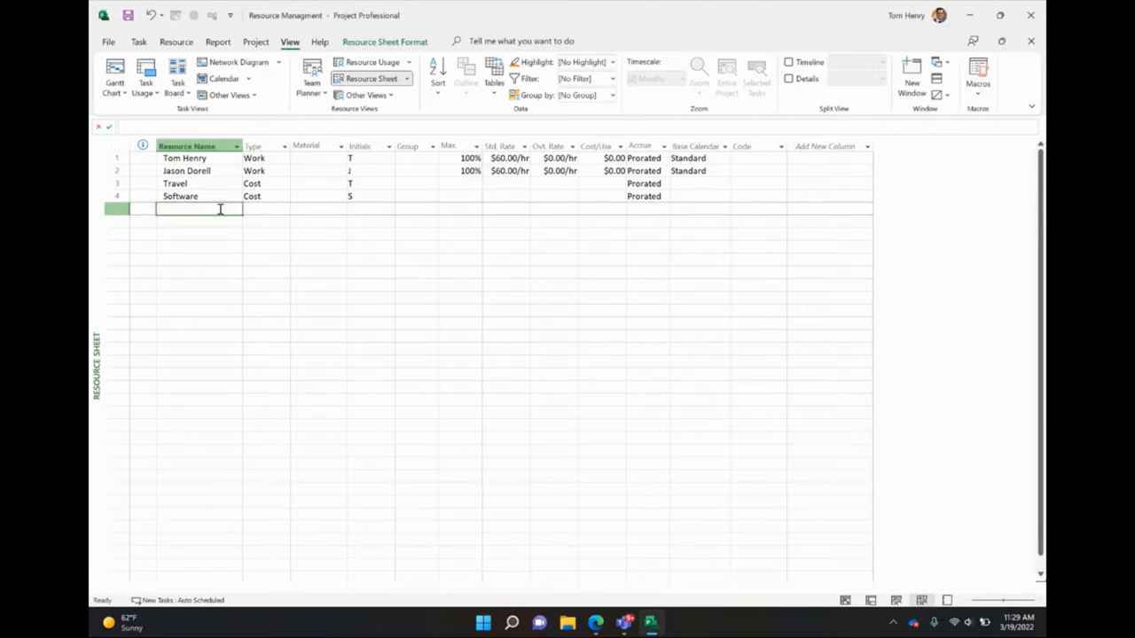
type("Bricks")
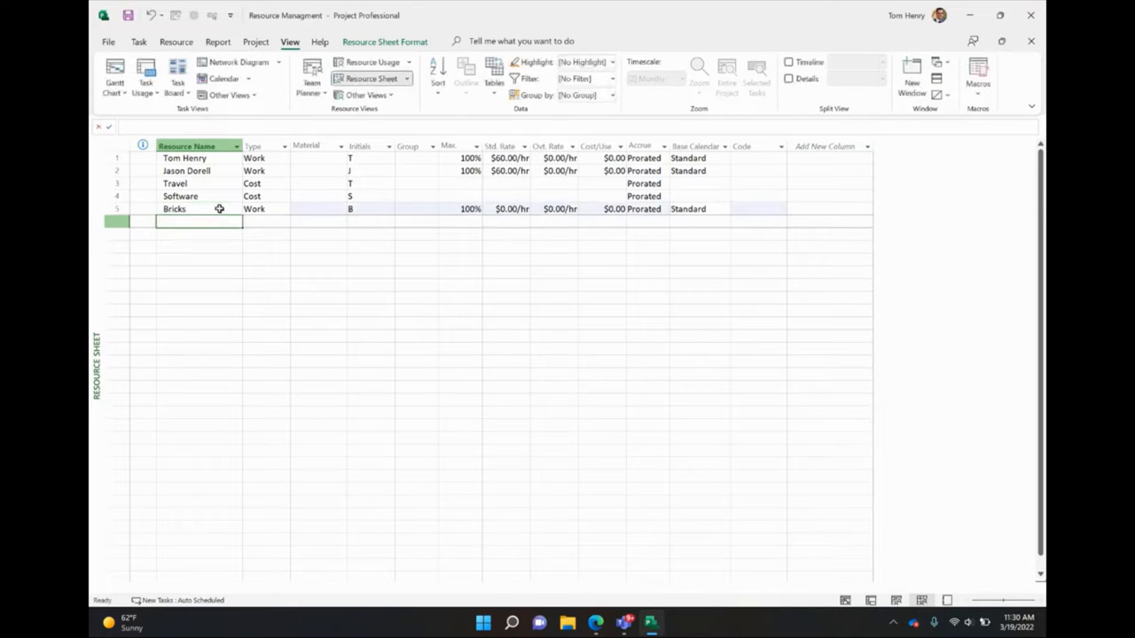
type("Lumber")
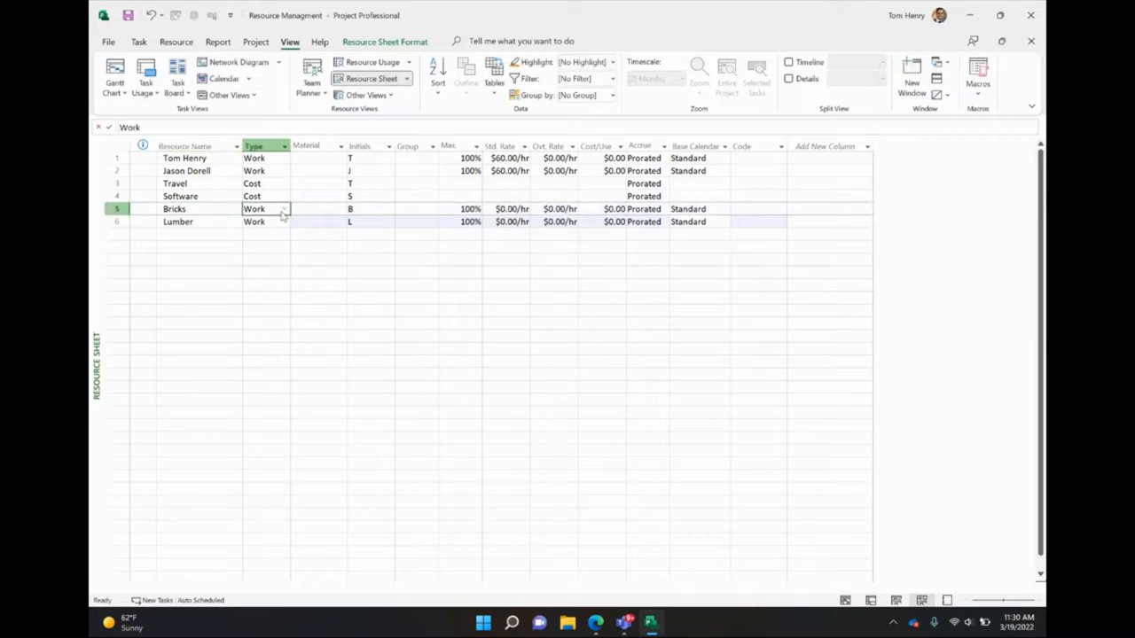
left_click(283, 209)
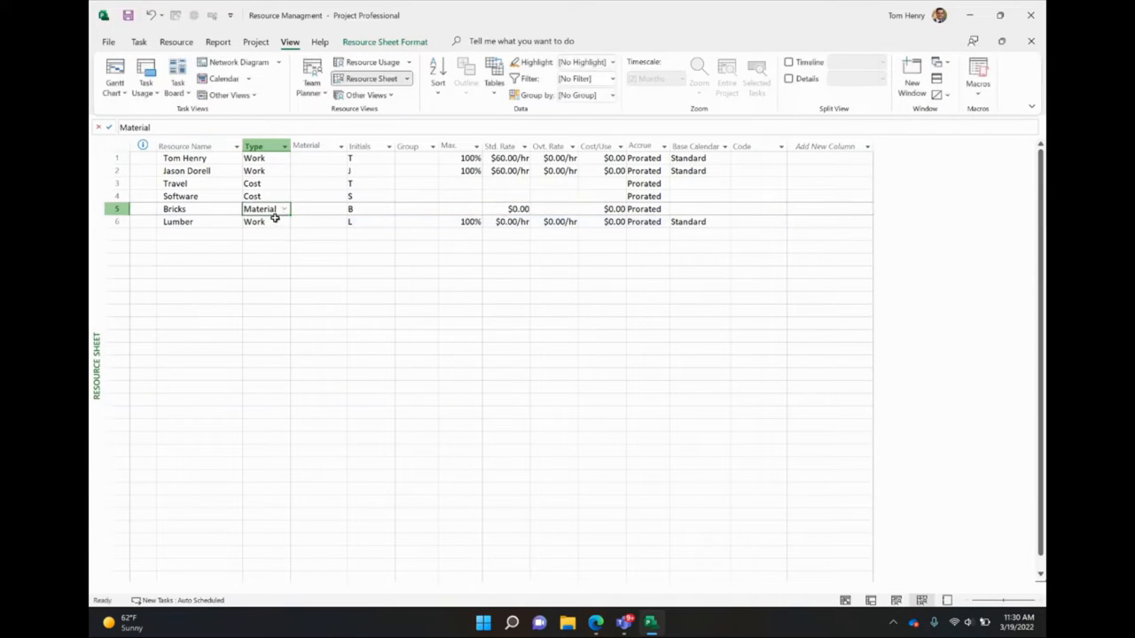
left_click(283, 220)
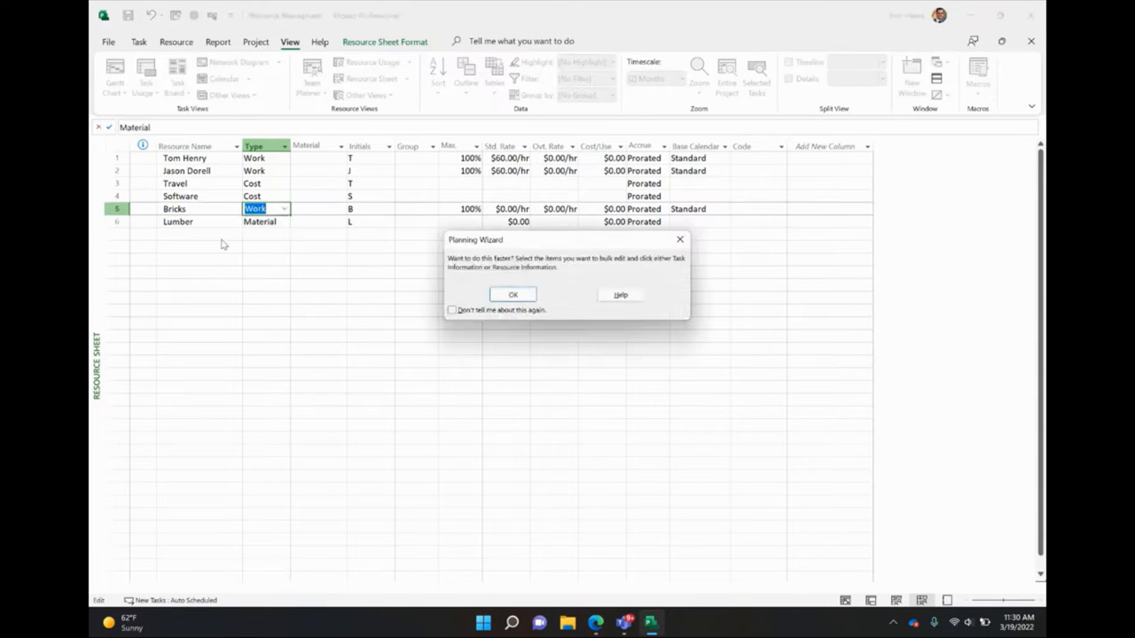
Dismiss the Planning Wizard and give Bricks a Pallet label and Lumber an SQFT label
left_click(513, 294)
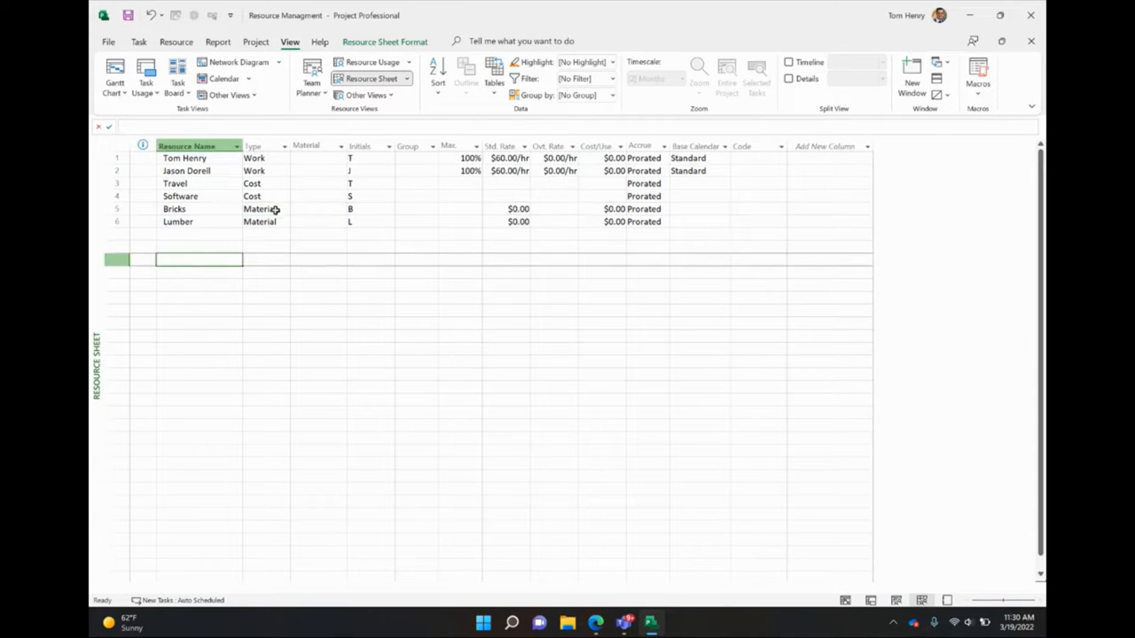
mouse_move(279, 231)
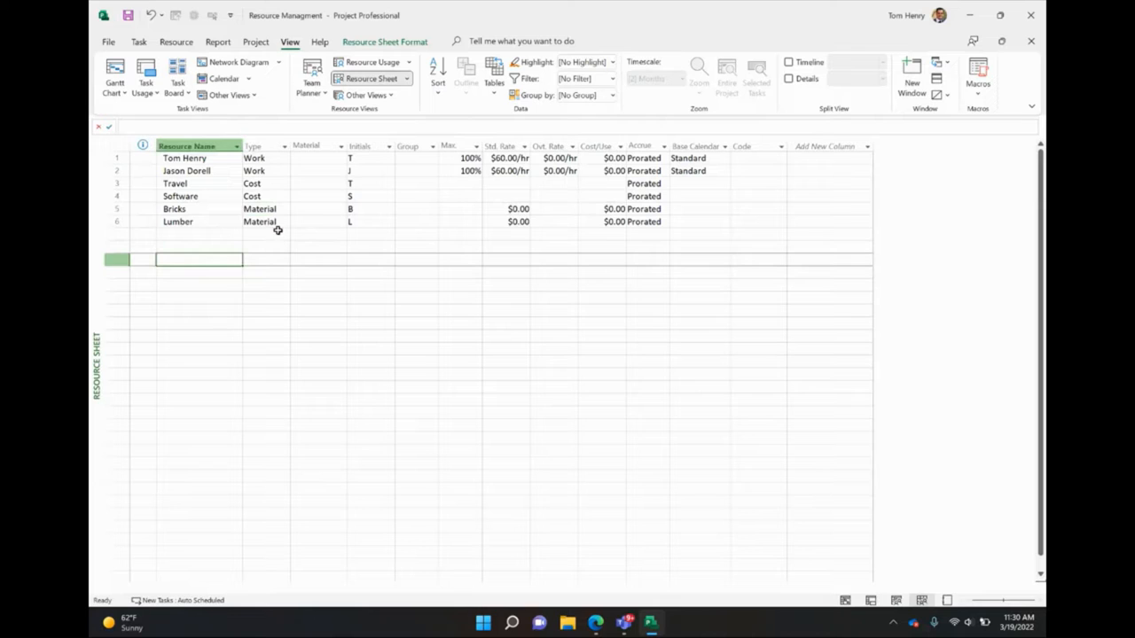
mouse_move(337, 224)
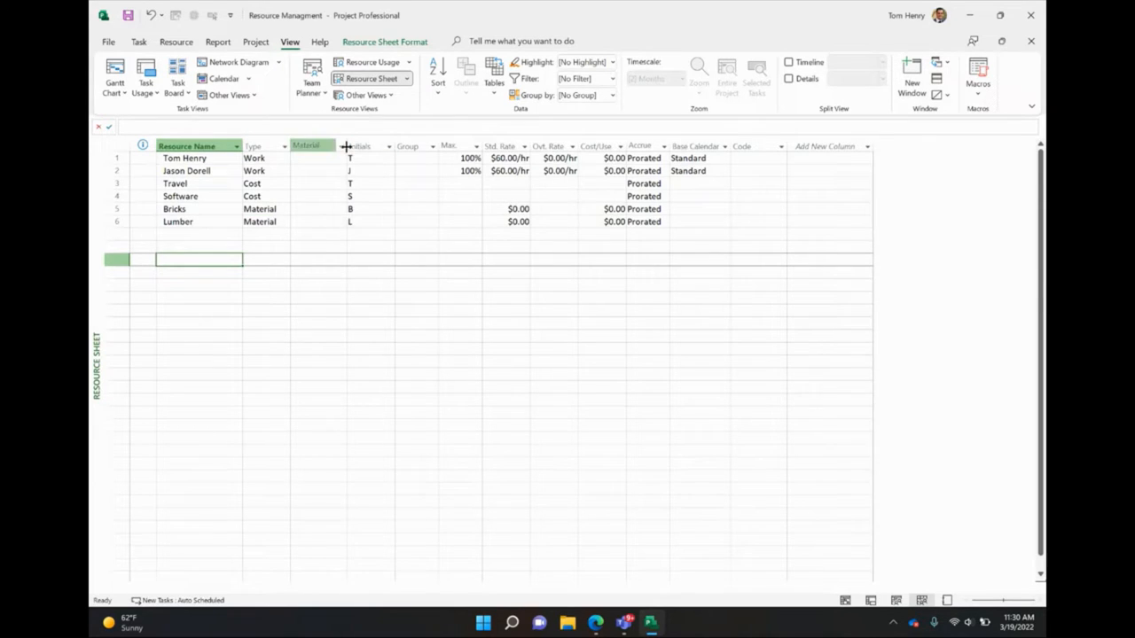
left_click(316, 209)
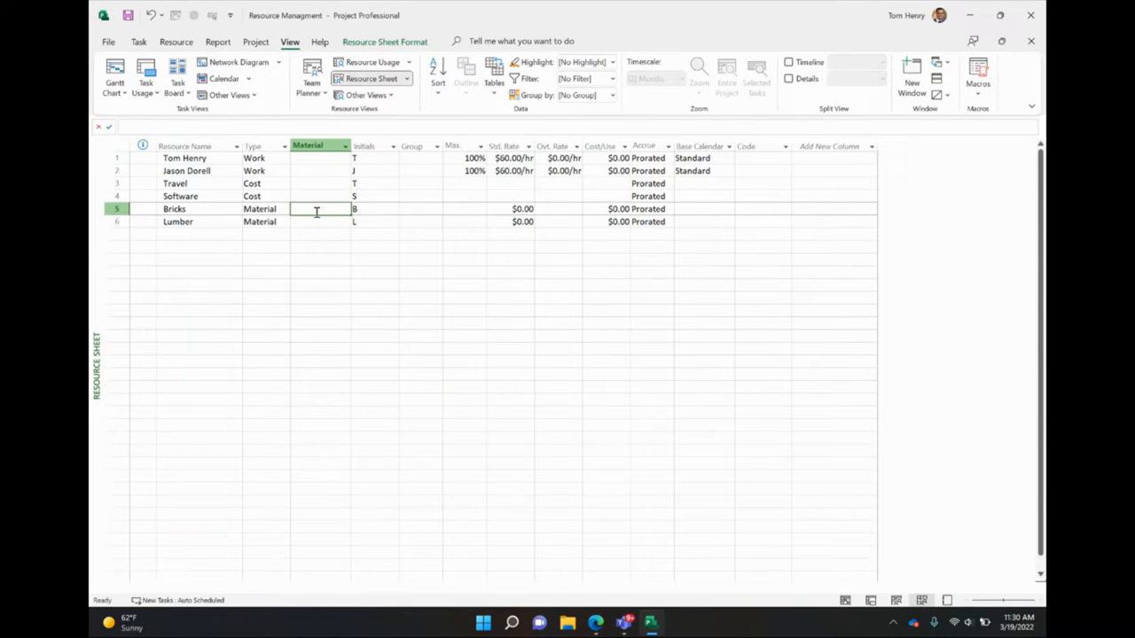
type("Pallets")
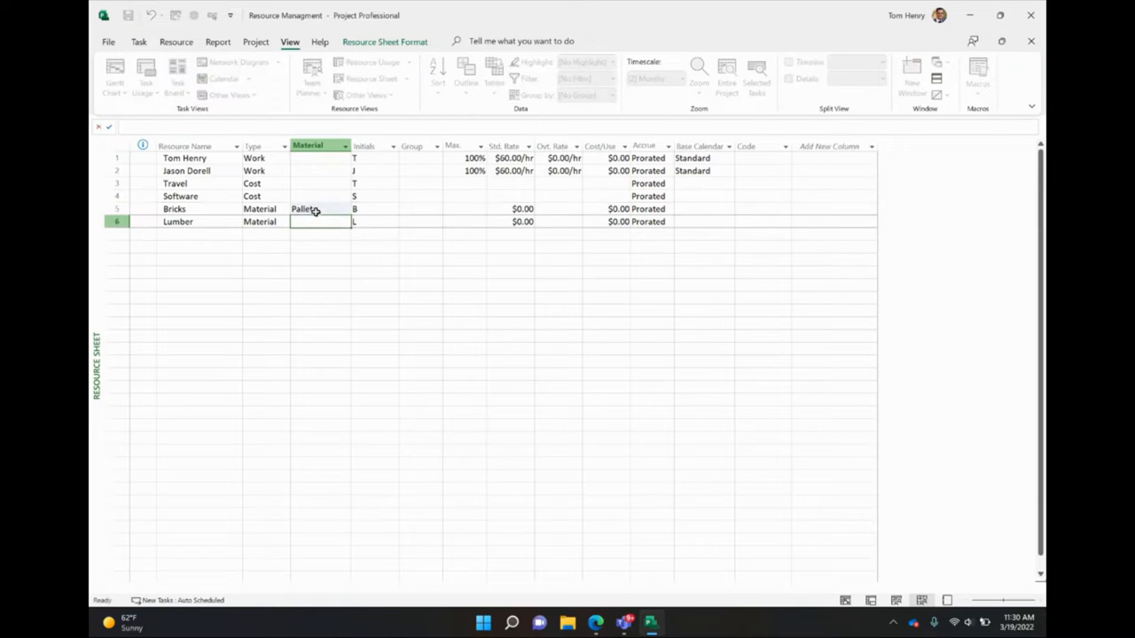
type("A")
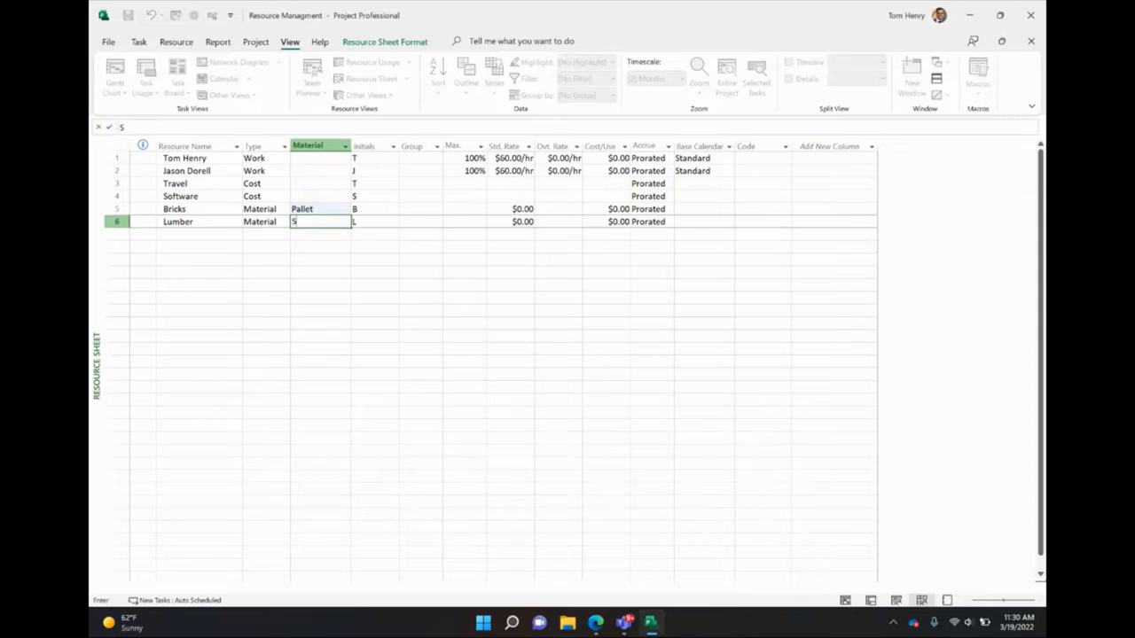
type("QFT")
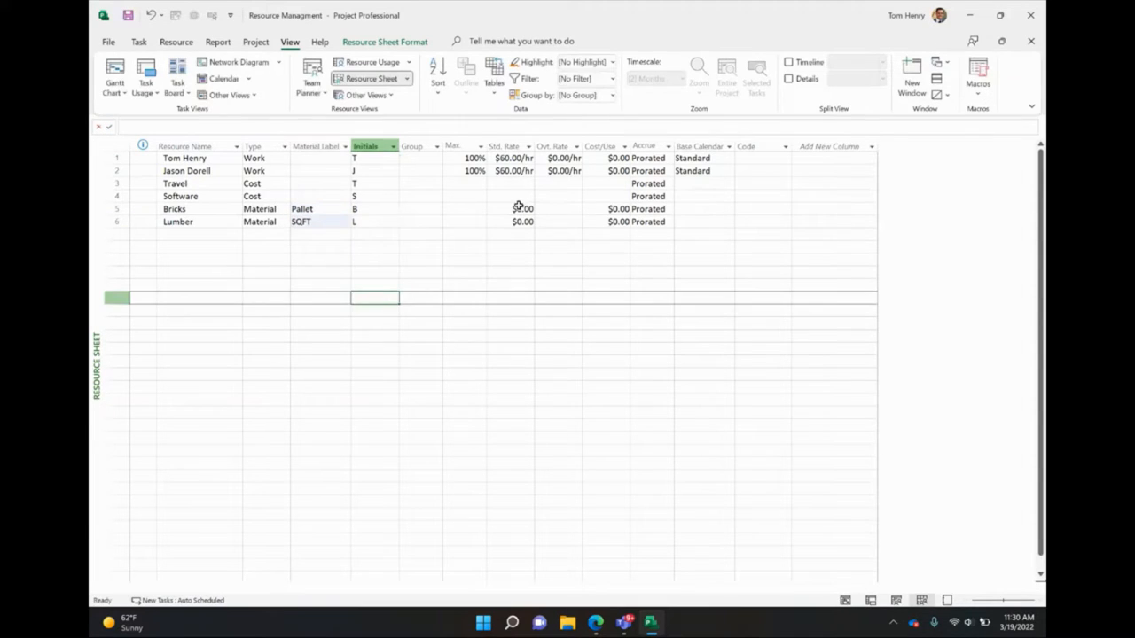
Set standard rates of $100.00 for Bricks and $20.00 for Lumber
left_click(512, 210)
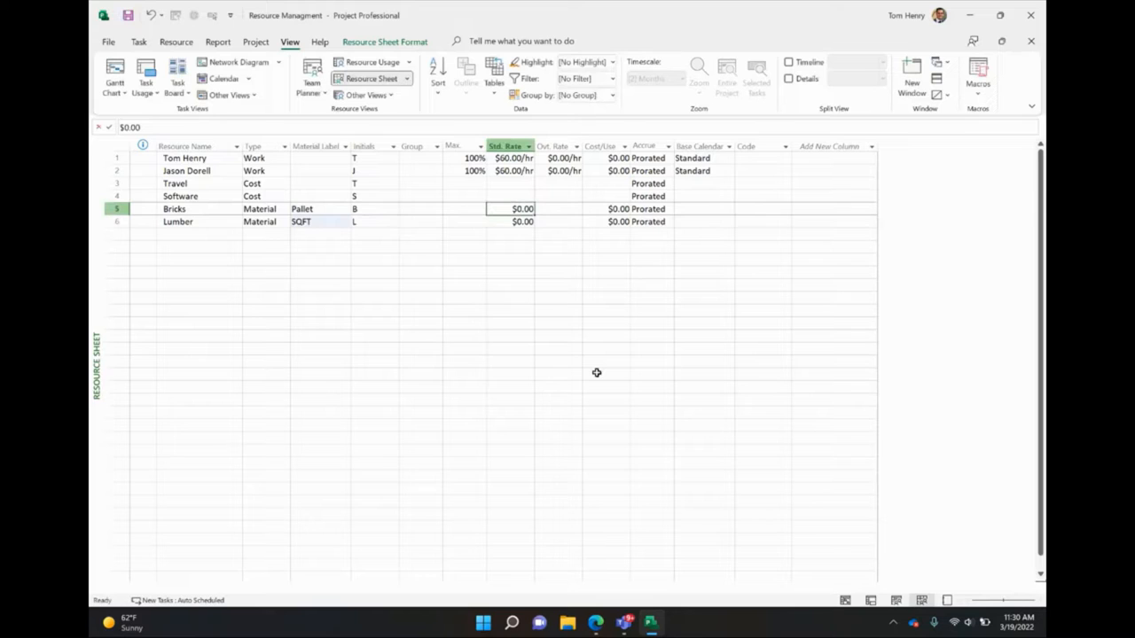
type("100")
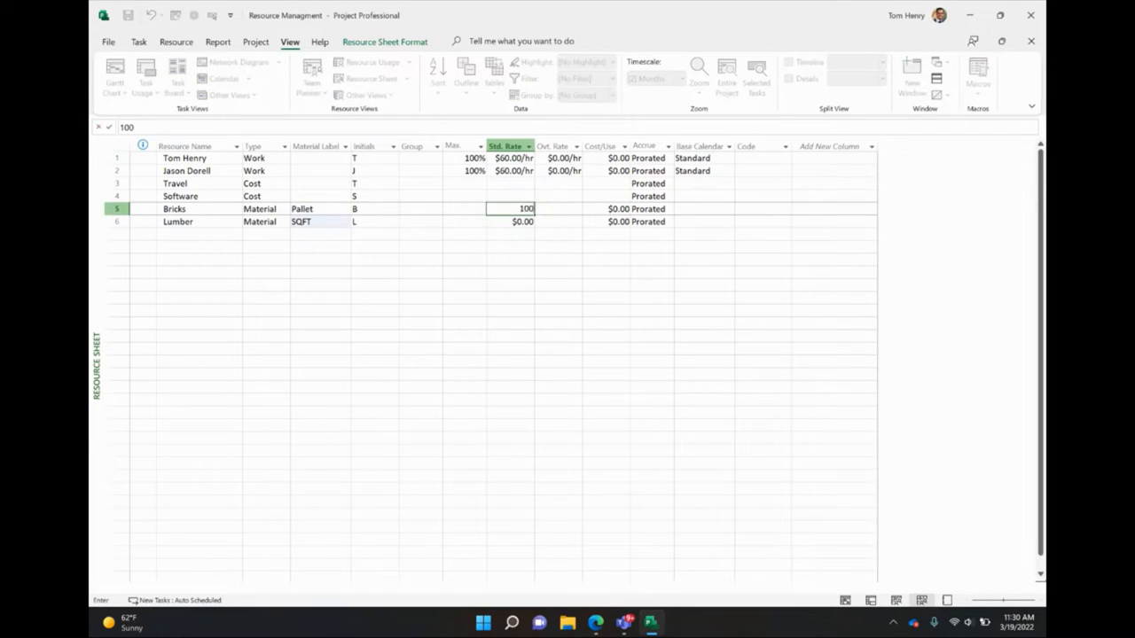
key("Enter")
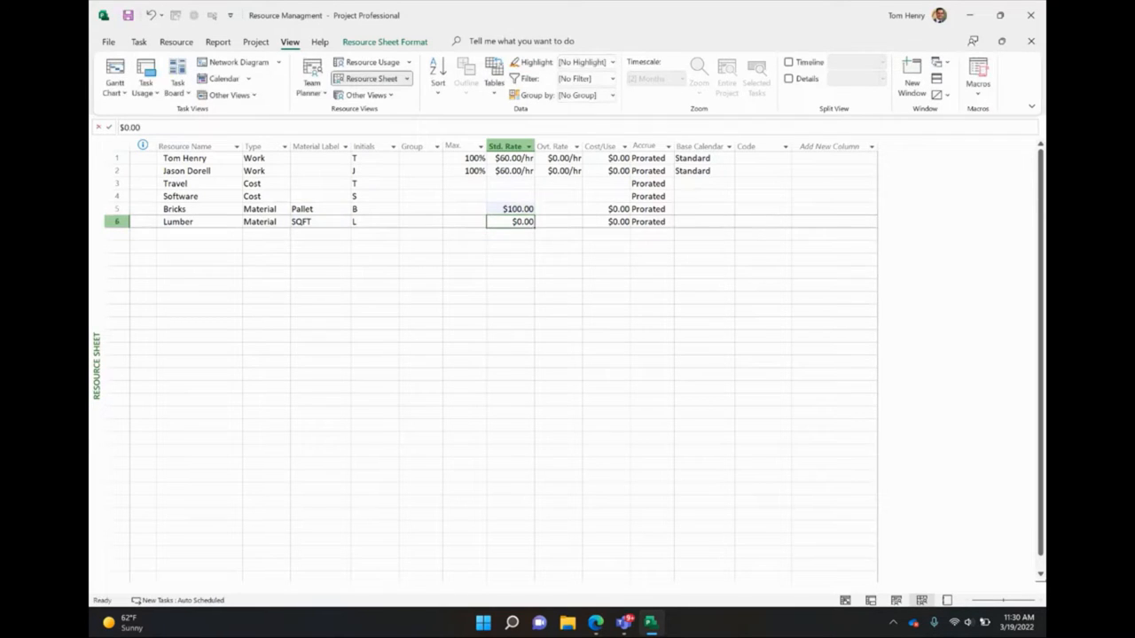
type("29")
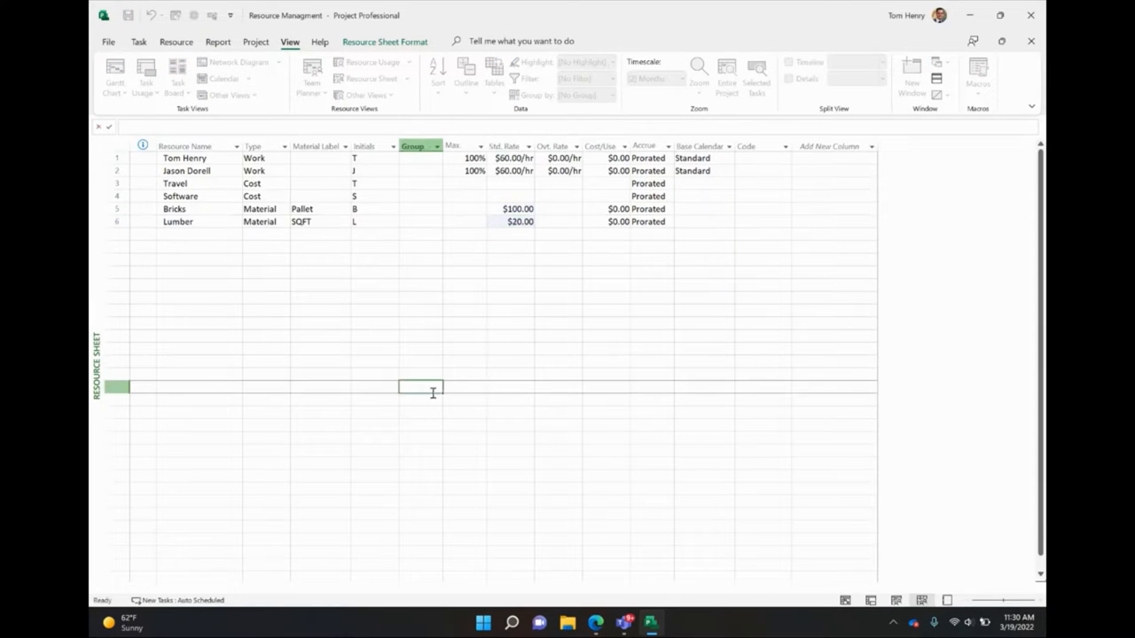
left_click(173, 209)
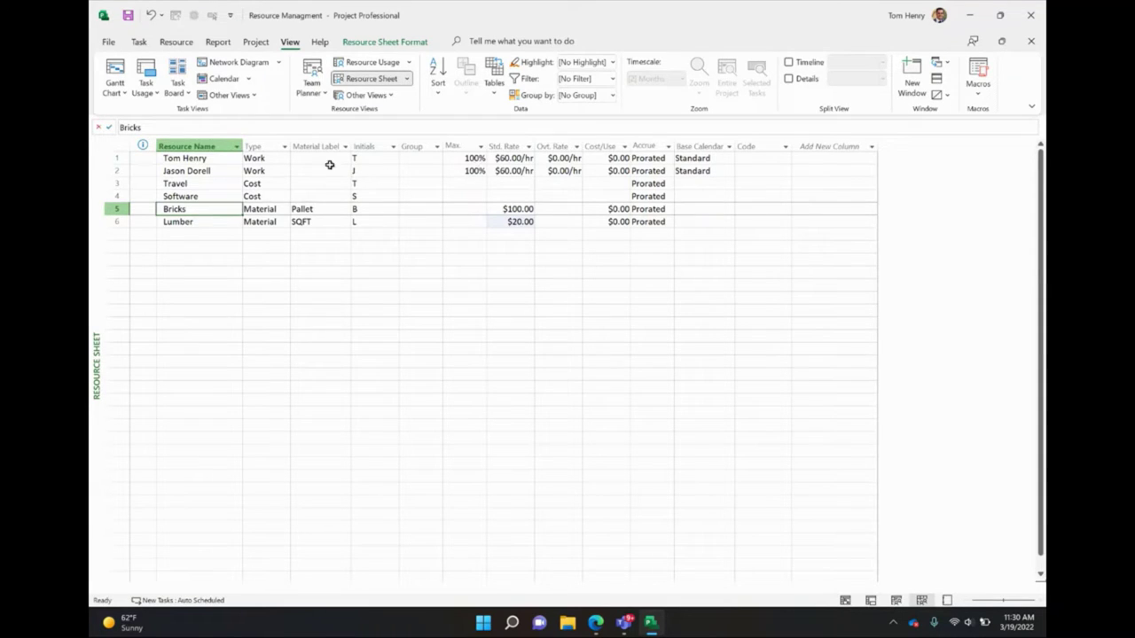
left_click(181, 158)
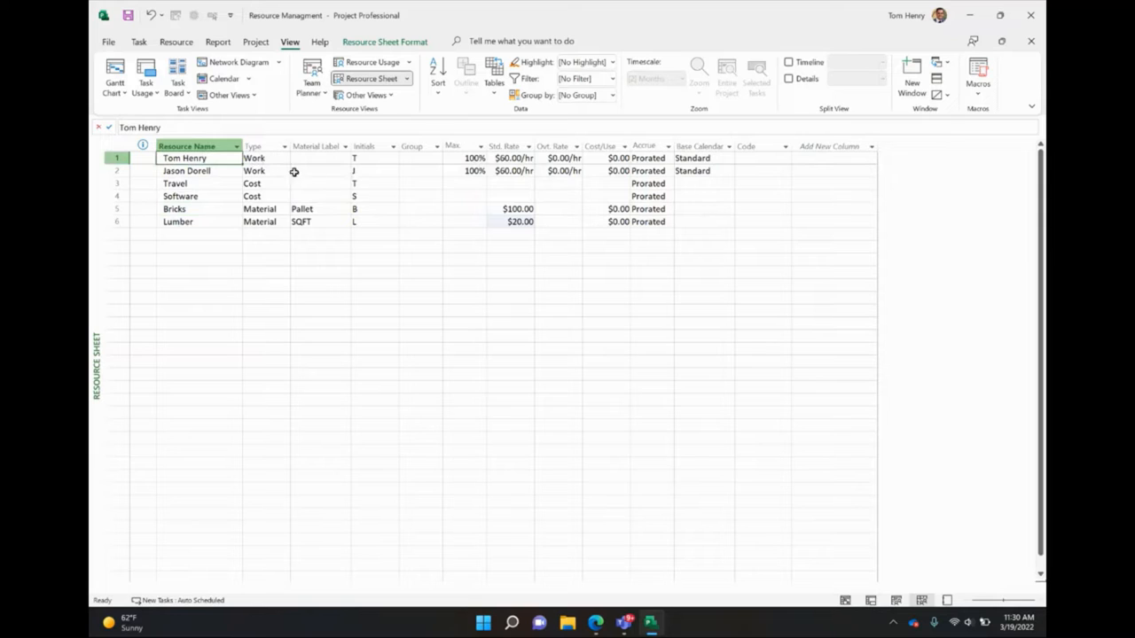
left_click(510, 158)
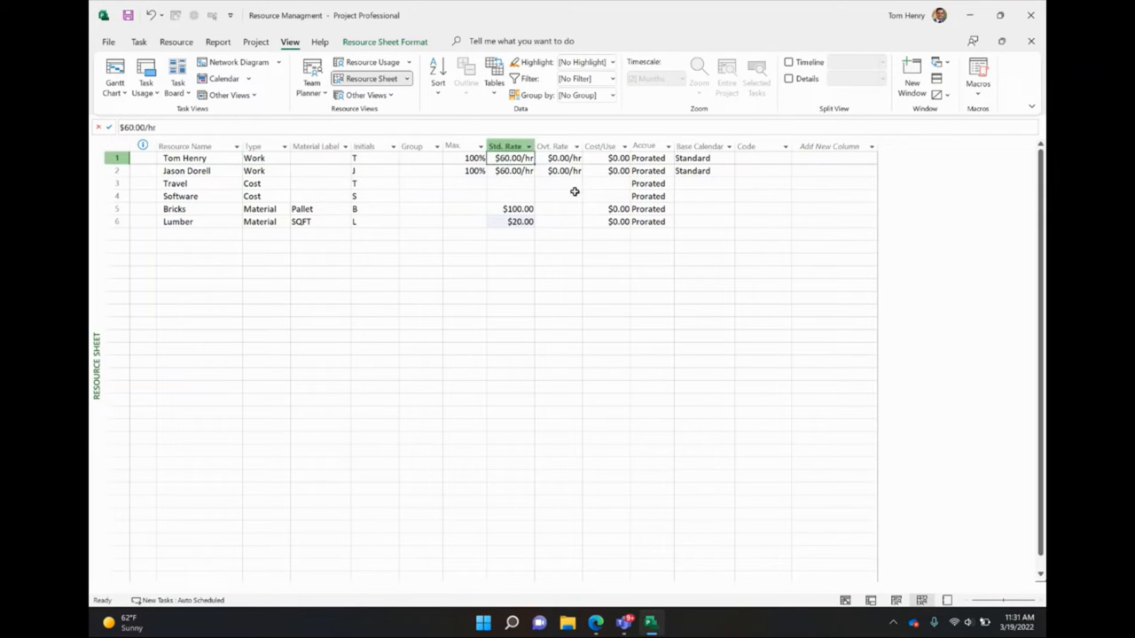
left_click(195, 182)
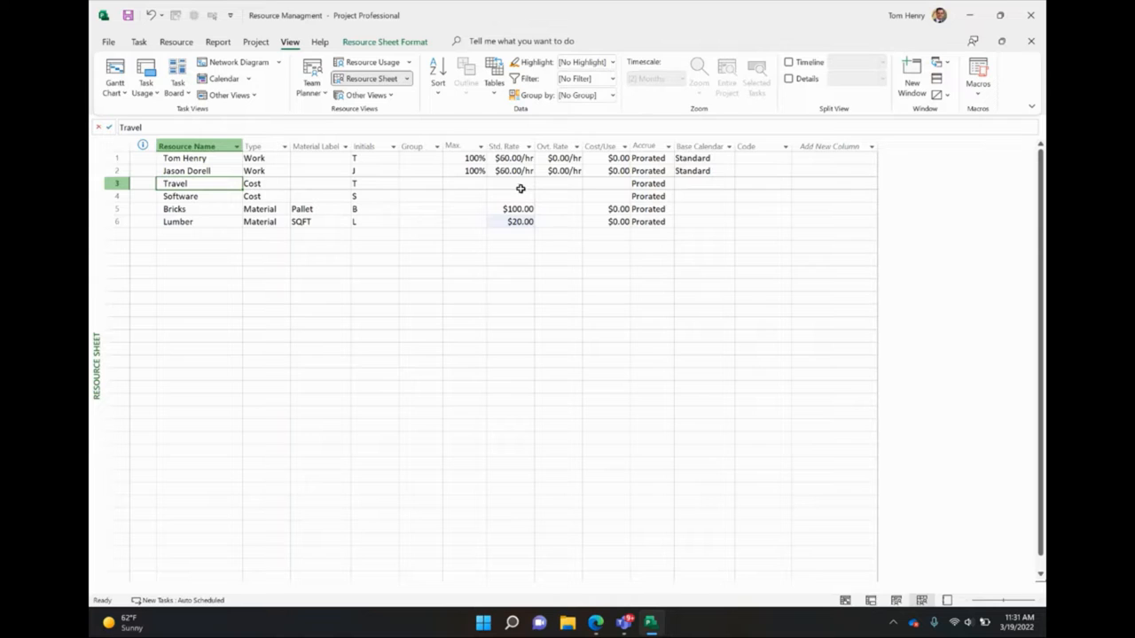
left_click(316, 145)
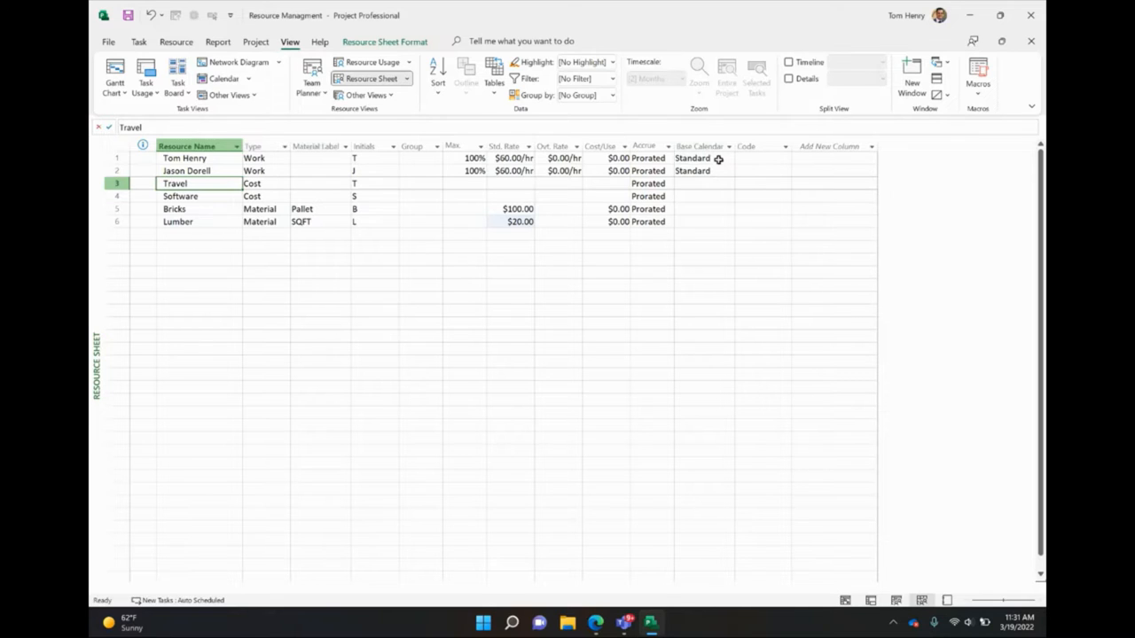
left_click(695, 158)
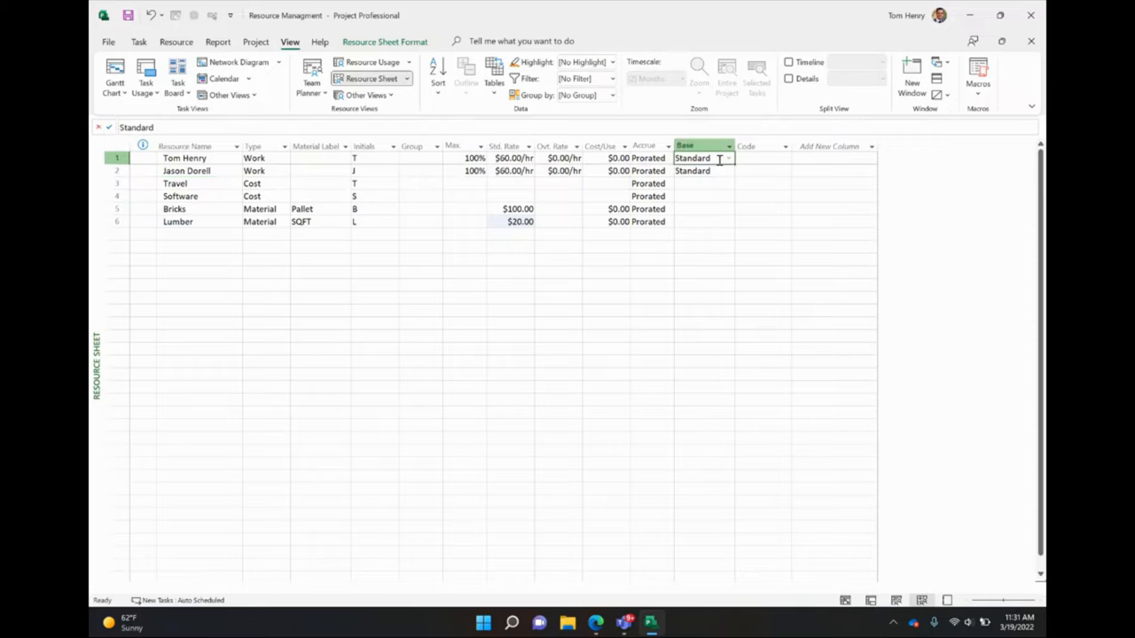
left_click(560, 158)
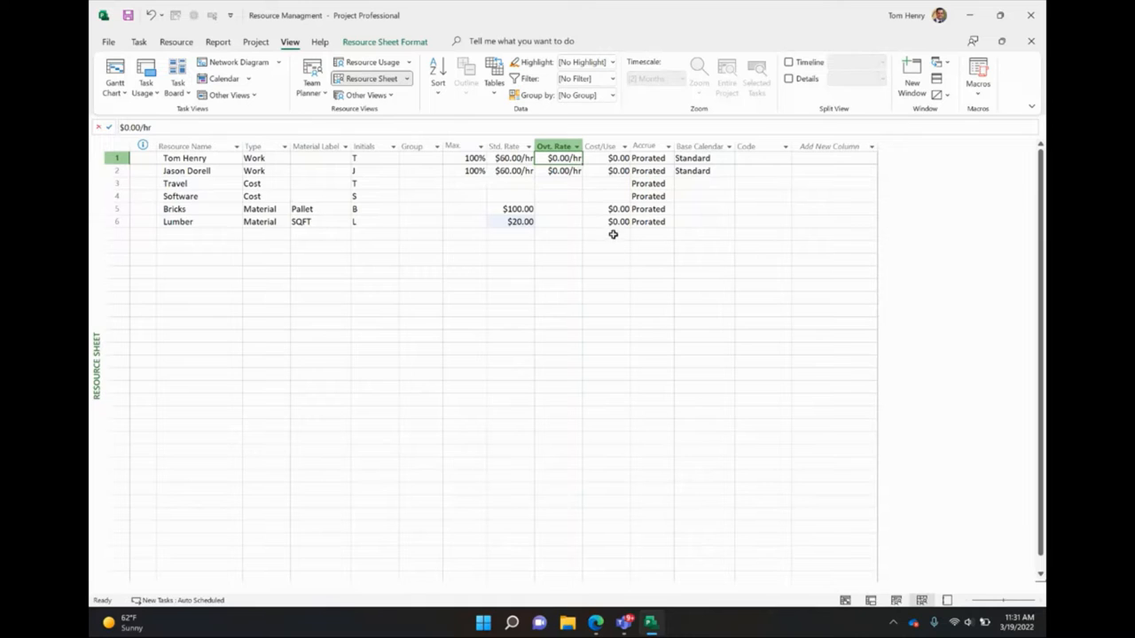
type("100")
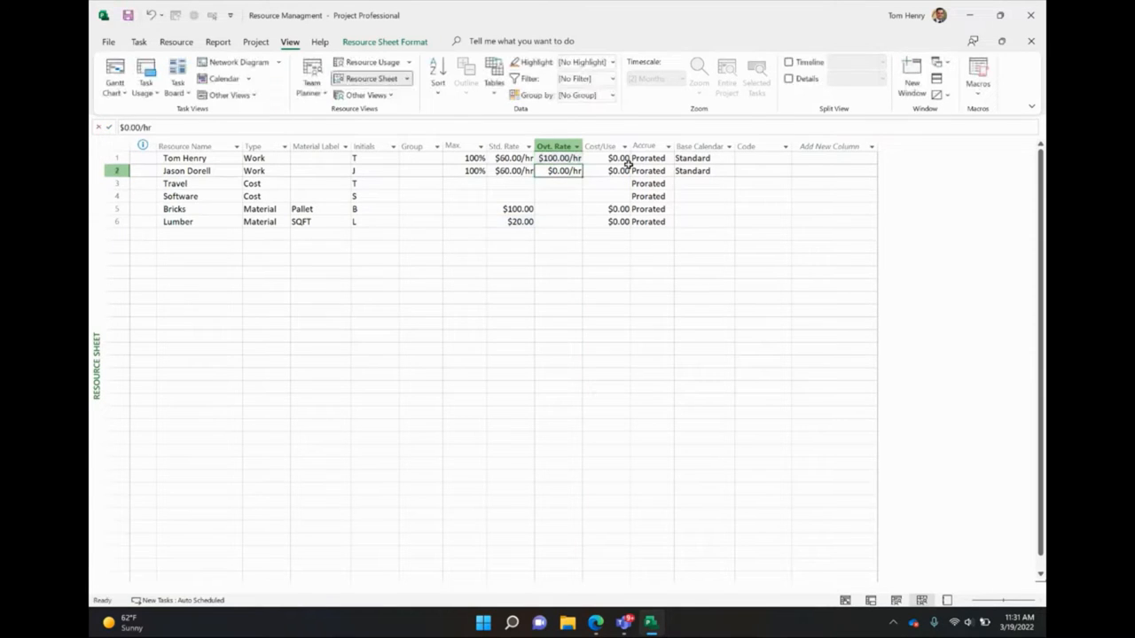
left_click(614, 158)
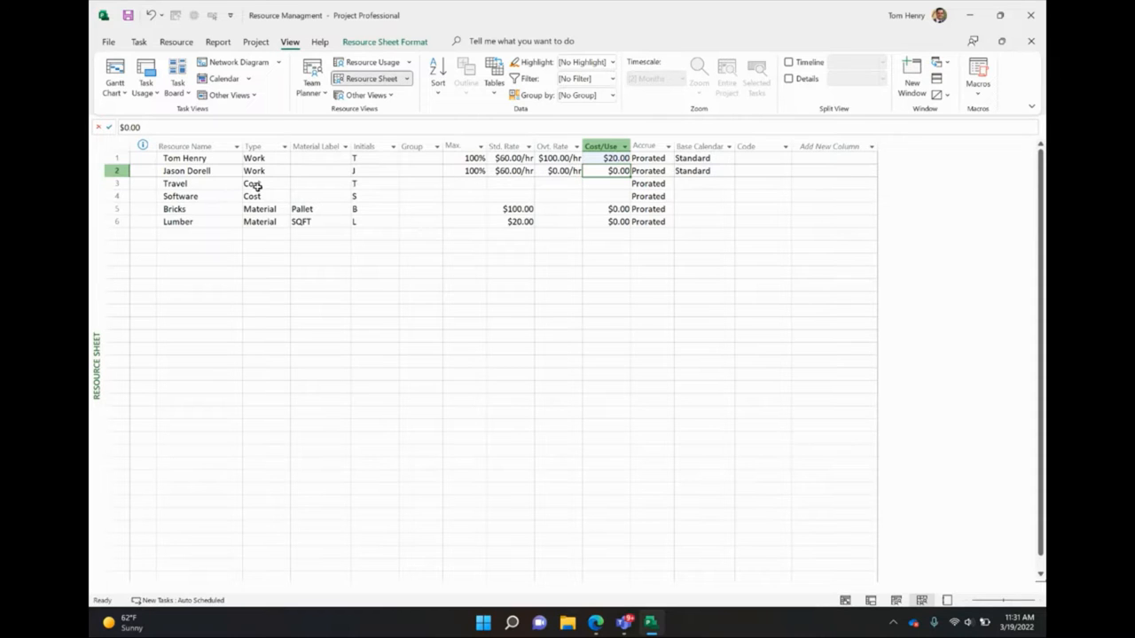
left_click(465, 158)
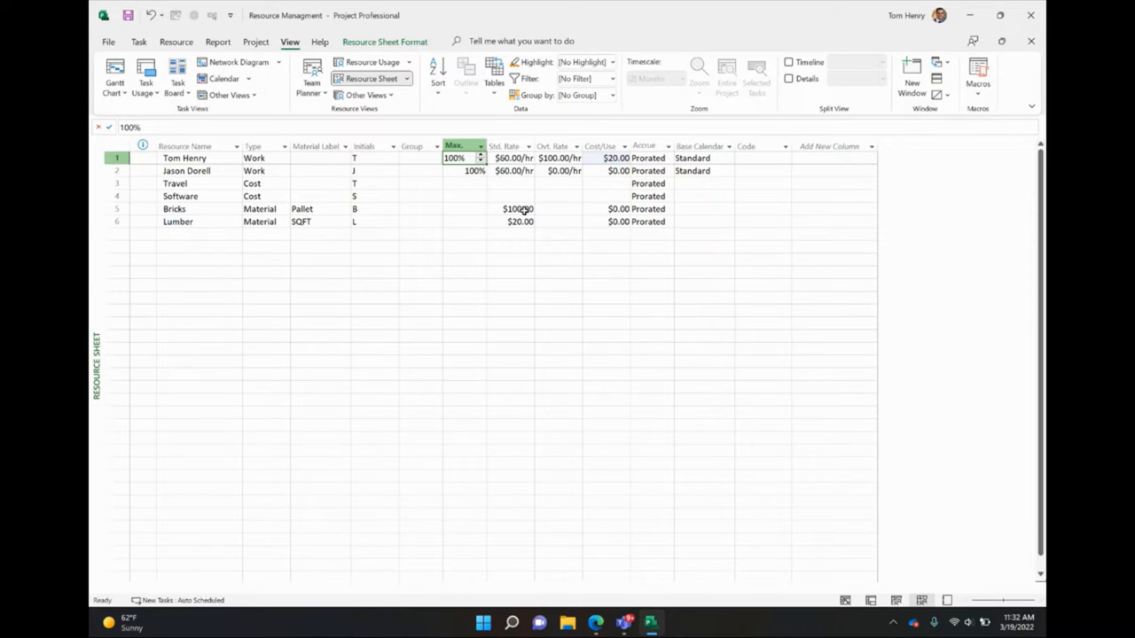
left_click(457, 170)
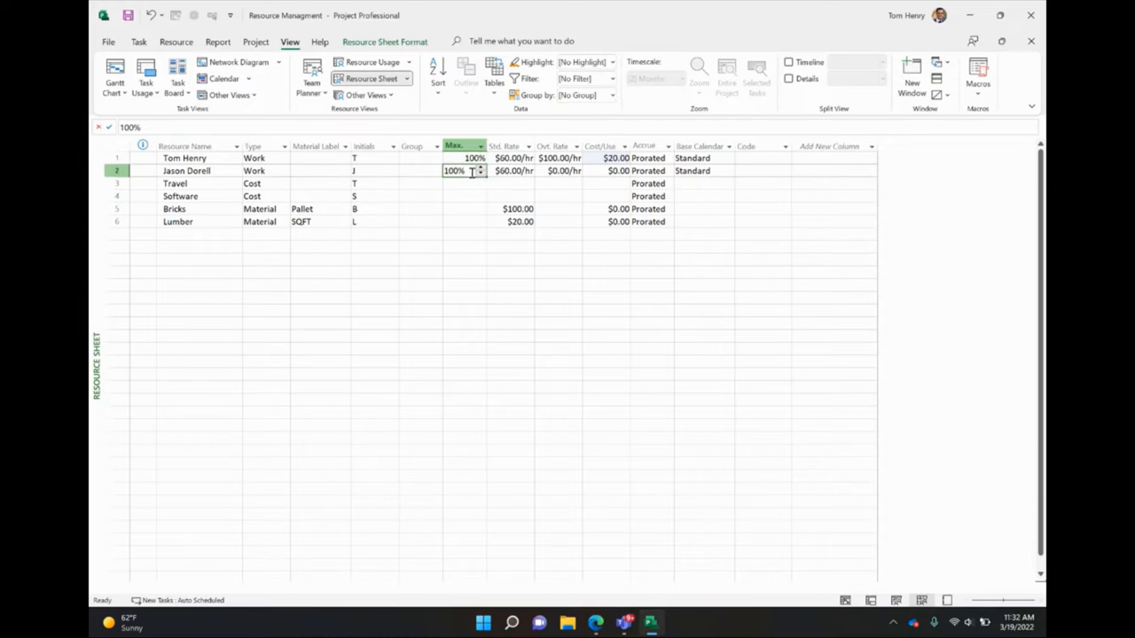
mouse_move(638, 261)
type("50")
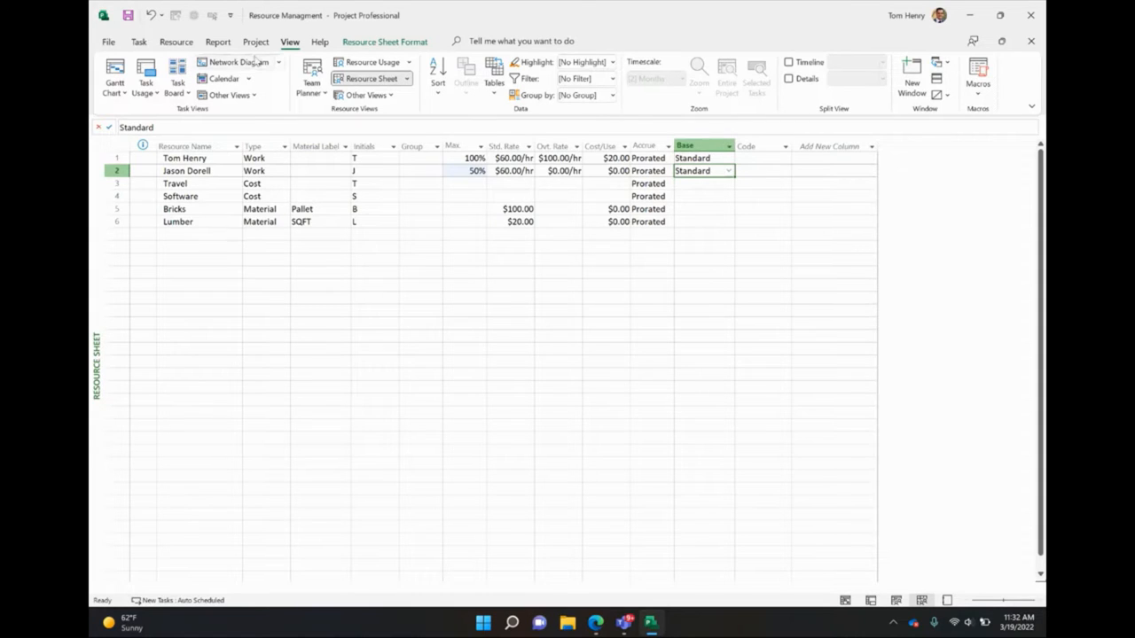
mouse_move(113, 74)
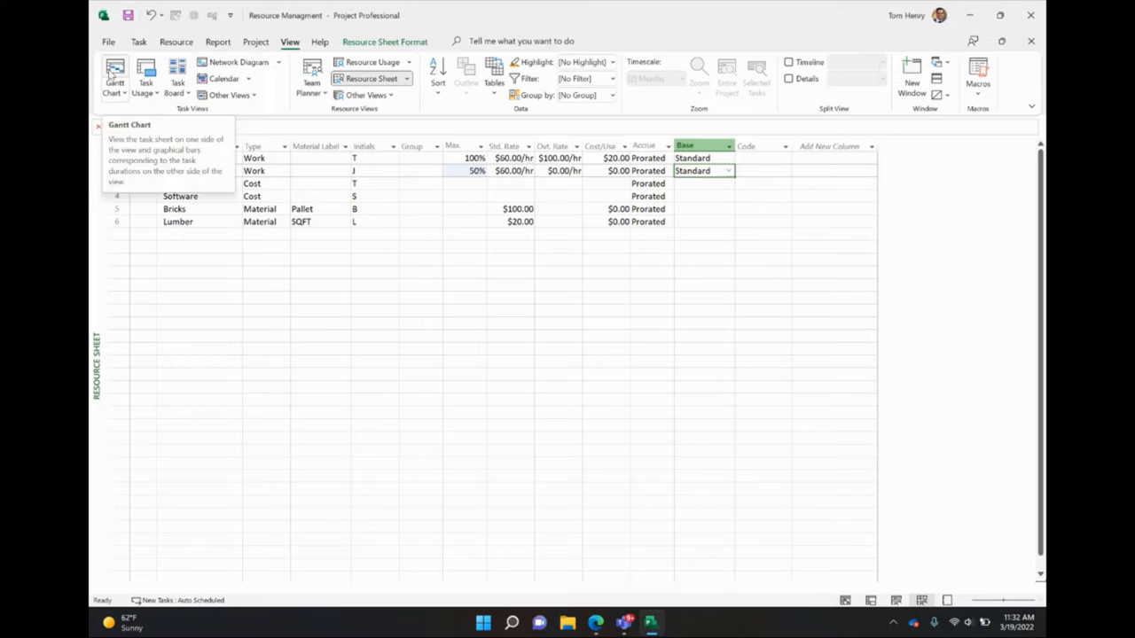
Move between the Resource Sheet and Gantt Chart, ending on the task list
left_click(113, 75)
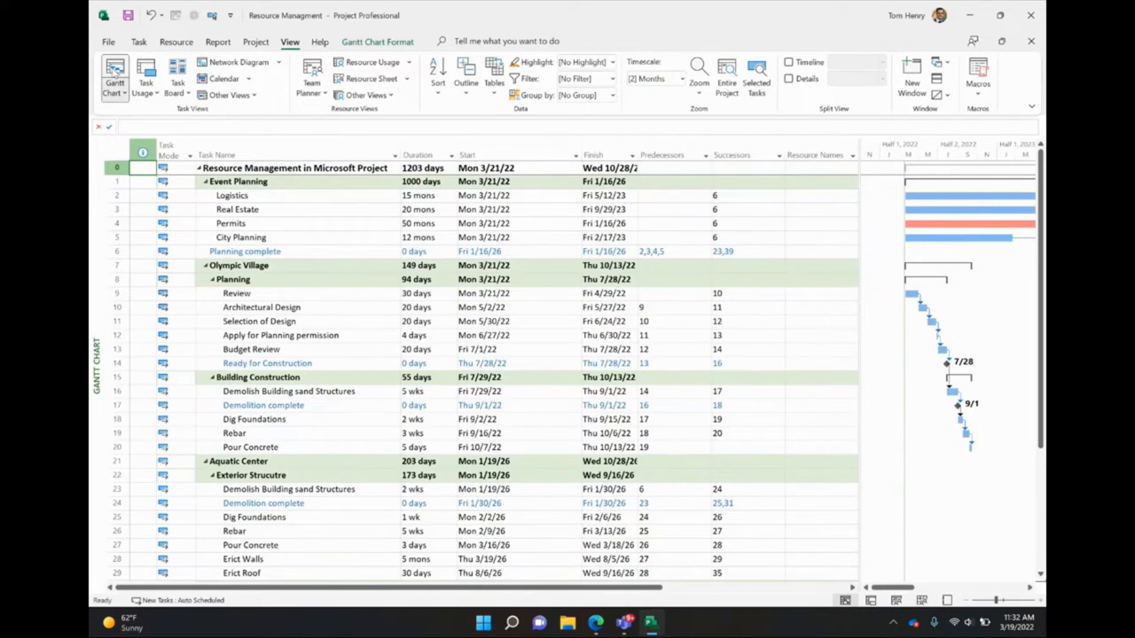
left_click(369, 78)
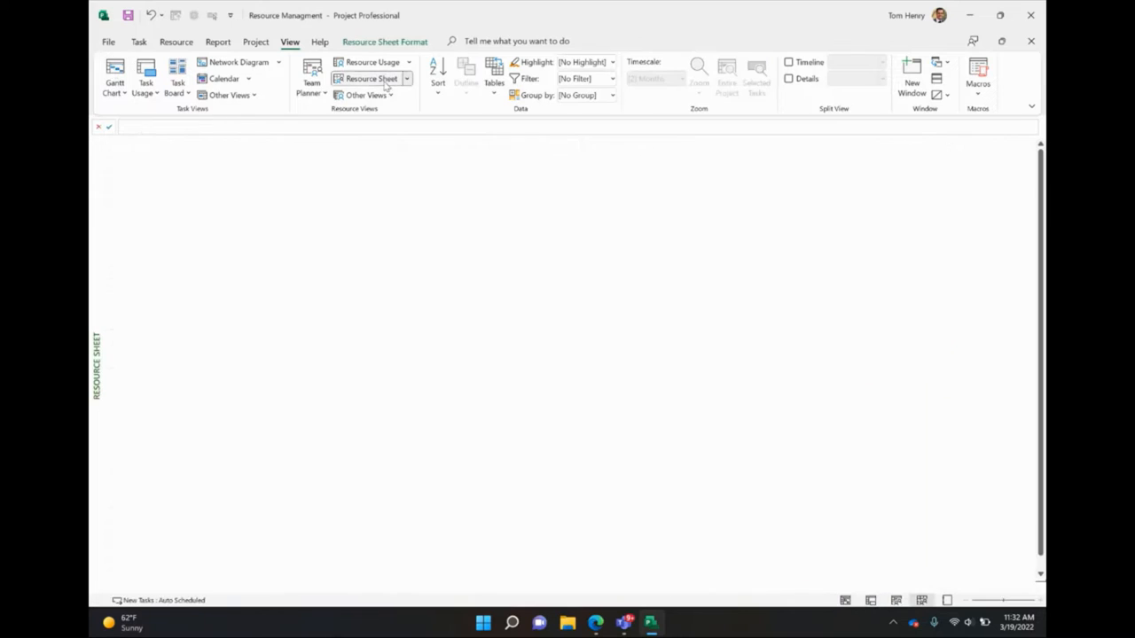
left_click(368, 78)
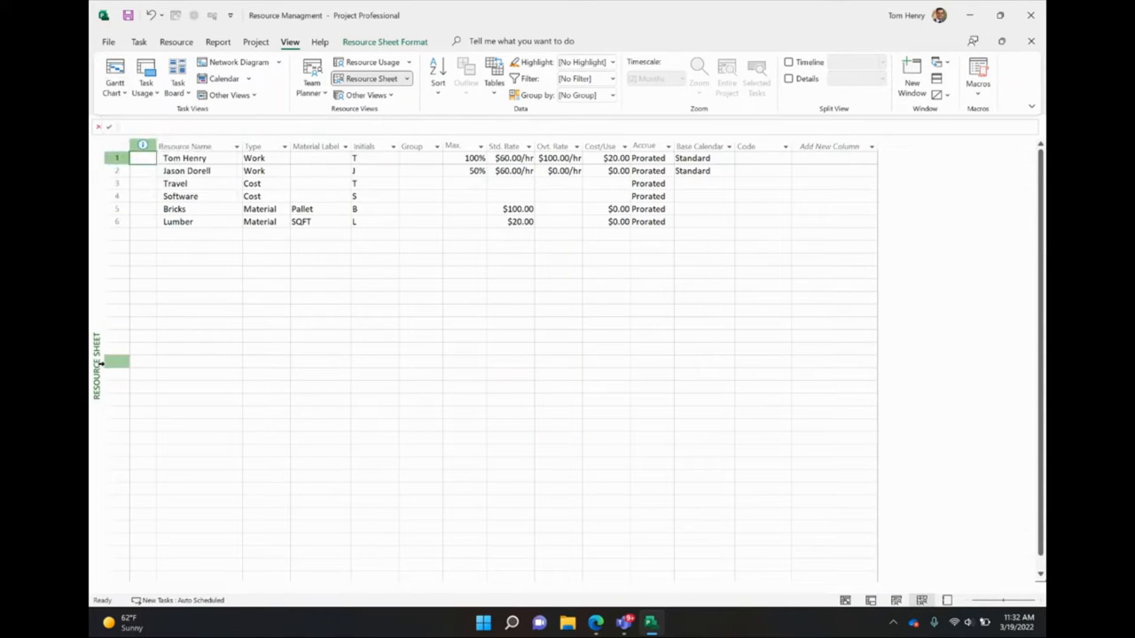
left_click(114, 75)
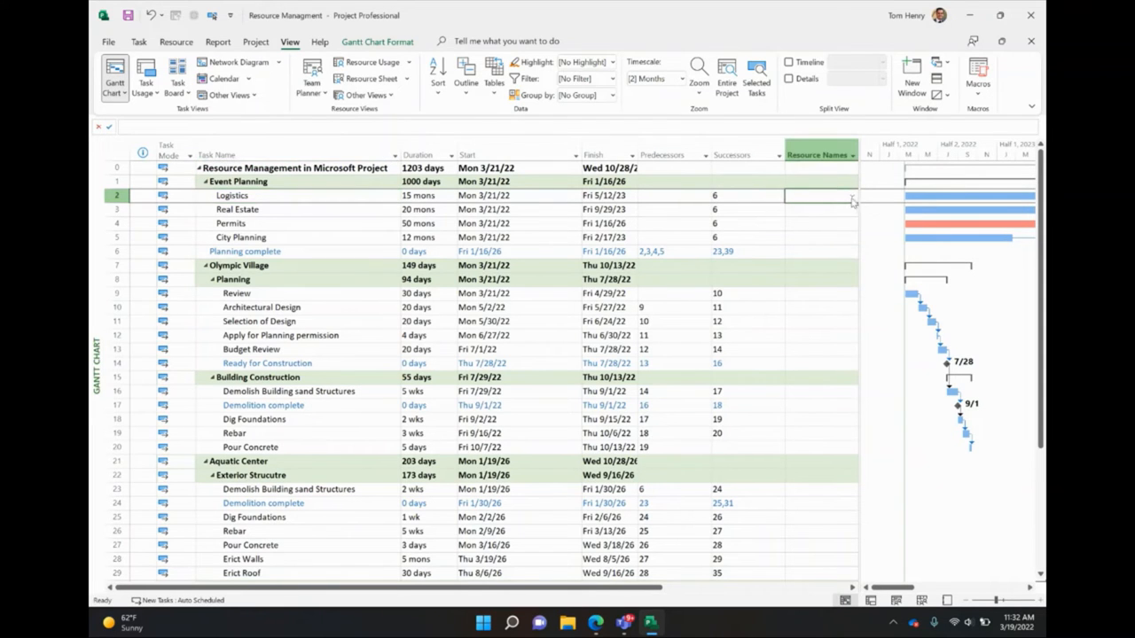
left_click(851, 195)
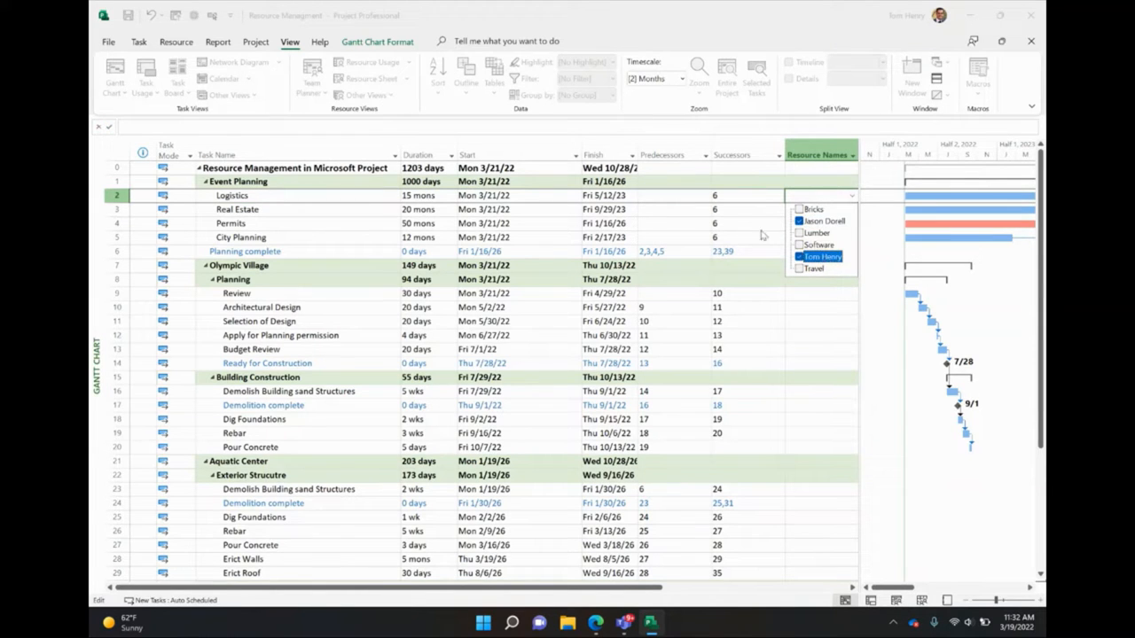
left_click(798, 220)
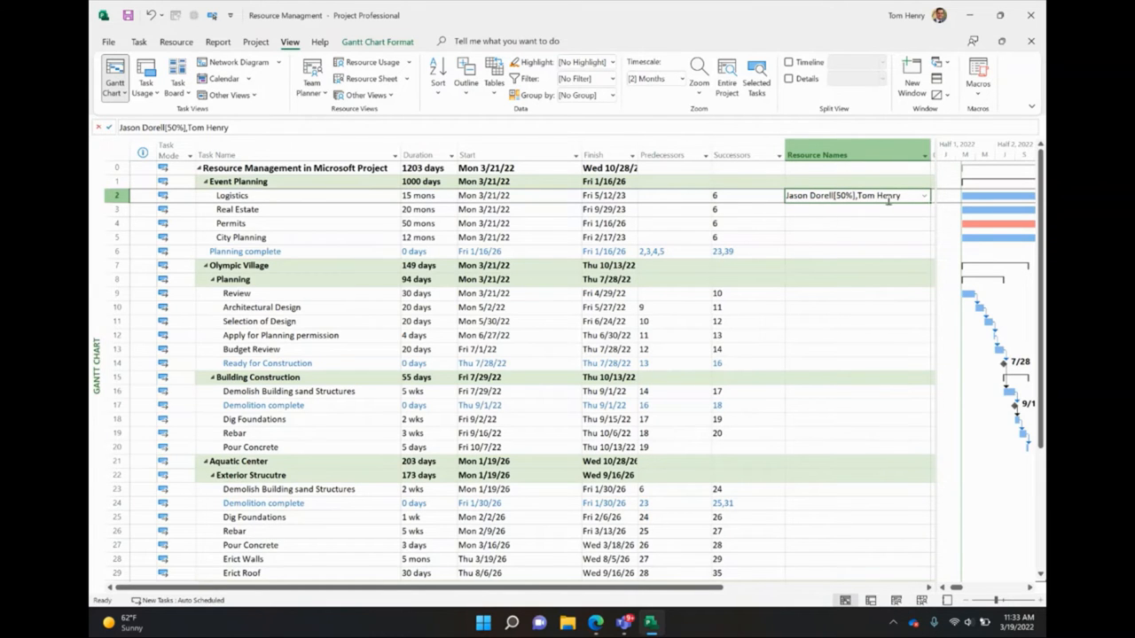
mouse_move(819, 223)
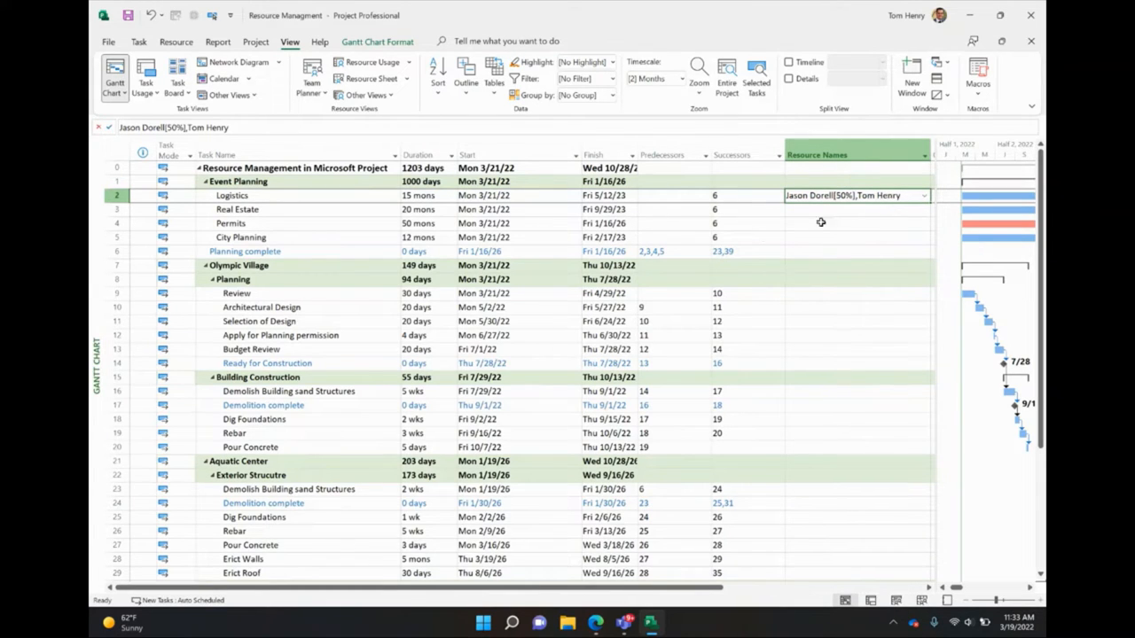
left_click(238, 210)
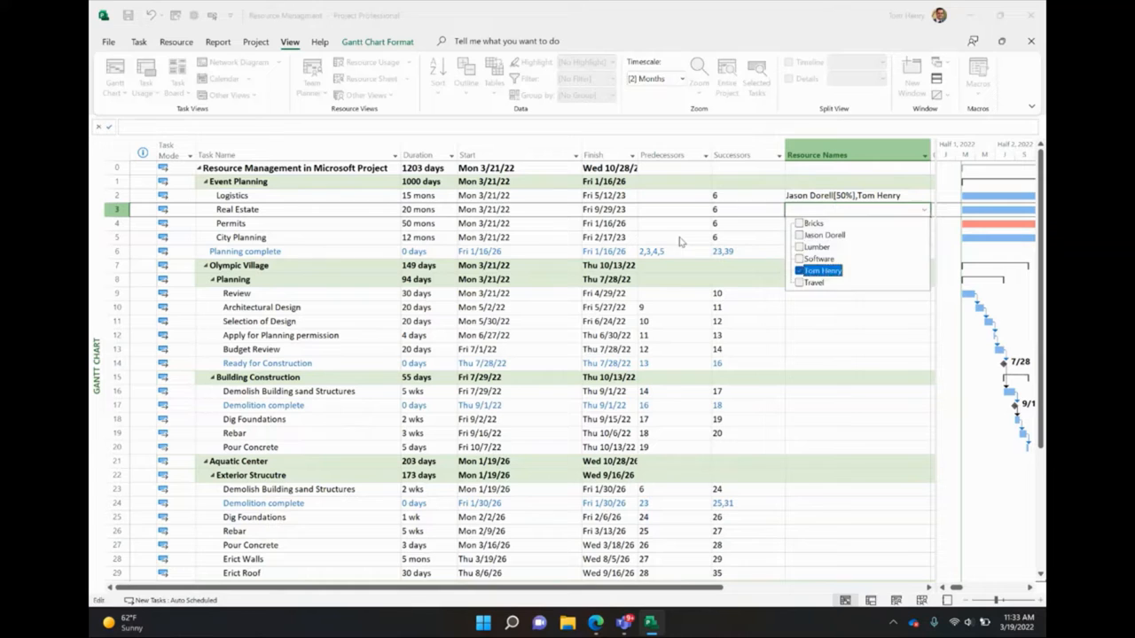
left_click(820, 269)
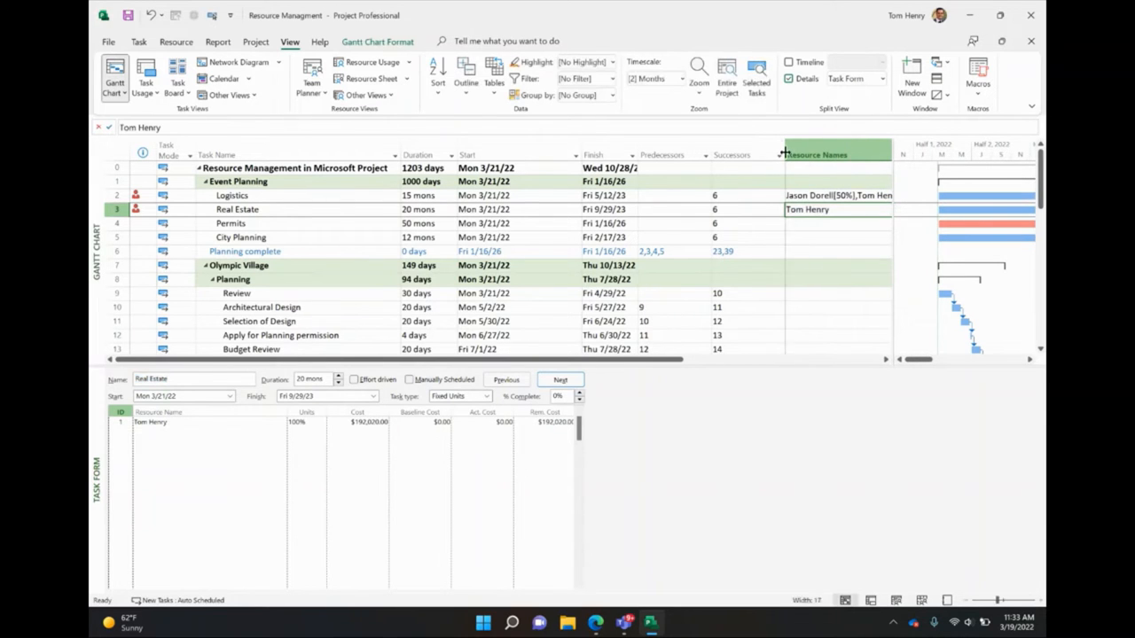
left_click(230, 195)
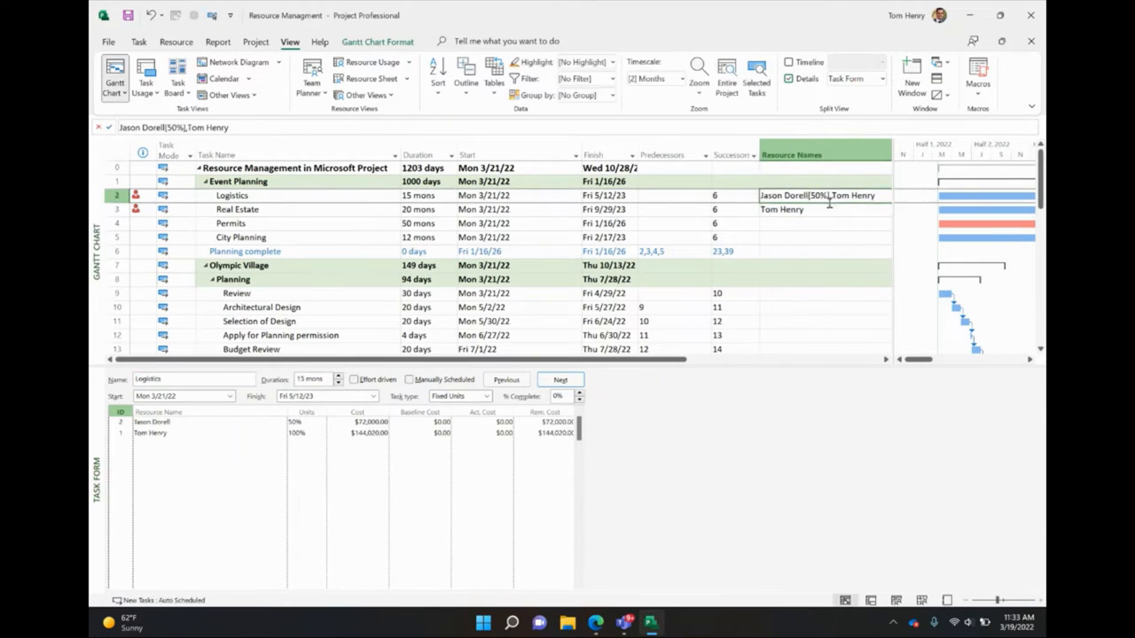
left_click(238, 209)
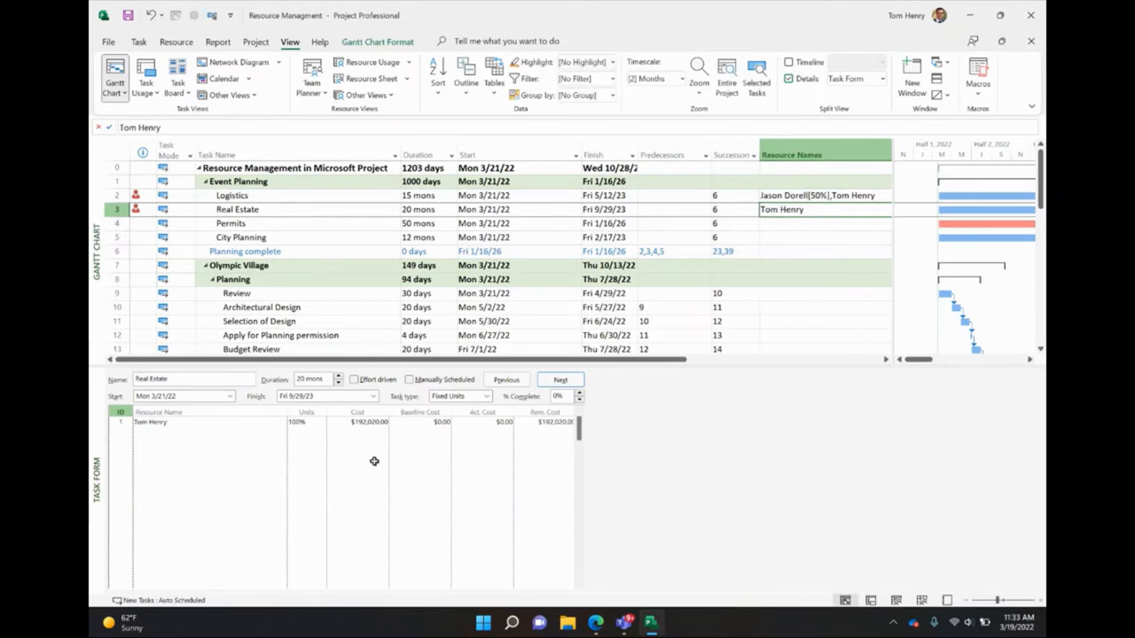
mouse_move(795, 195)
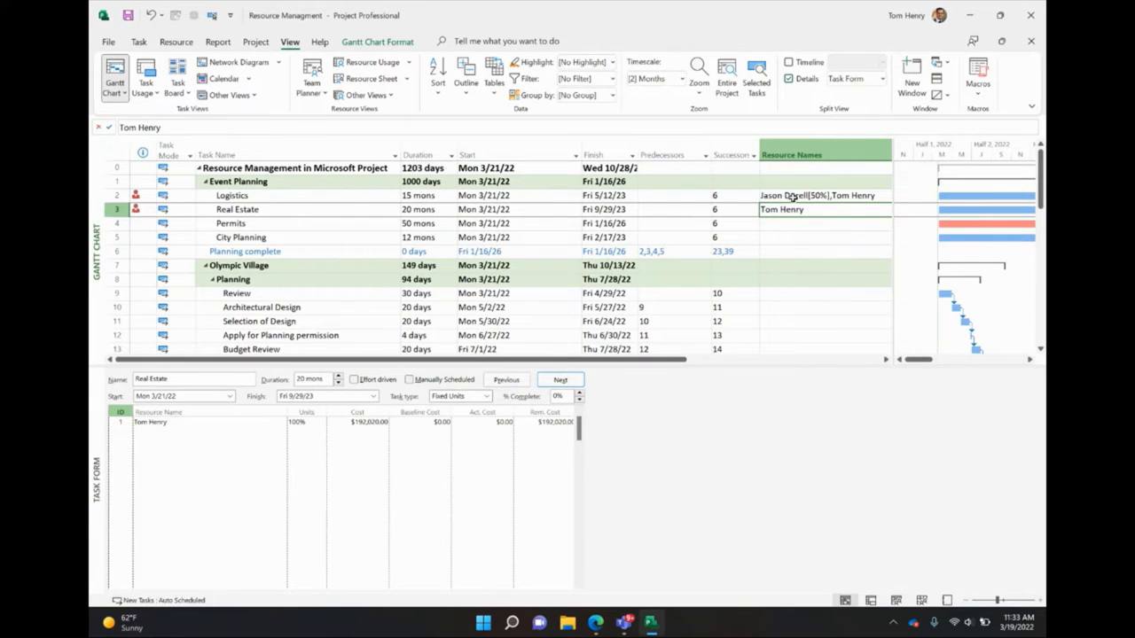
left_click(231, 195)
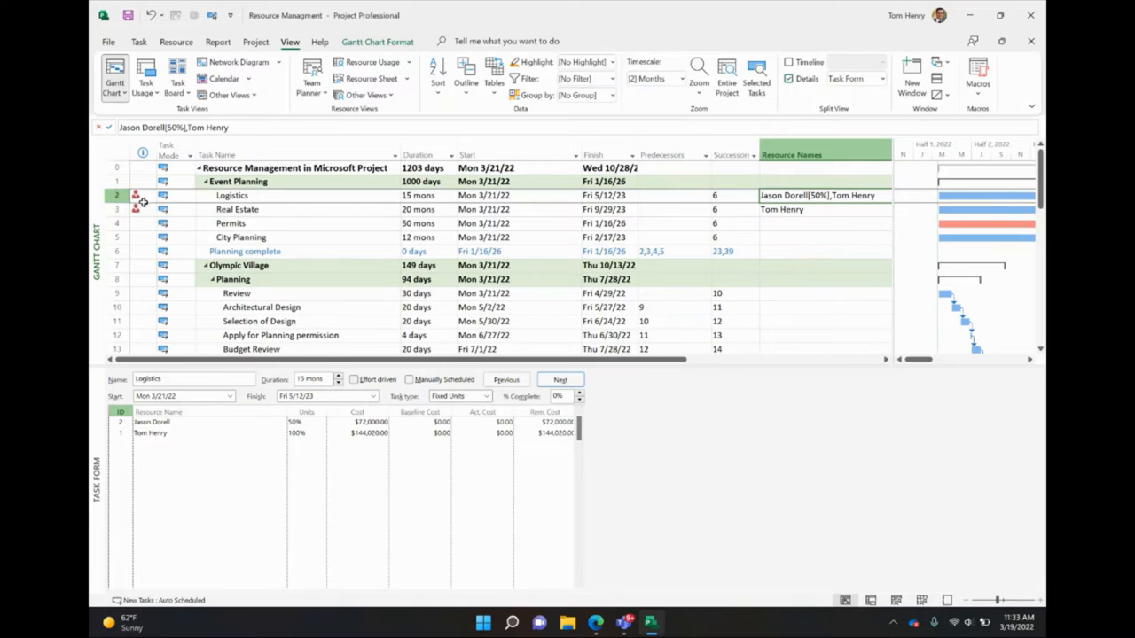
mouse_move(142, 207)
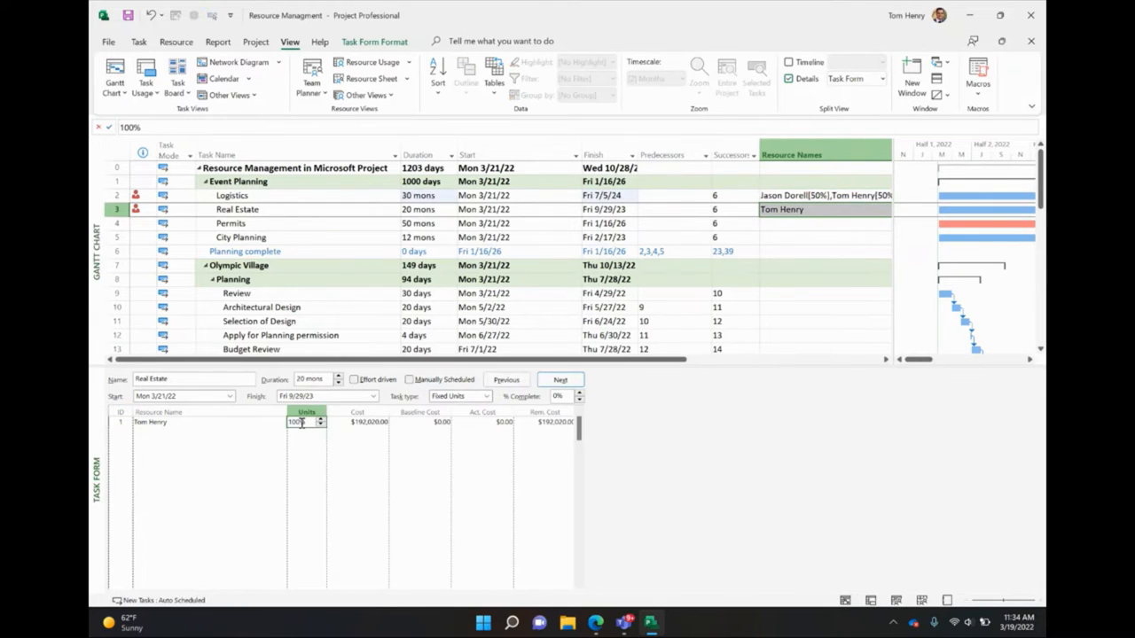
type("50")
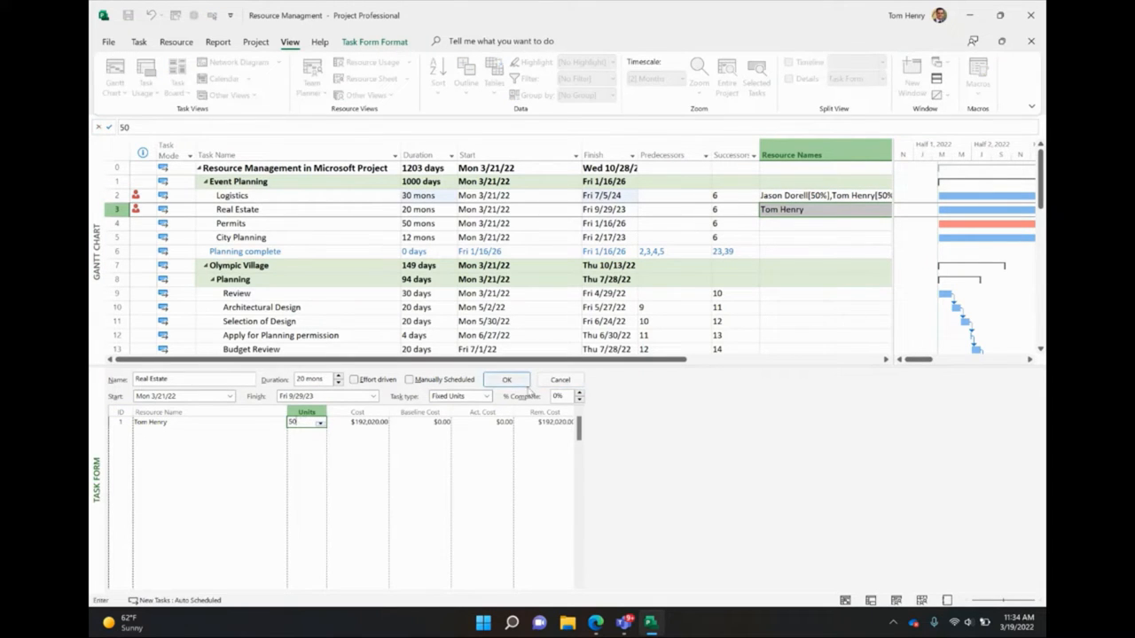
left_click(507, 379)
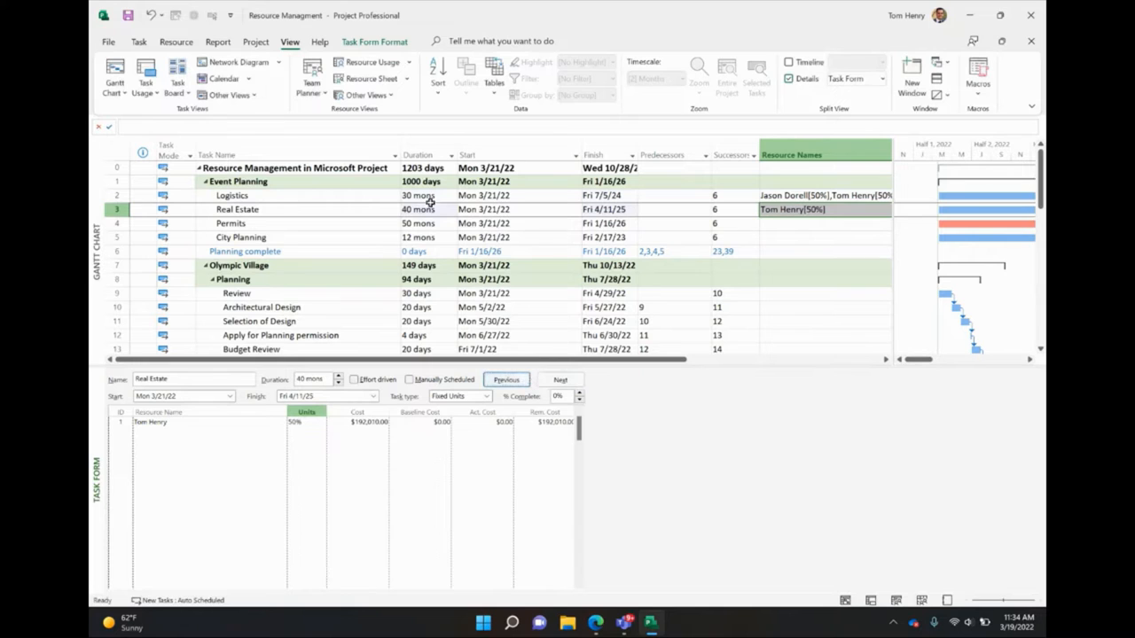
left_click(422, 209)
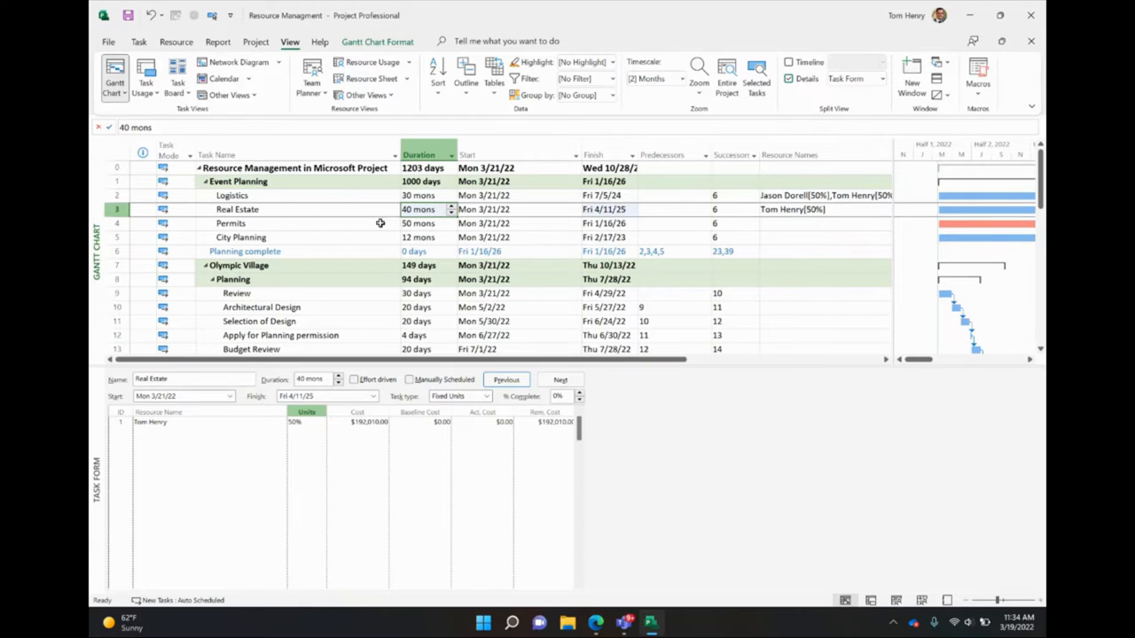
left_click(186, 422)
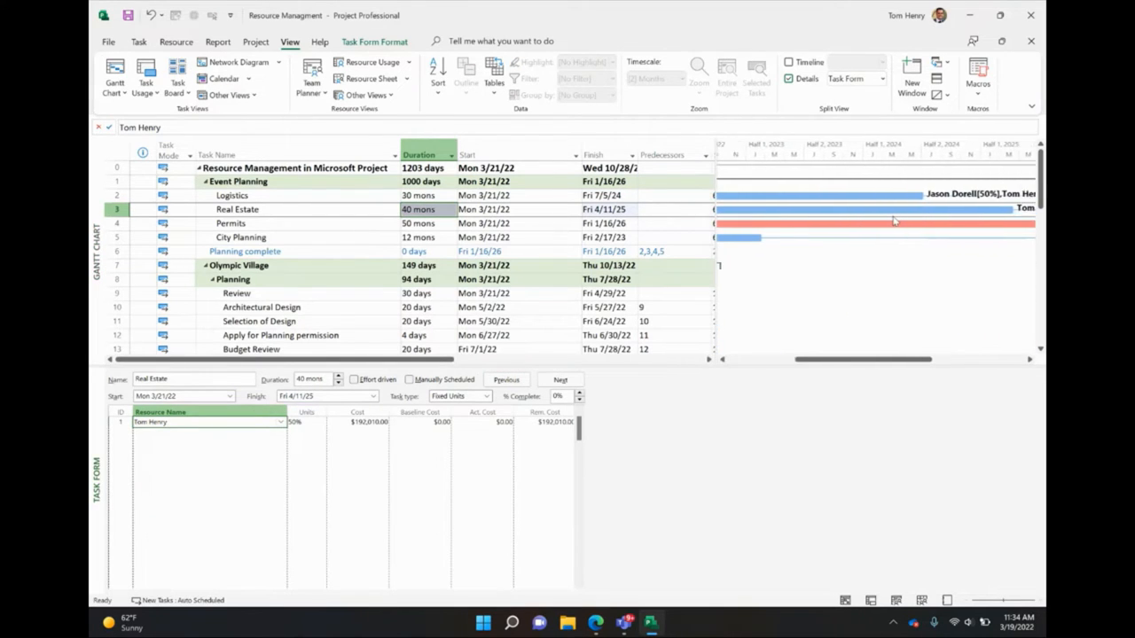
Mark the Real Estate task as effort driven in the Task Form
scroll("left", 3)
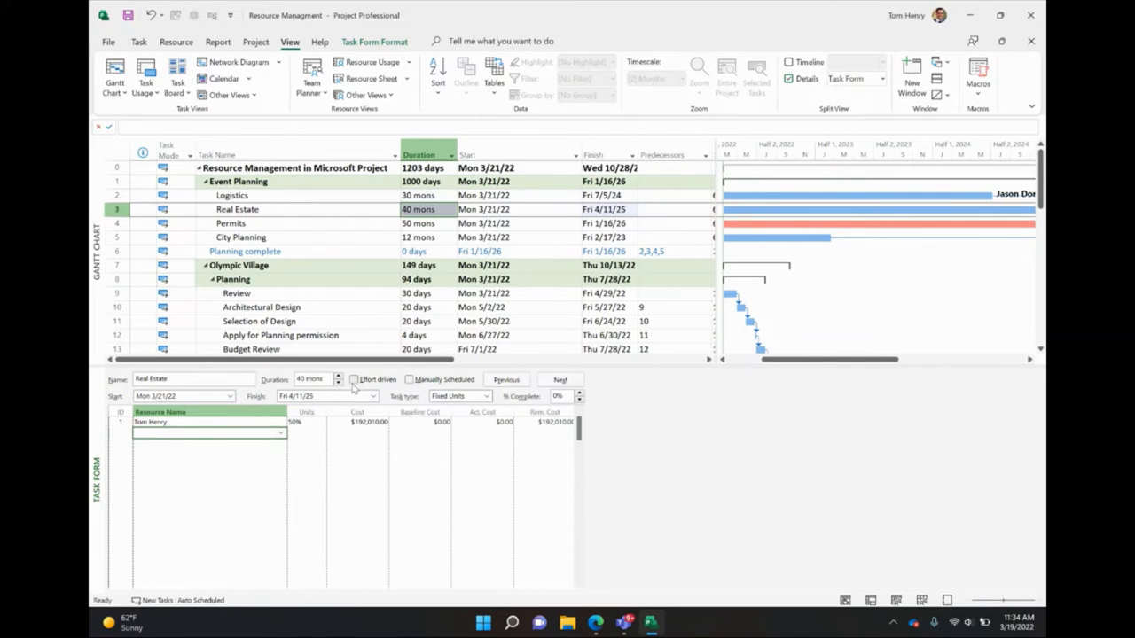
left_click(351, 380)
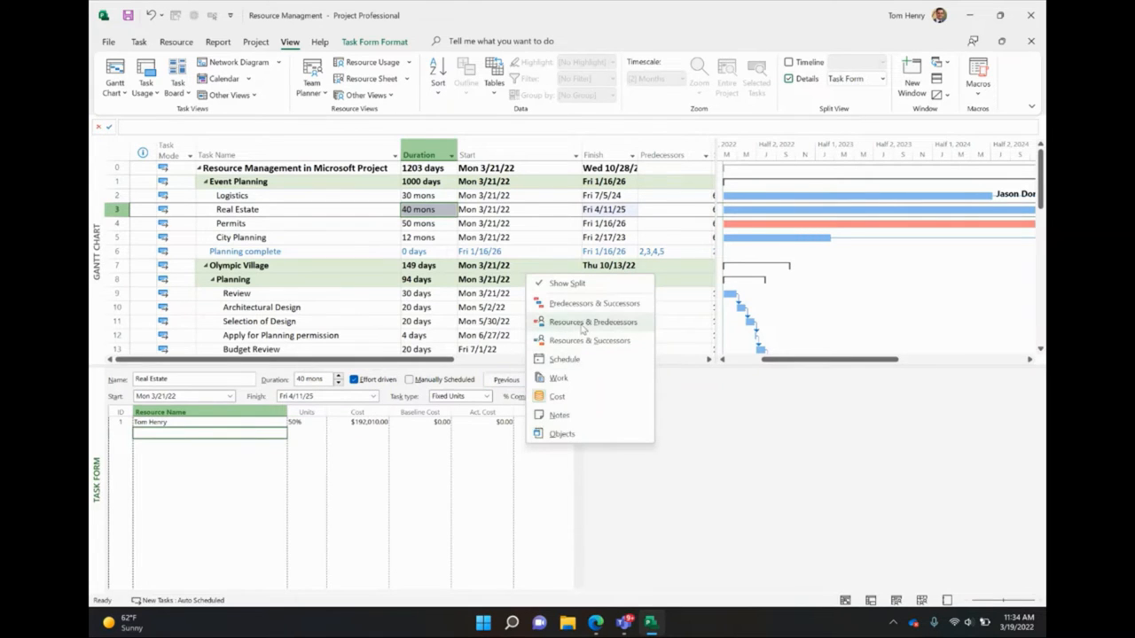
left_click(557, 396)
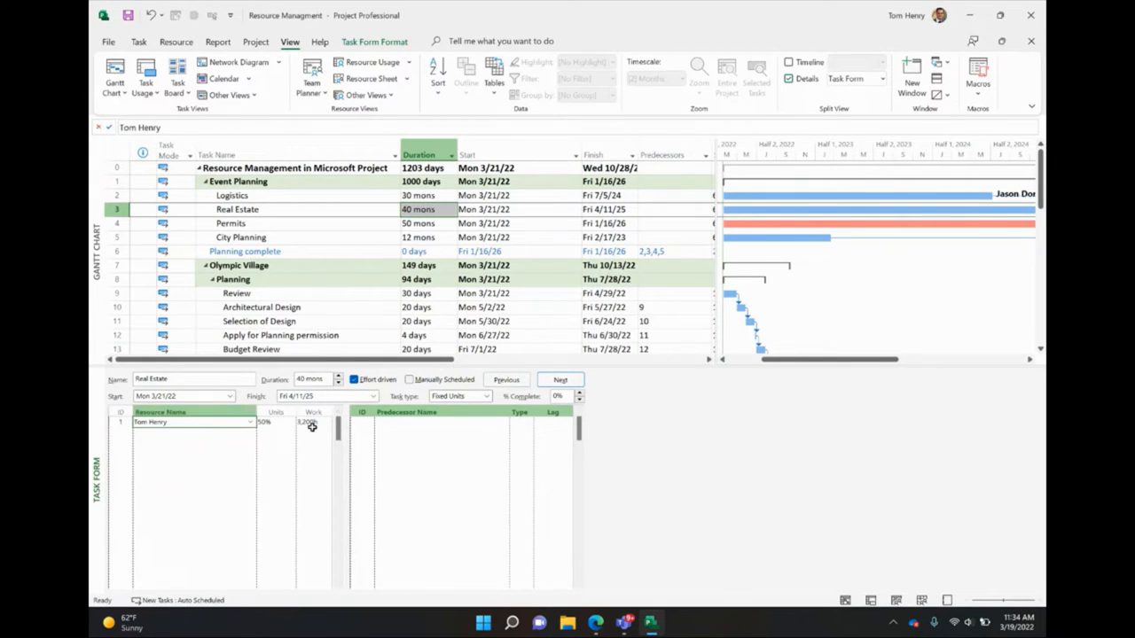
left_click(309, 422)
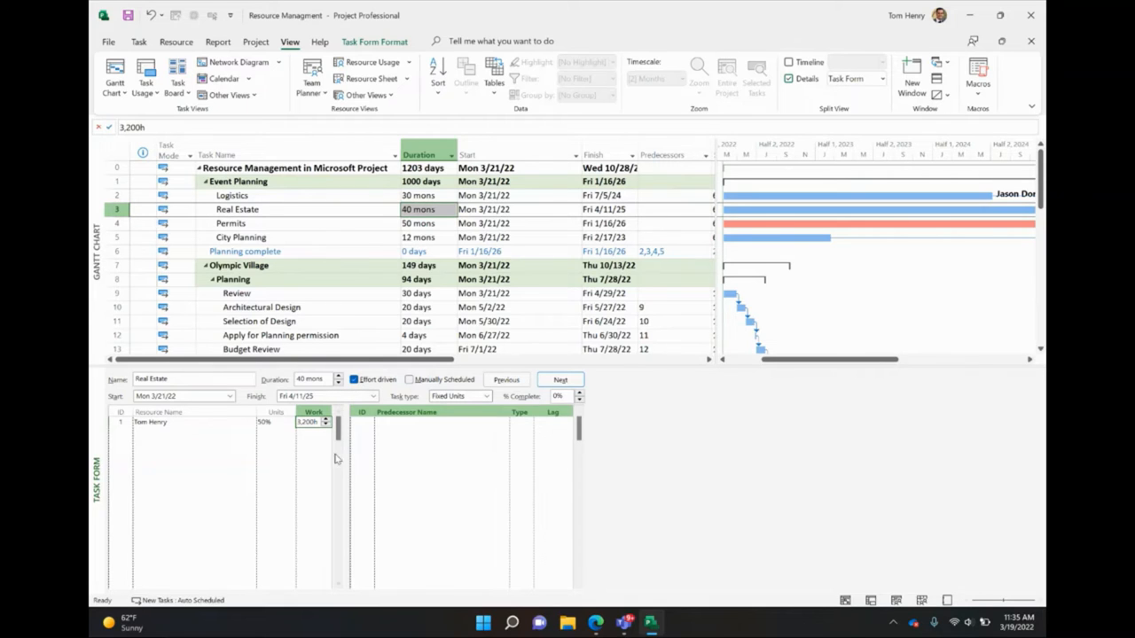
left_click(309, 422)
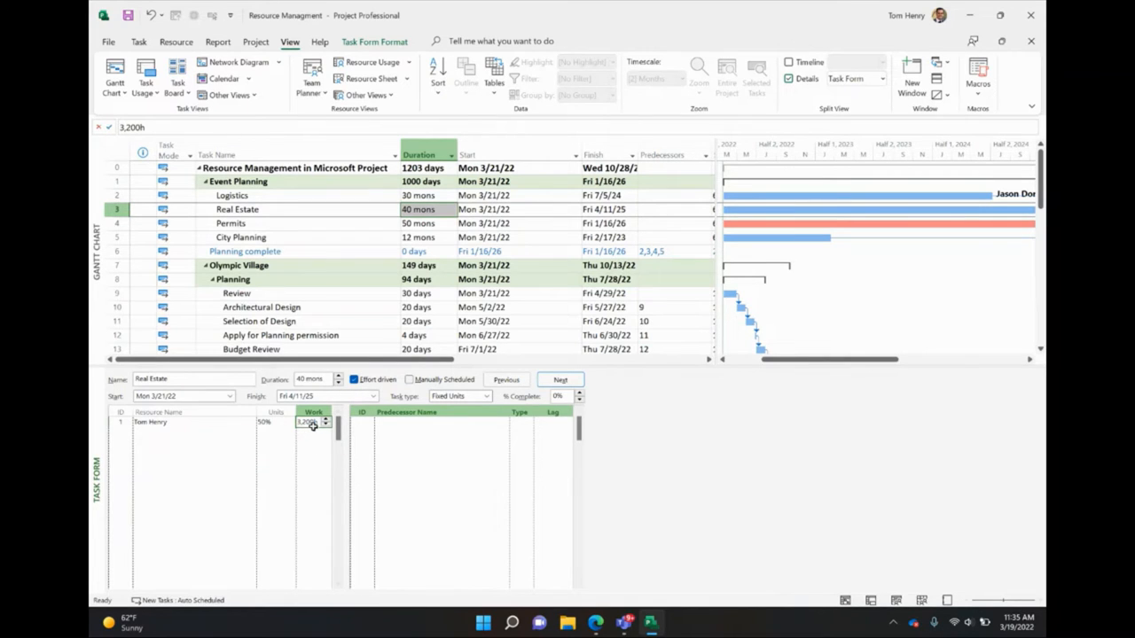
left_click(191, 422)
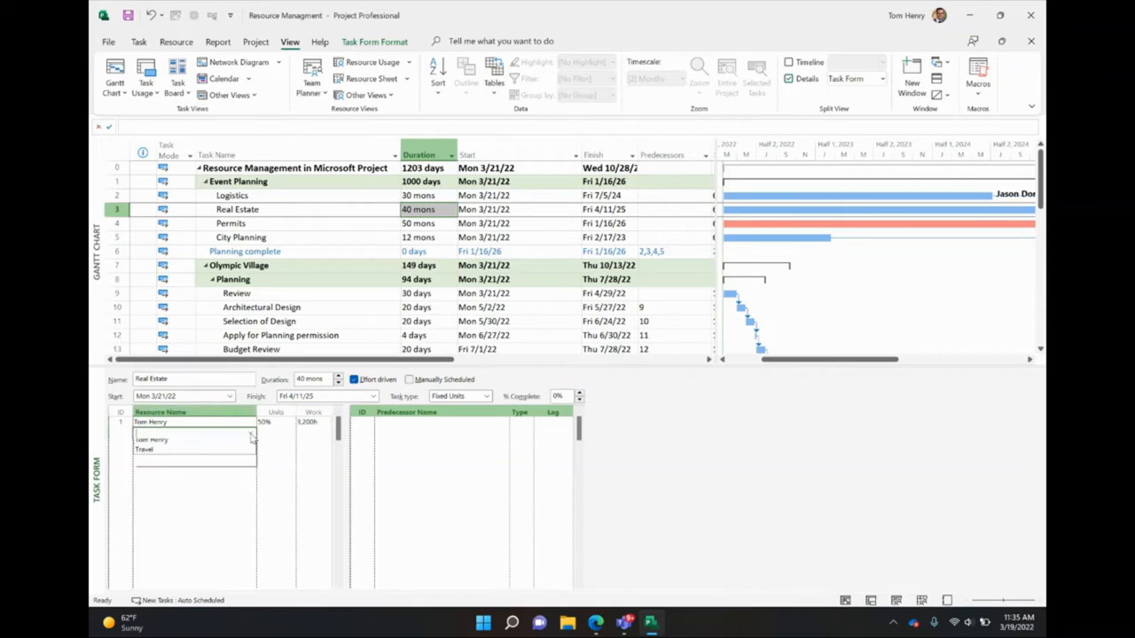
left_click(163, 438)
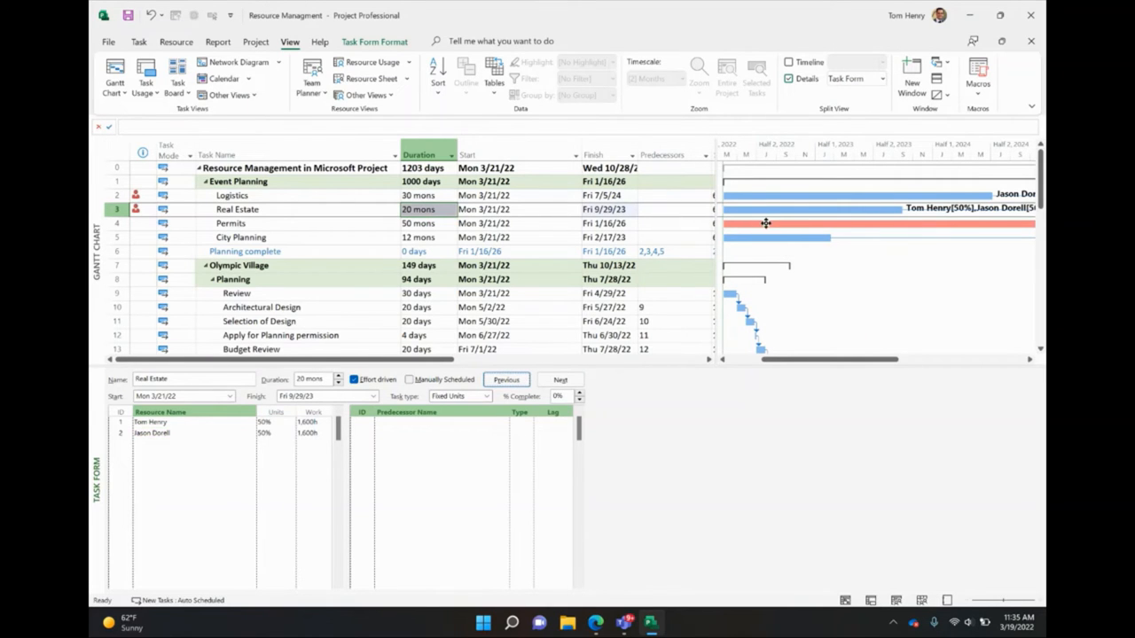
left_click(257, 195)
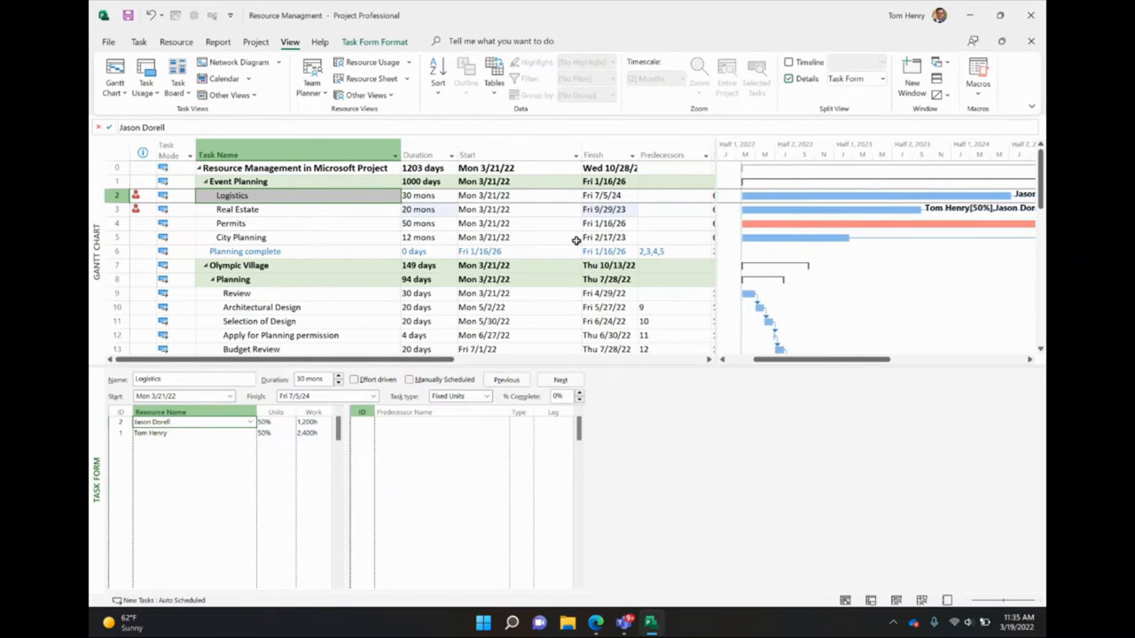
mouse_move(858, 266)
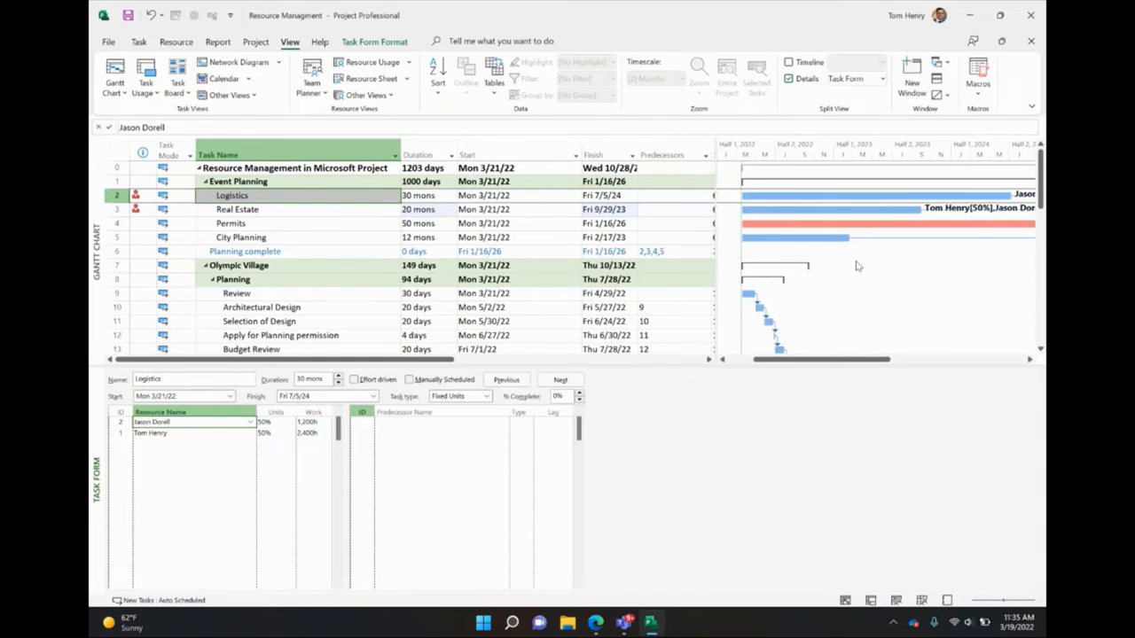
Review Permits and Real Estate, then multi-select Architectural Design with Selection of Design for assignment
left_click(248, 223)
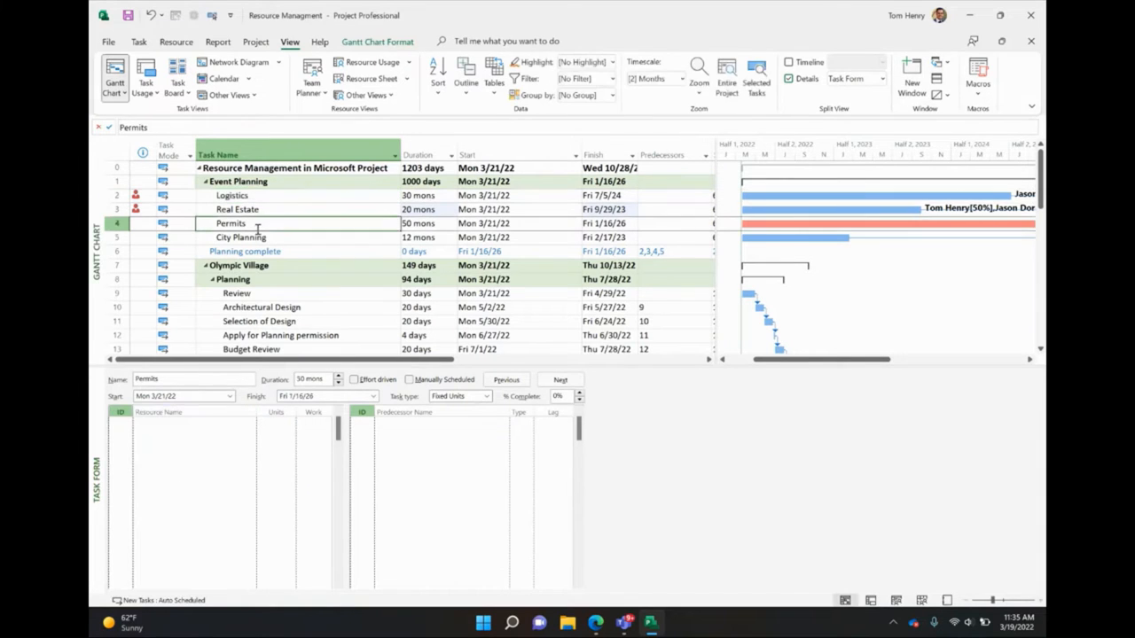
left_click(238, 209)
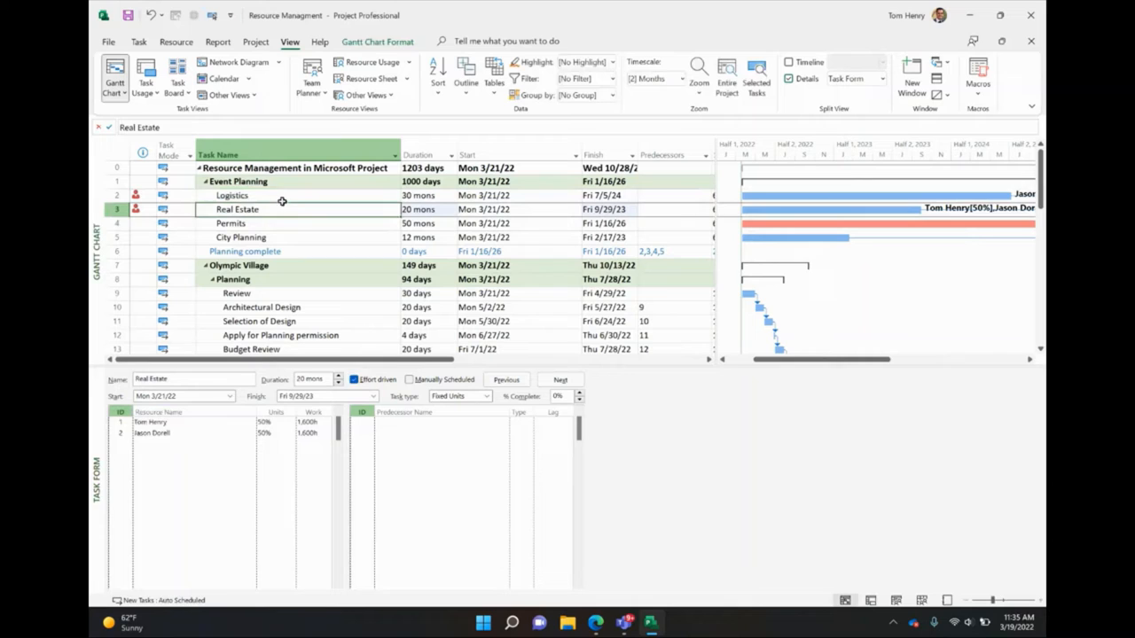
mouse_move(224, 445)
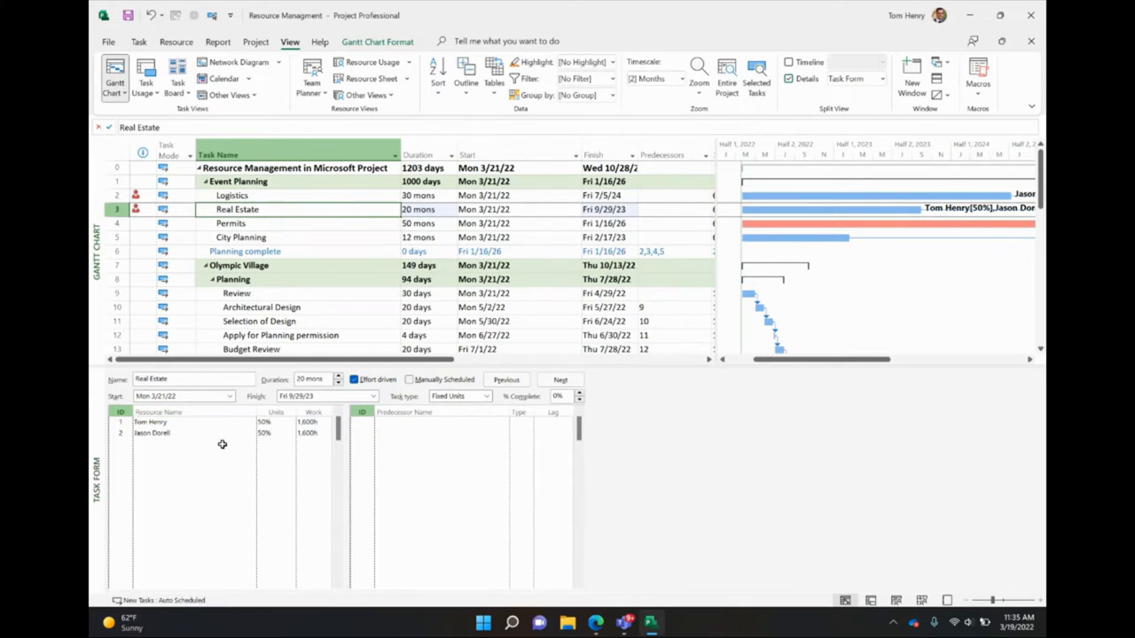
mouse_move(205, 499)
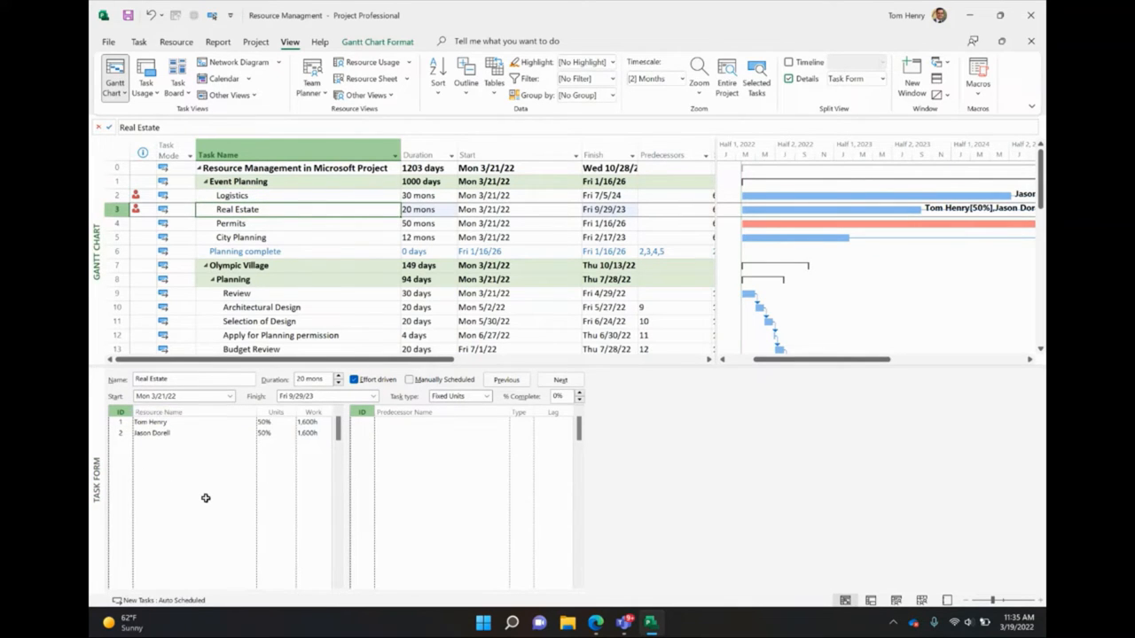
mouse_move(205, 498)
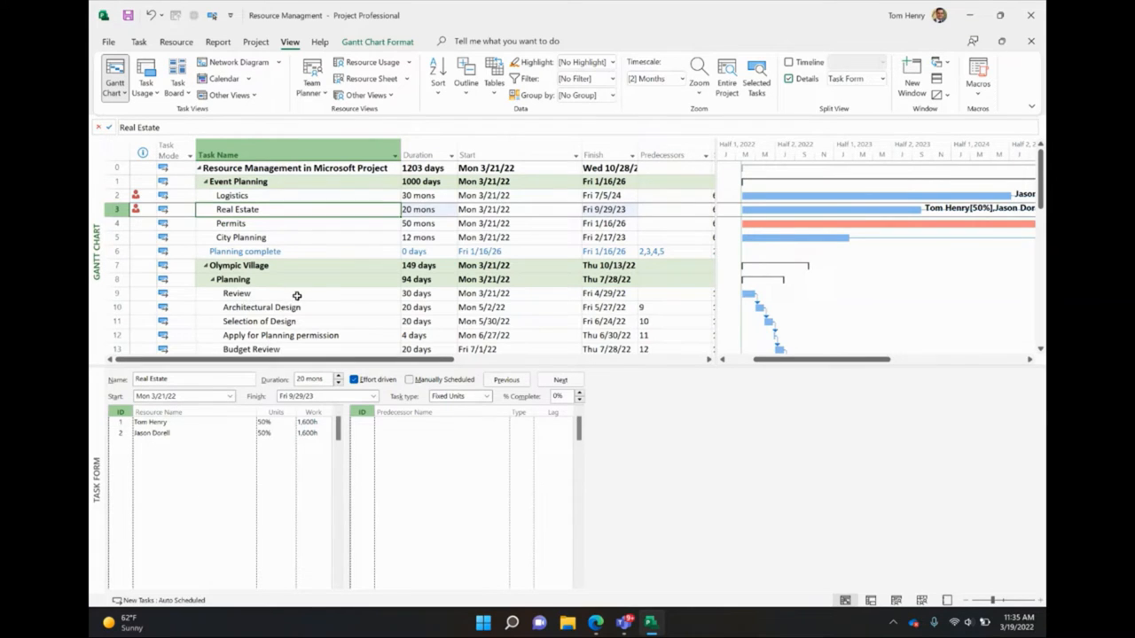
left_click(262, 266)
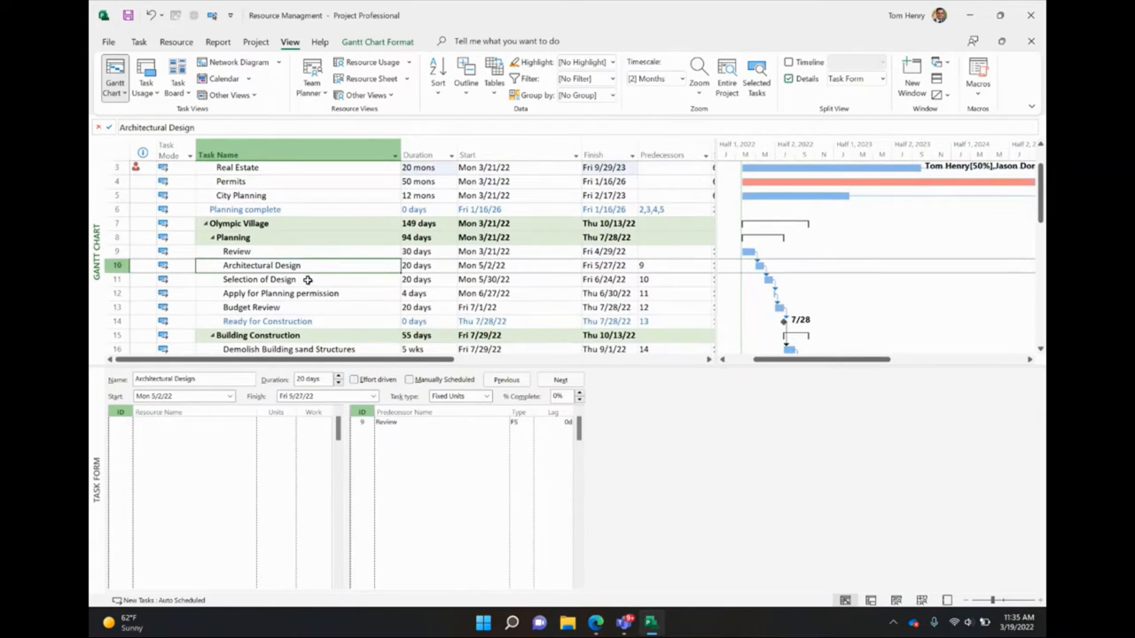
left_click(259, 281)
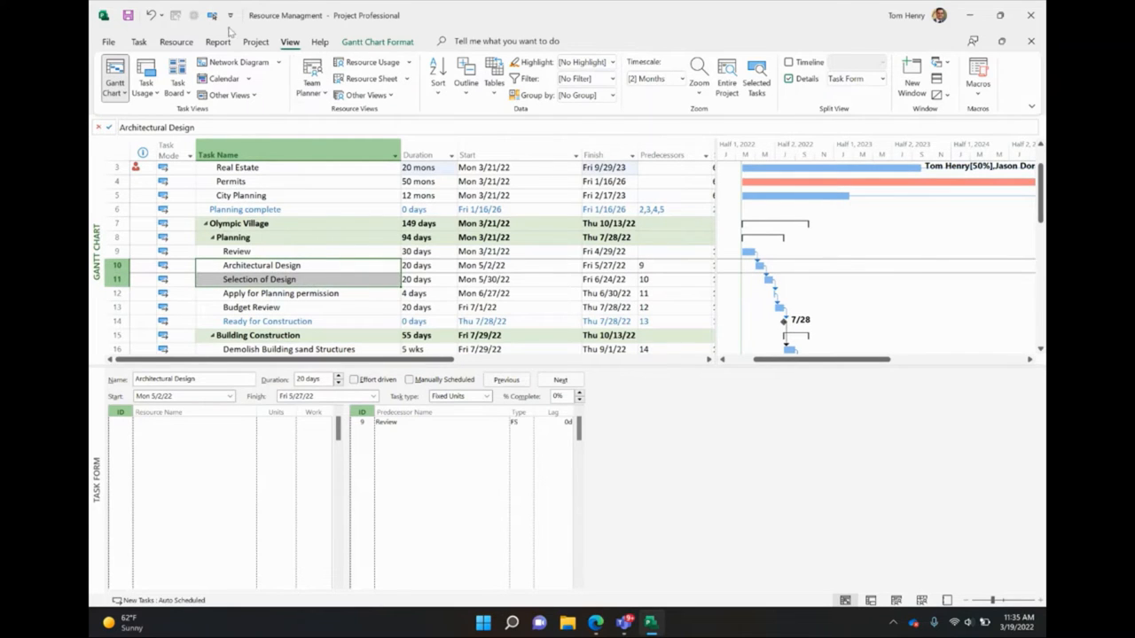
left_click(177, 43)
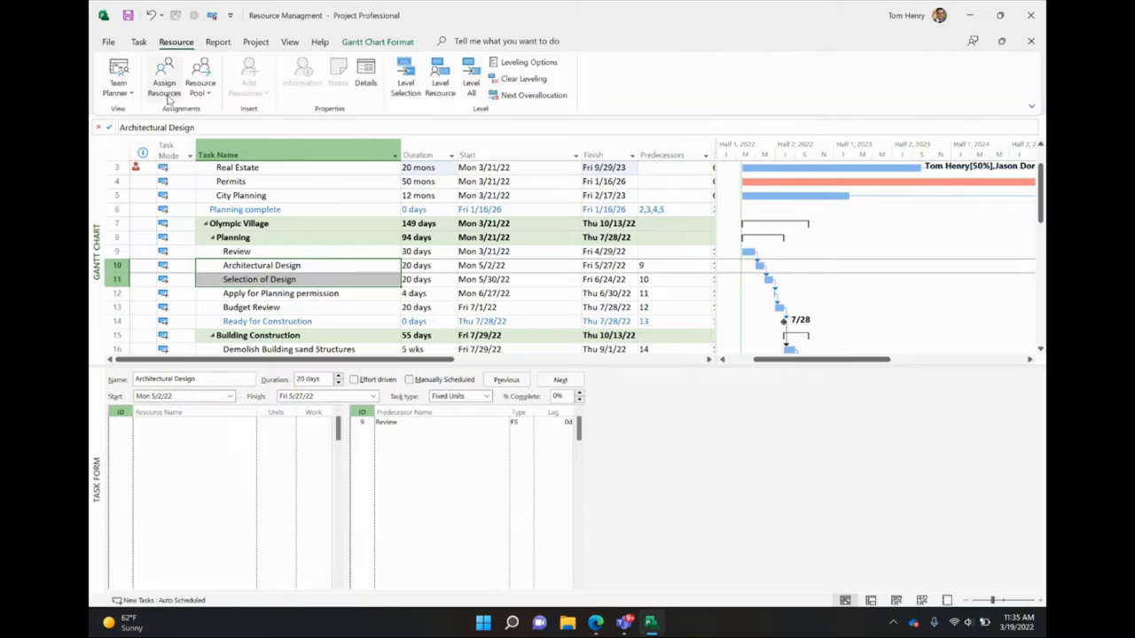
left_click(156, 74)
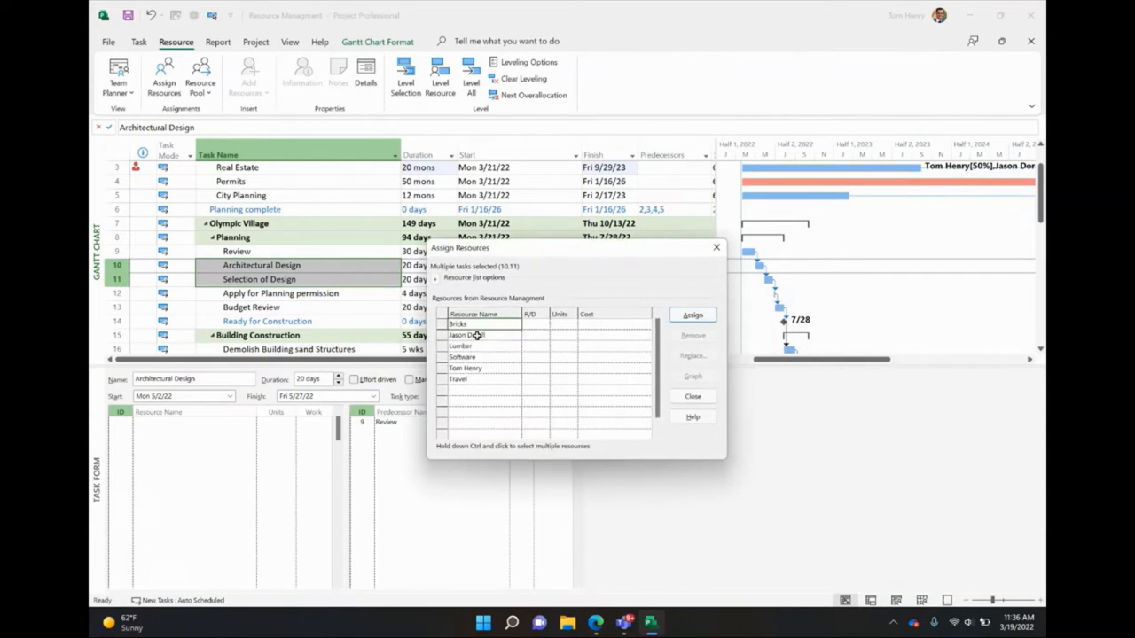
left_click(482, 367)
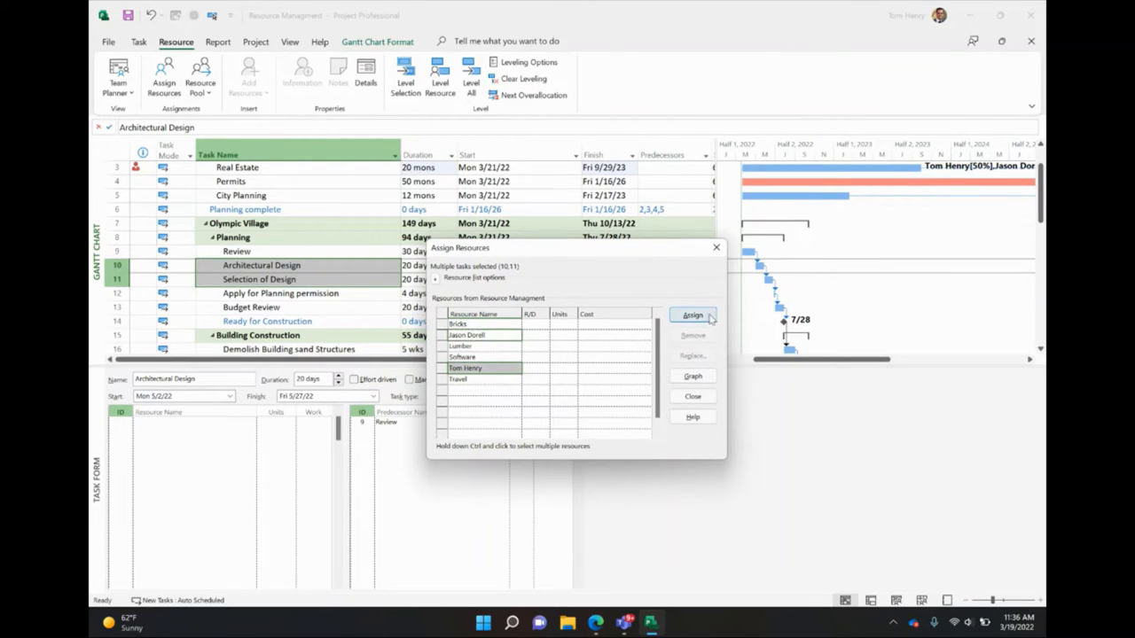
left_click(691, 316)
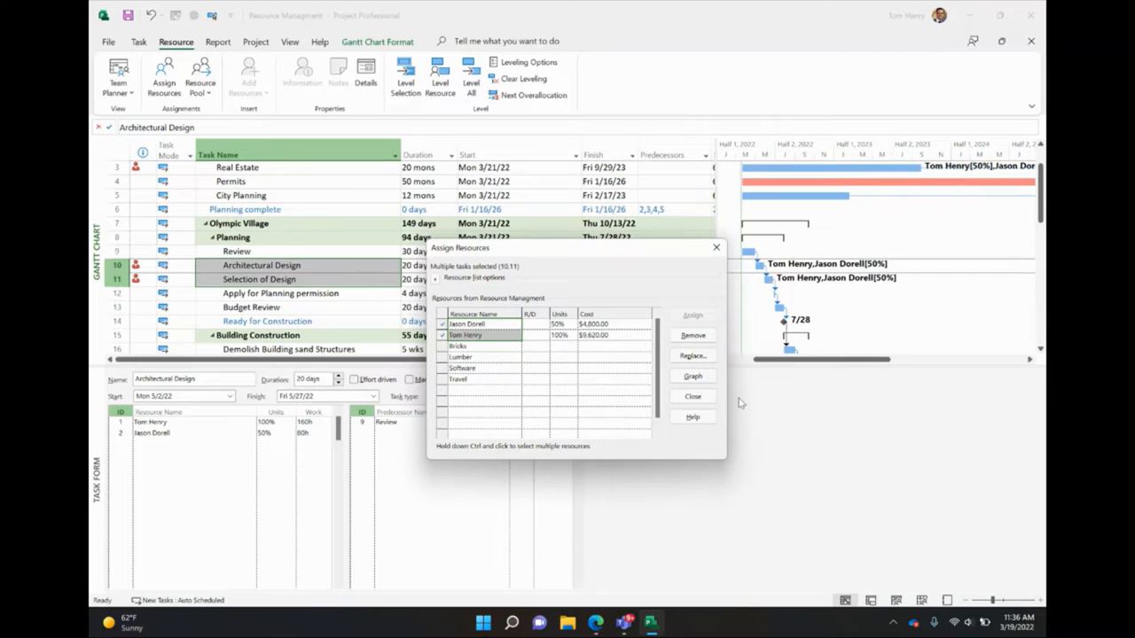
left_click(692, 397)
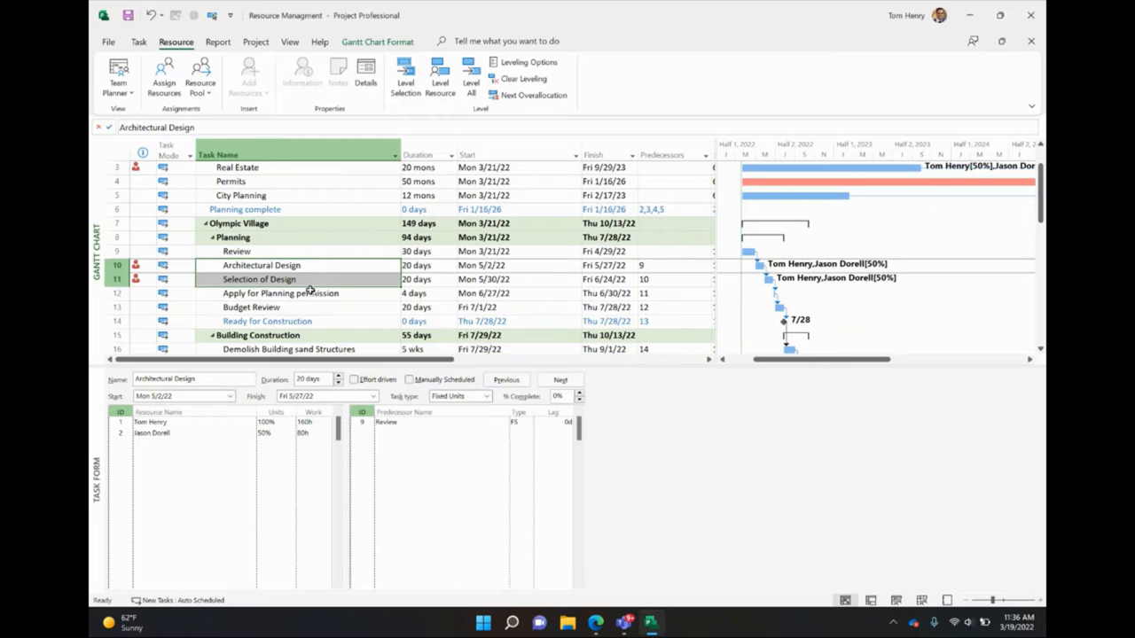
Verify the assignments on Selection of Design and Architectural Design
left_click(259, 279)
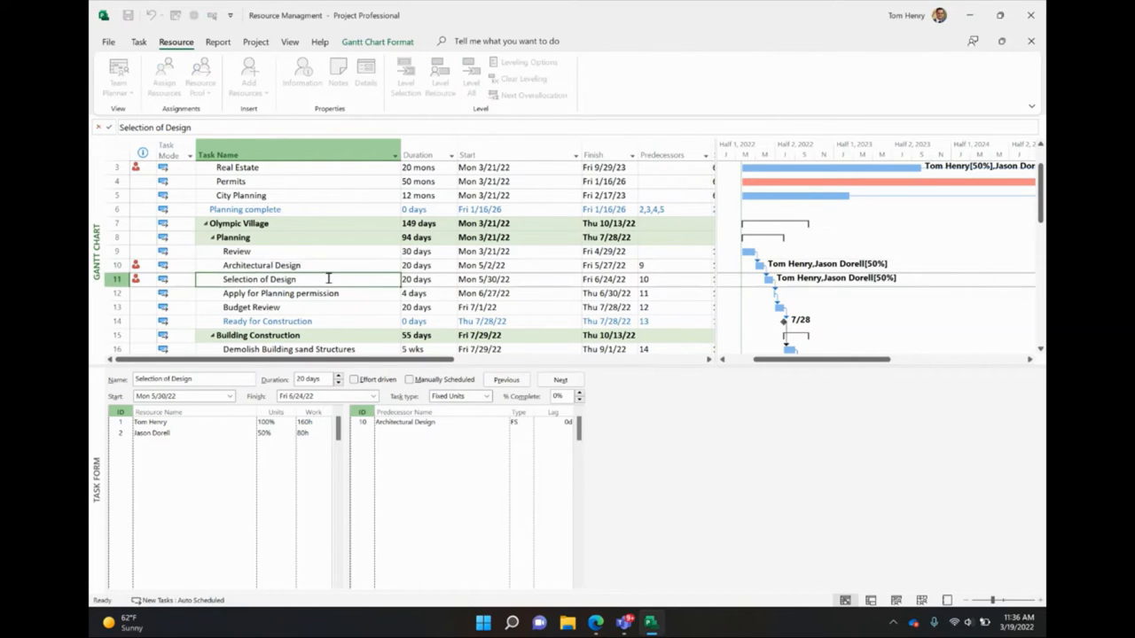
left_click(262, 266)
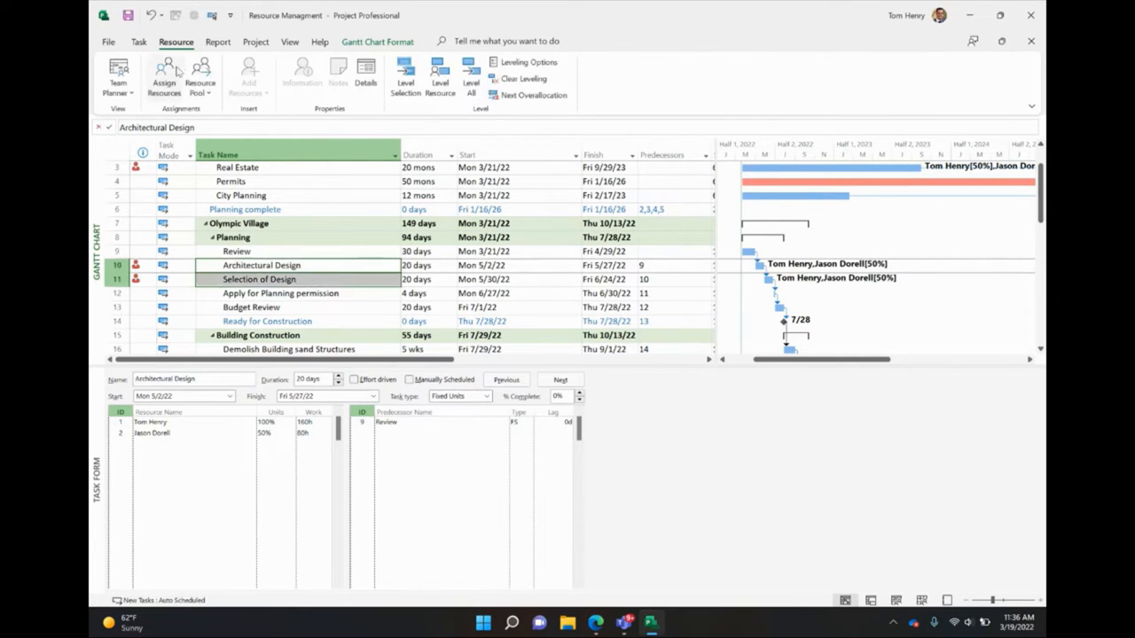
left_click(160, 78)
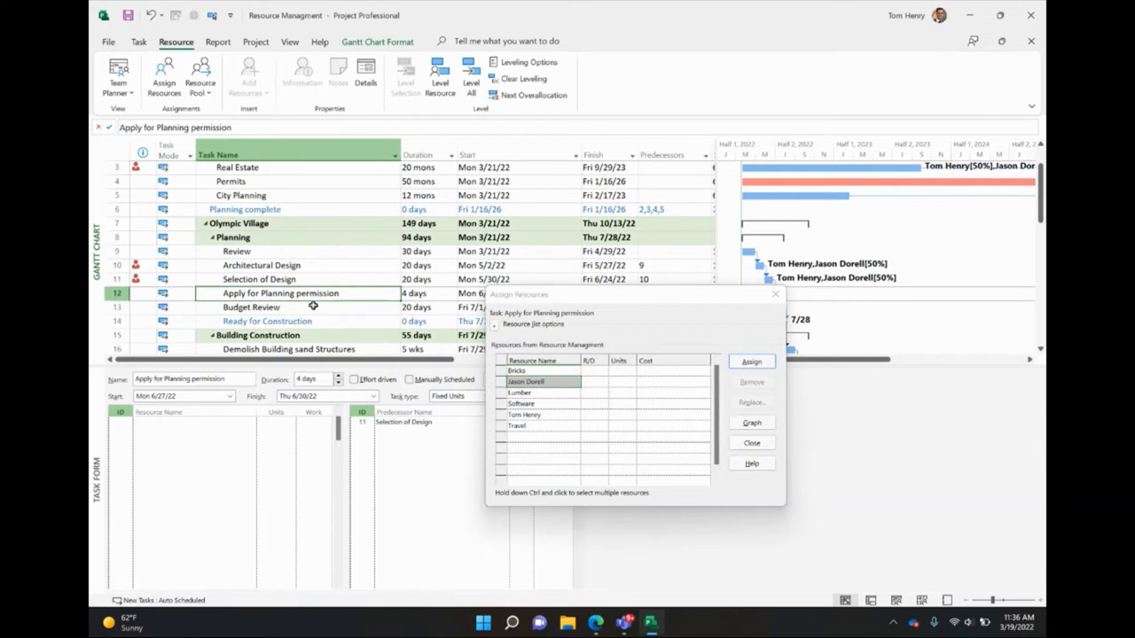
Assign a single resource to the Budget Review task
left_click(252, 307)
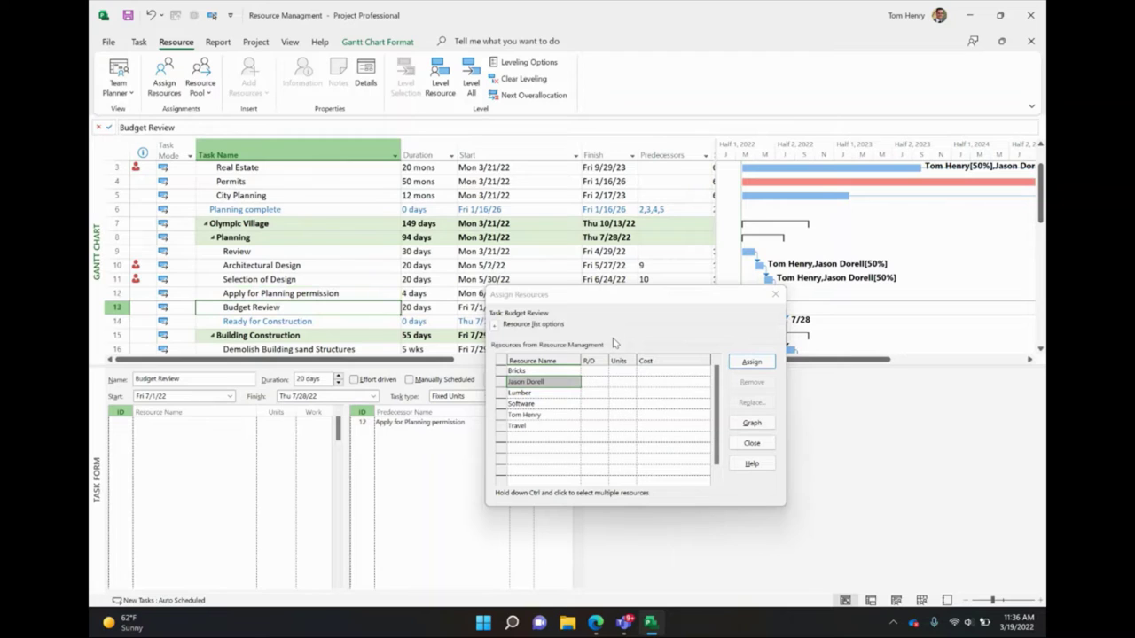
mouse_move(688, 330)
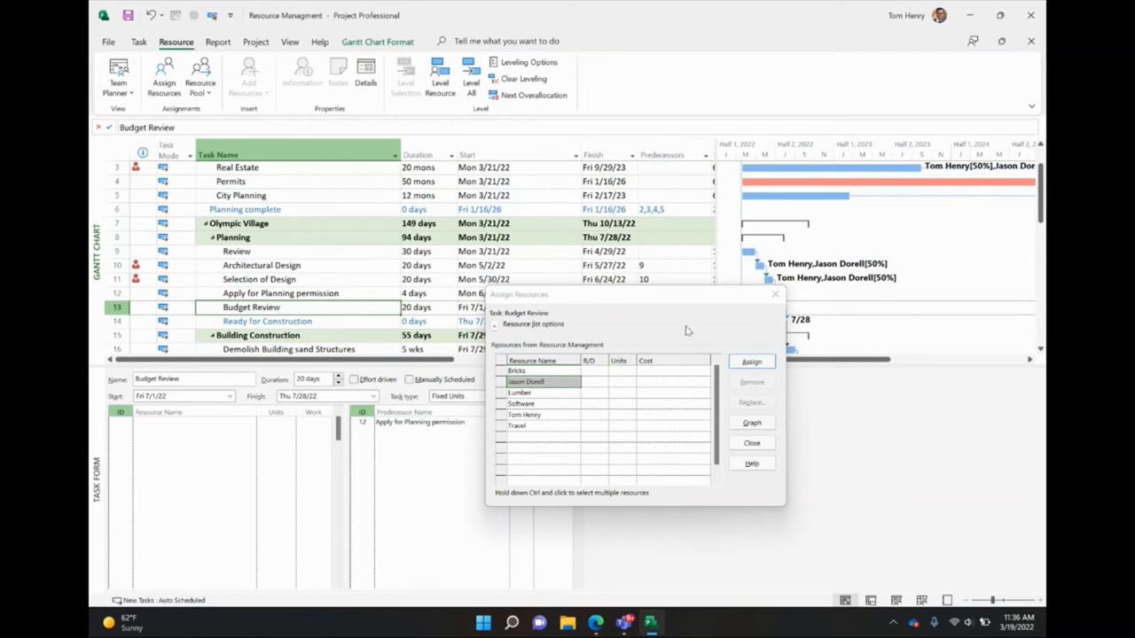
mouse_move(549, 415)
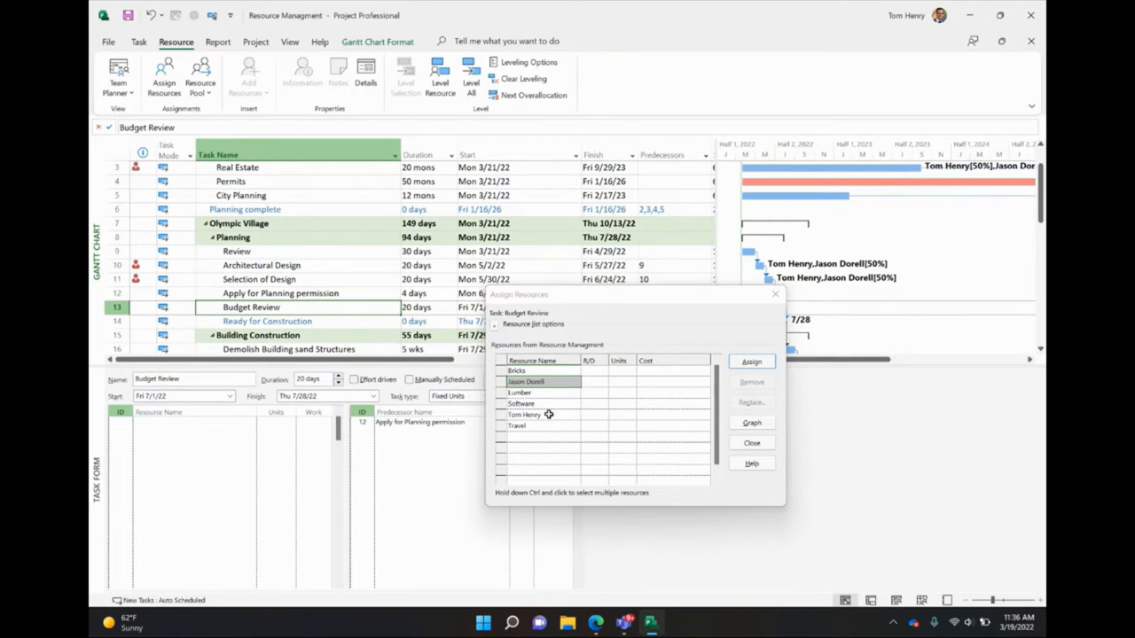
left_click(549, 415)
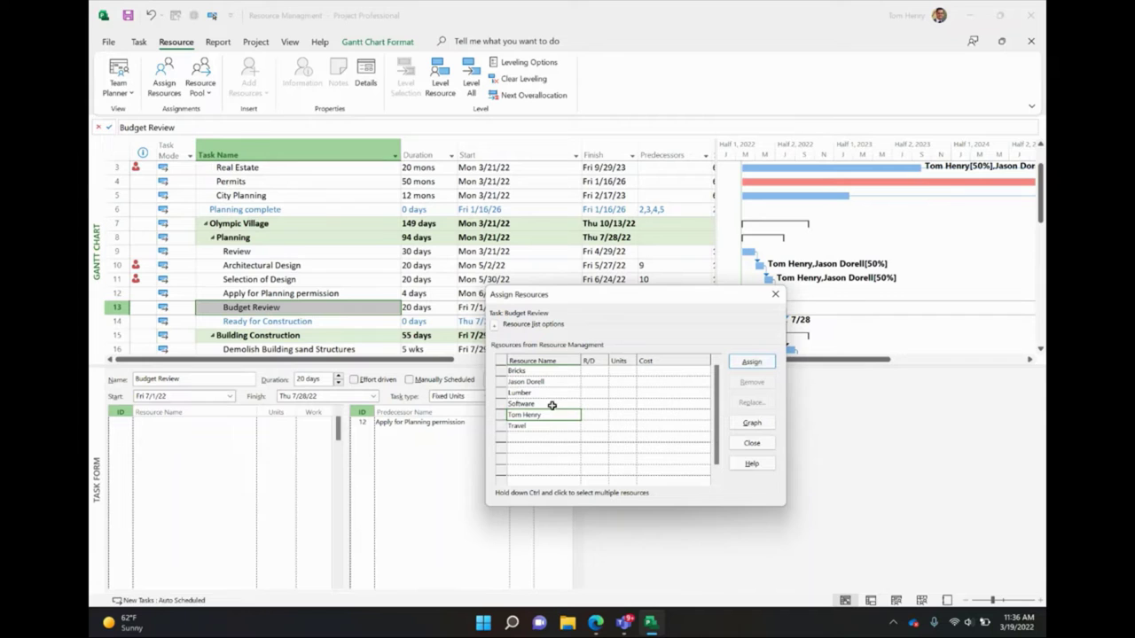
left_click(752, 362)
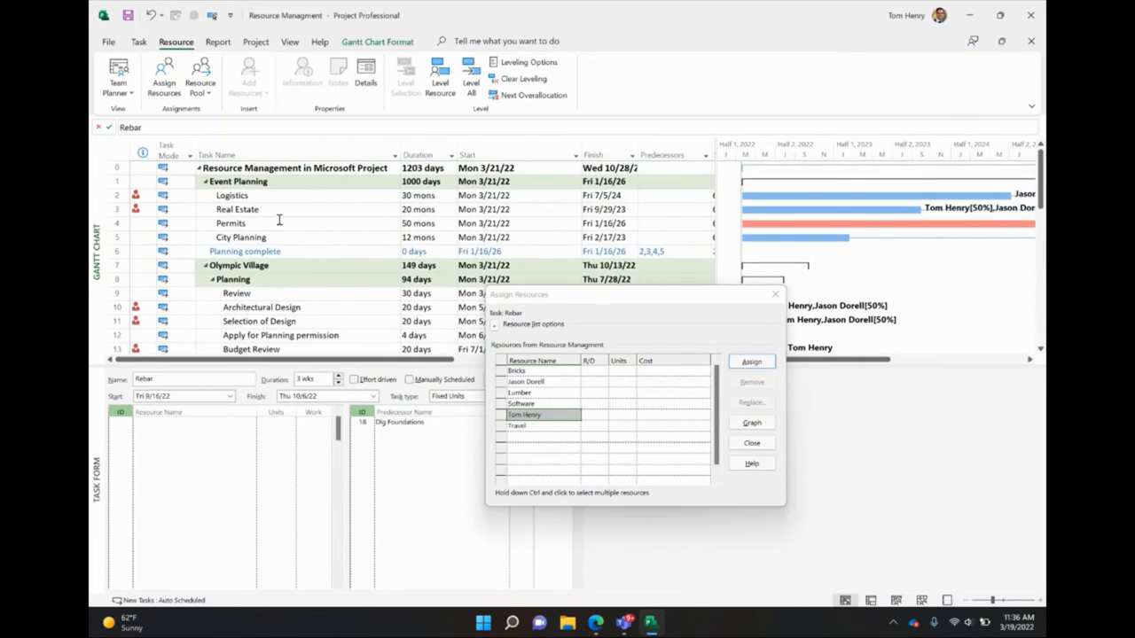
mouse_move(309, 229)
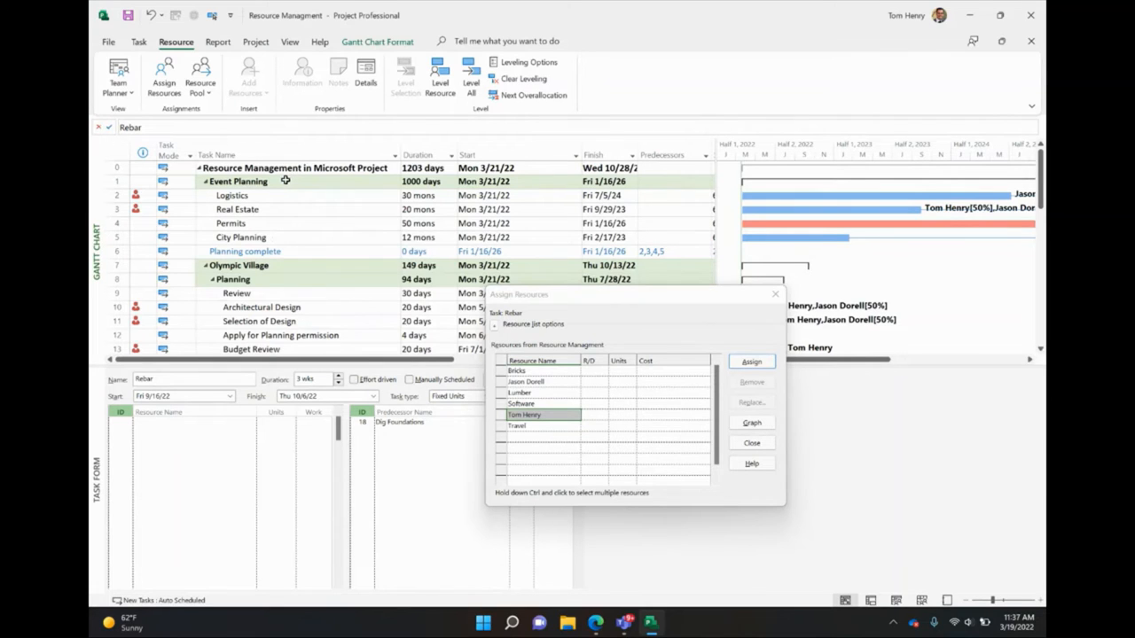
Assign Software ($3,000.00) and Travel (cost 4000) as cost resources to the Event Planning summary task
left_click(257, 181)
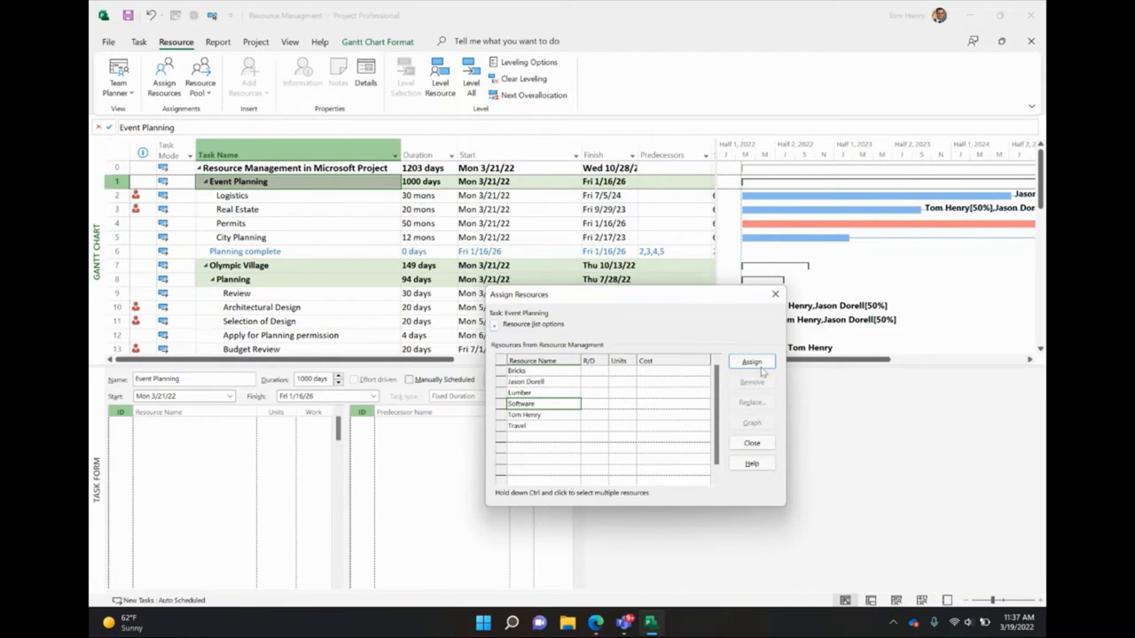
left_click(752, 362)
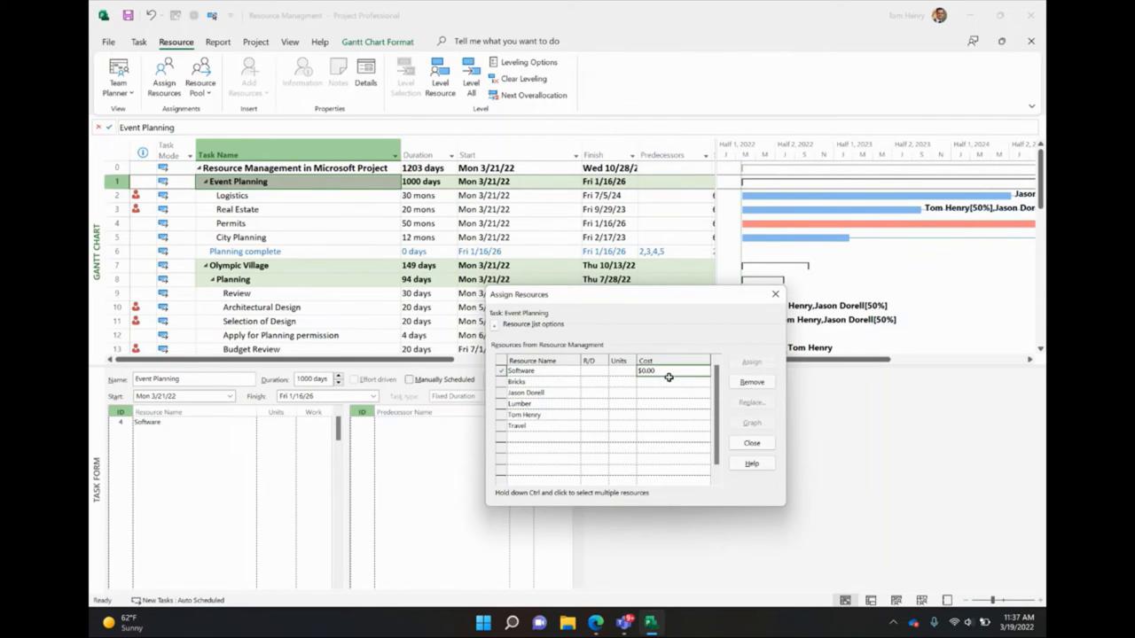
type("500")
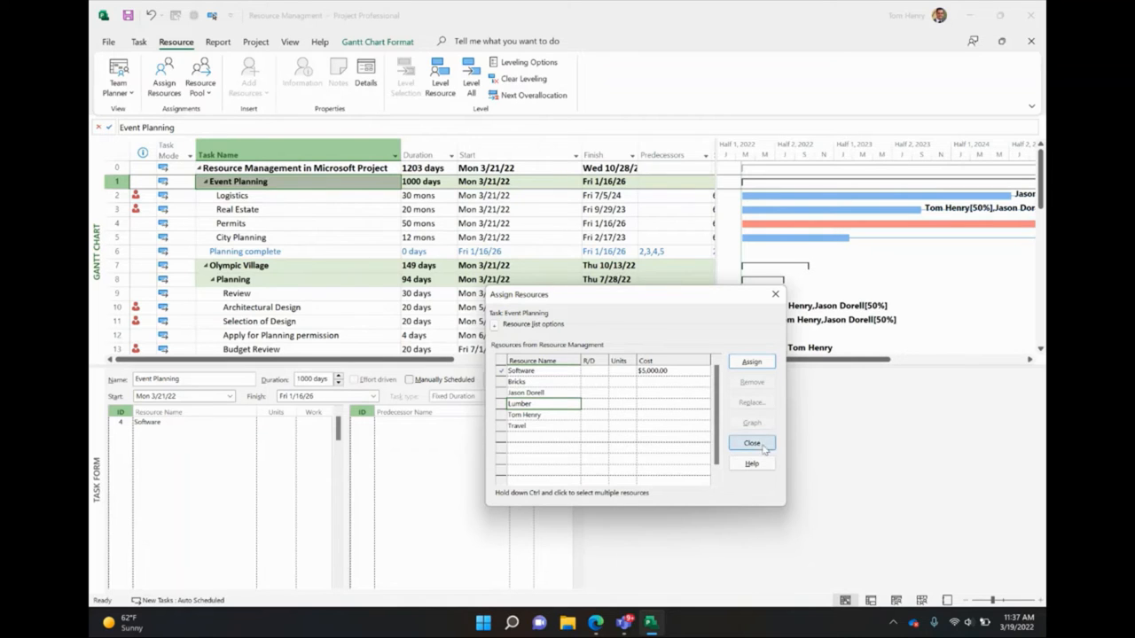
left_click(525, 426)
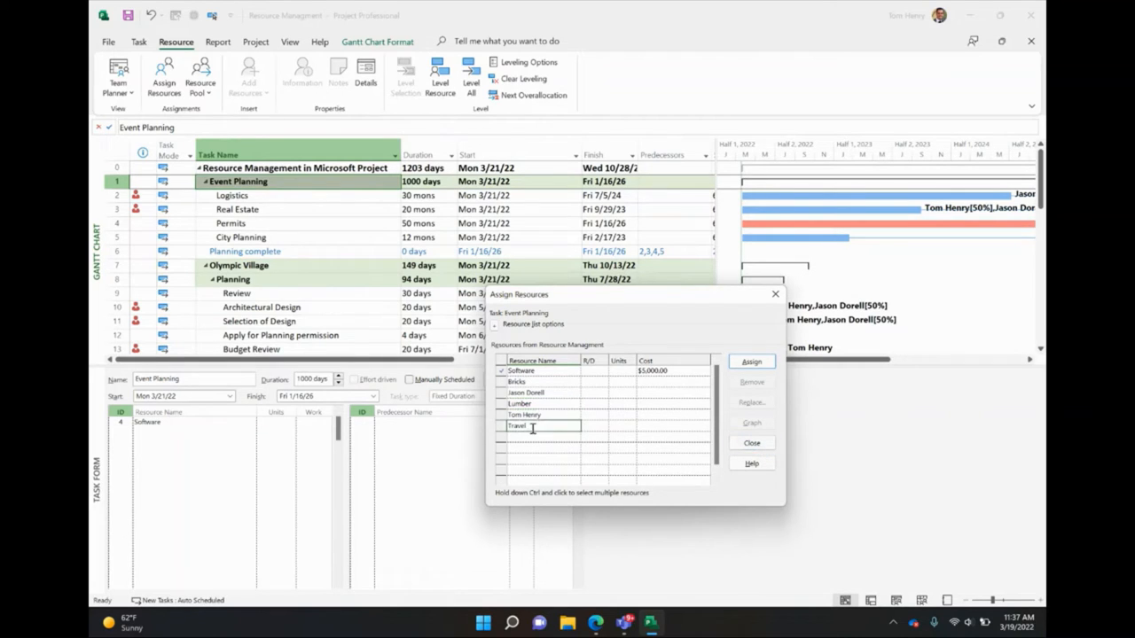
left_click(752, 362)
type("4000")
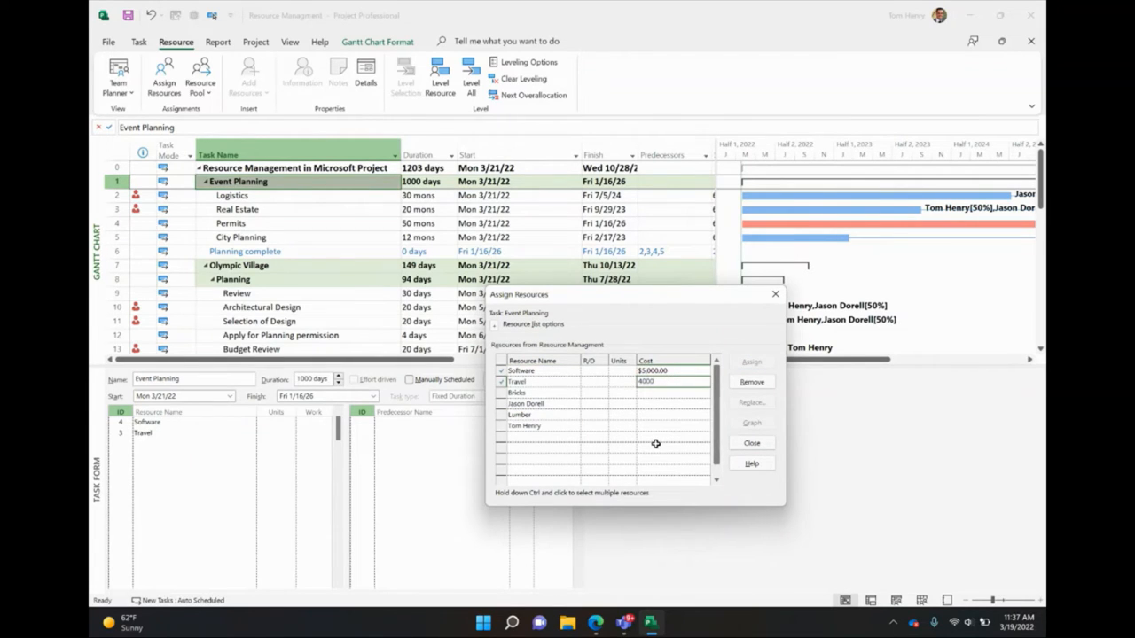
left_click(751, 443)
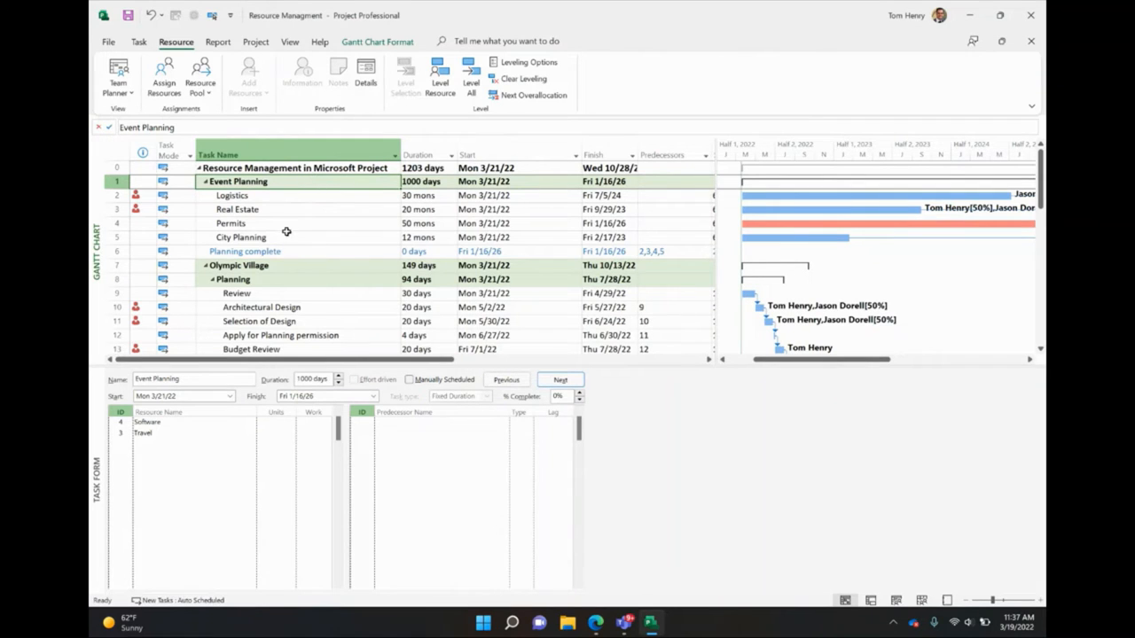
mouse_move(309, 293)
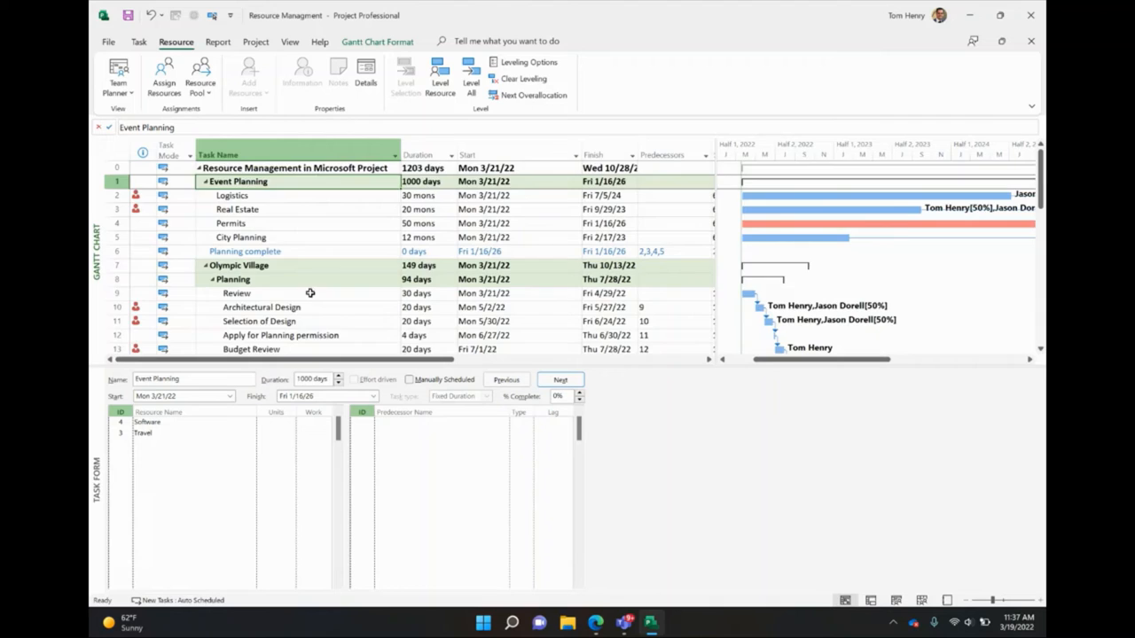
Assign the Bricks material resource to the Erict Walls task
scroll("down", 3)
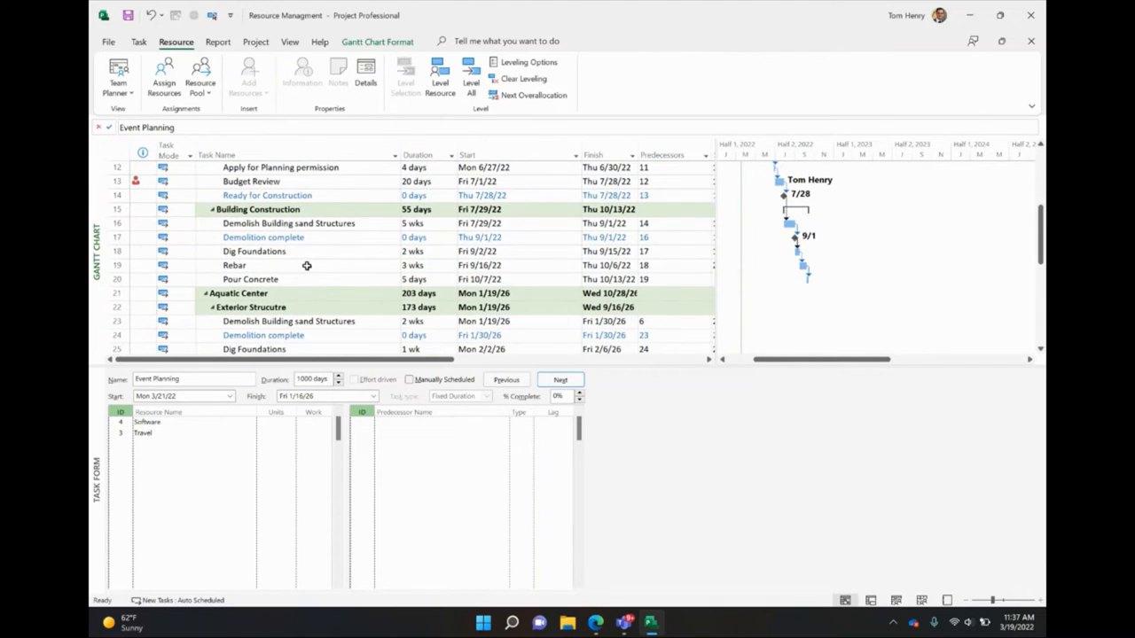
mouse_move(286, 252)
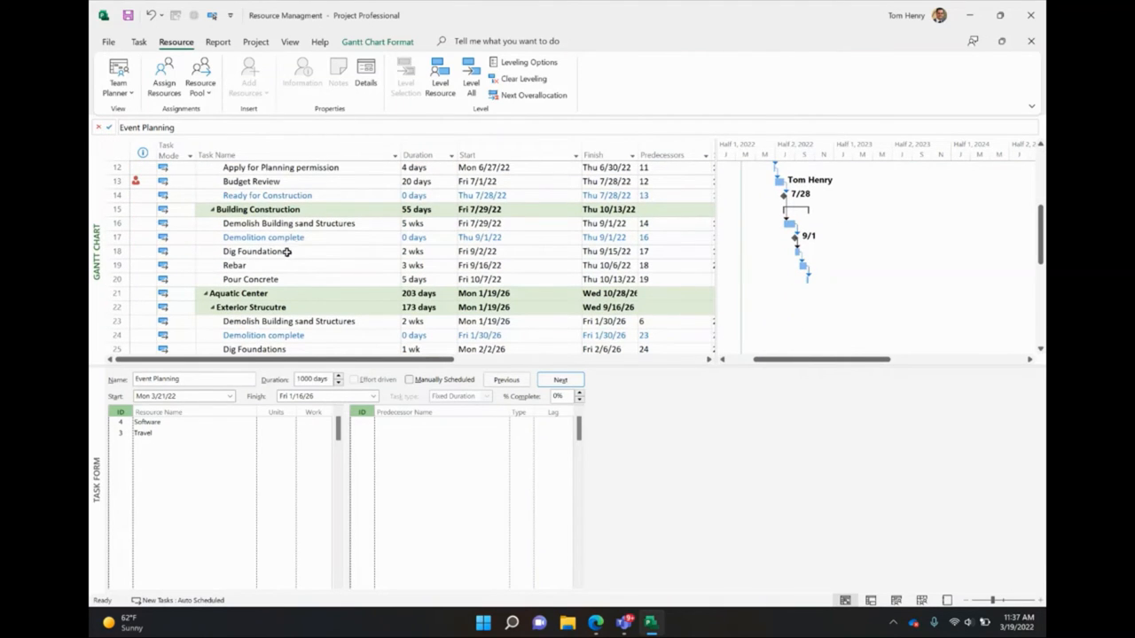
scroll("down", 3)
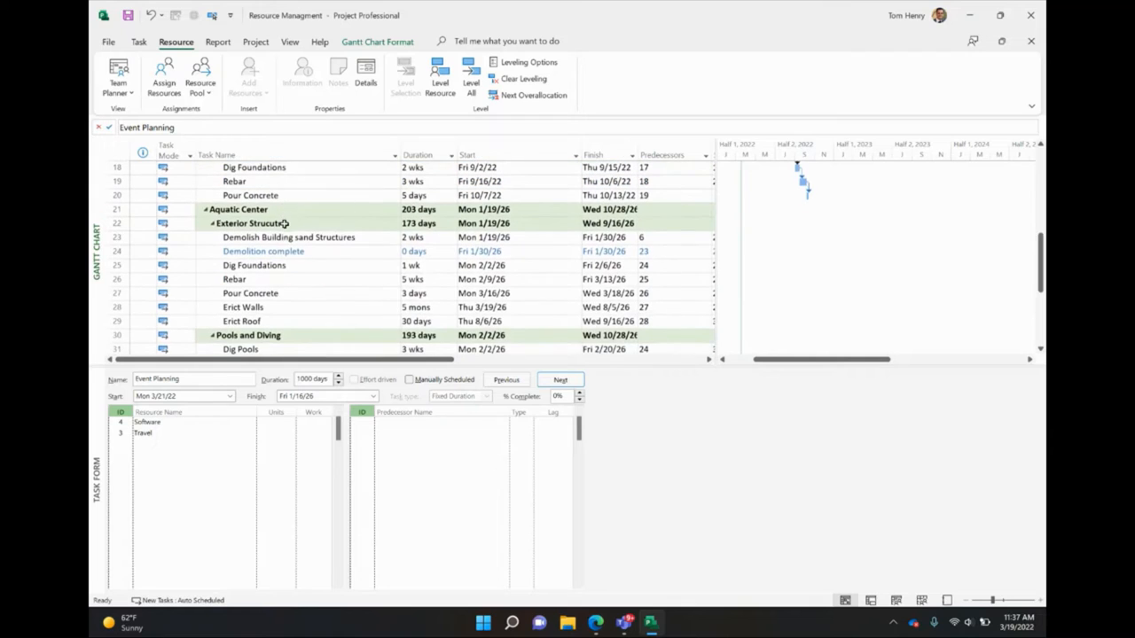
left_click(266, 306)
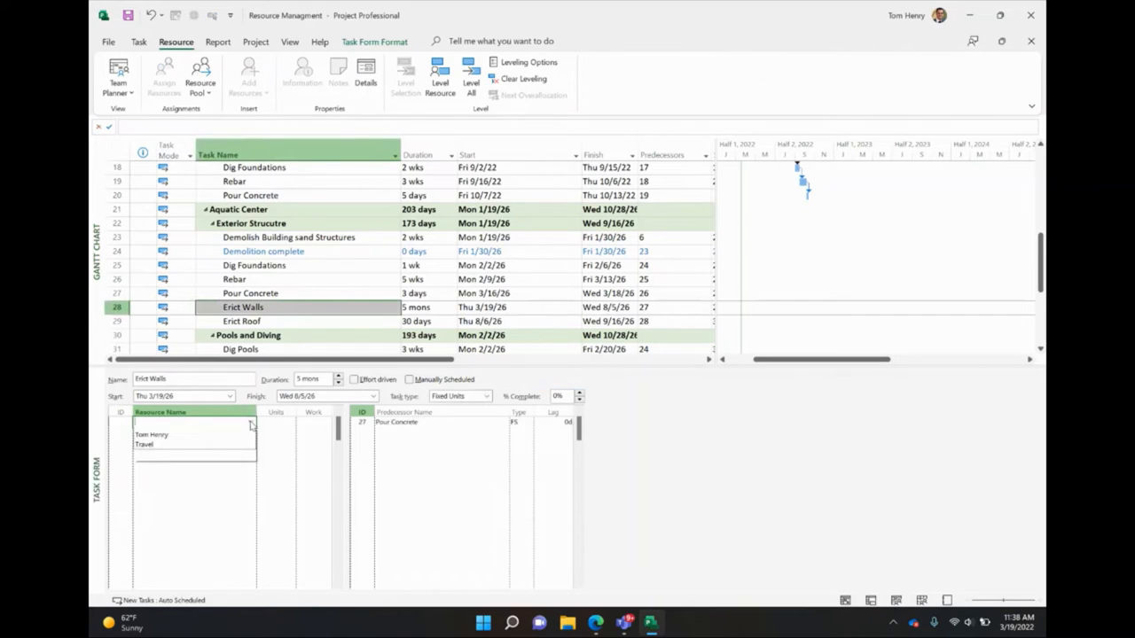
left_click(252, 422)
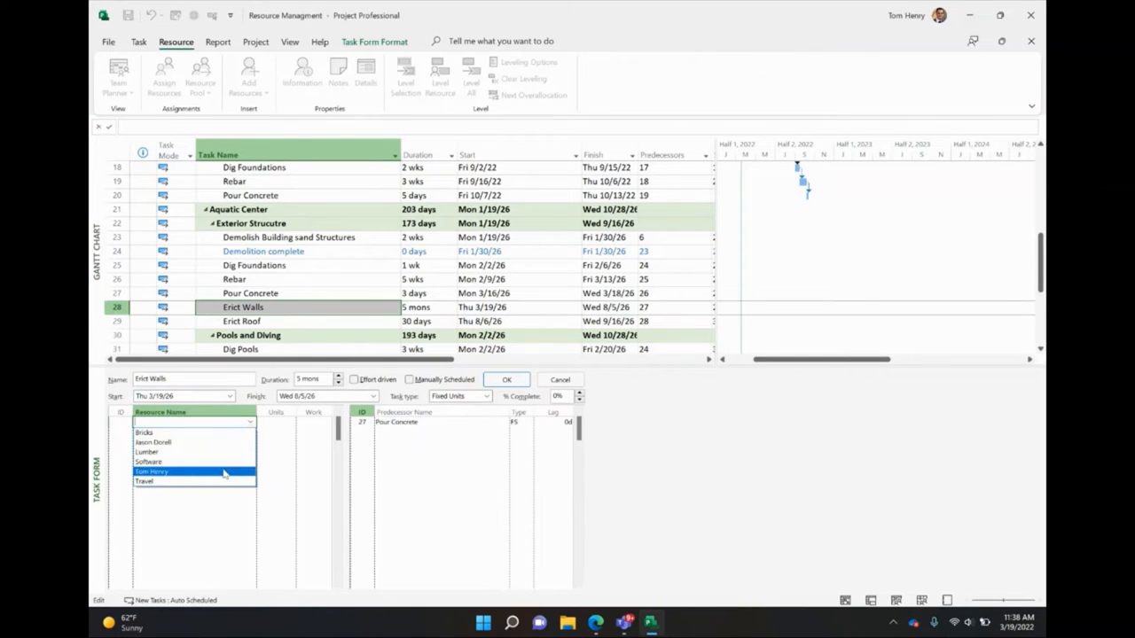
left_click(144, 433)
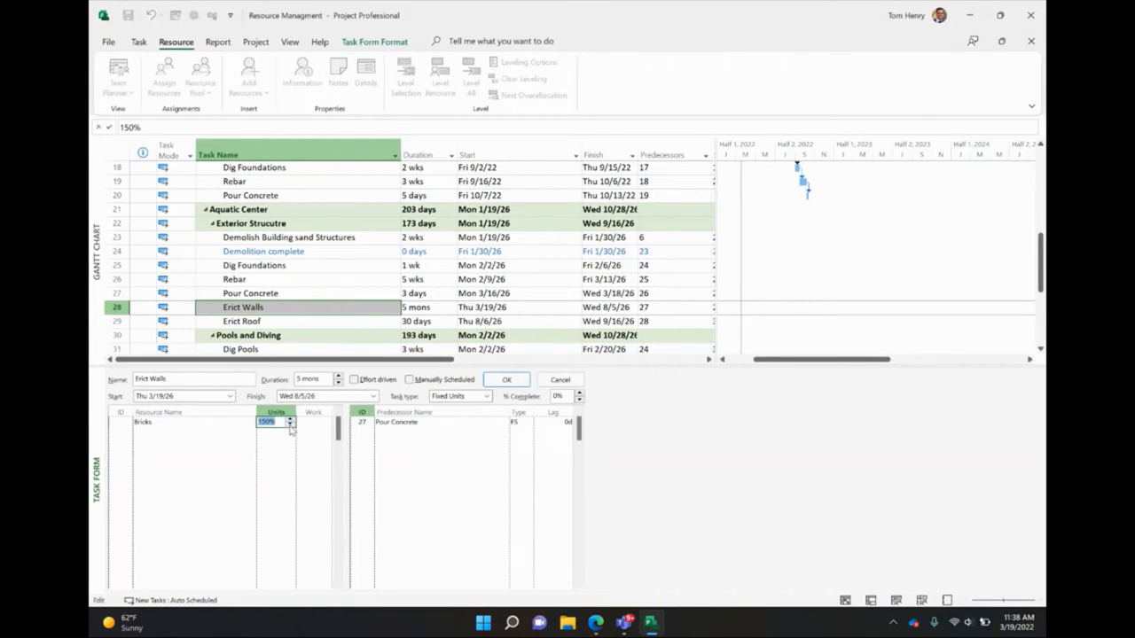
left_click(506, 380)
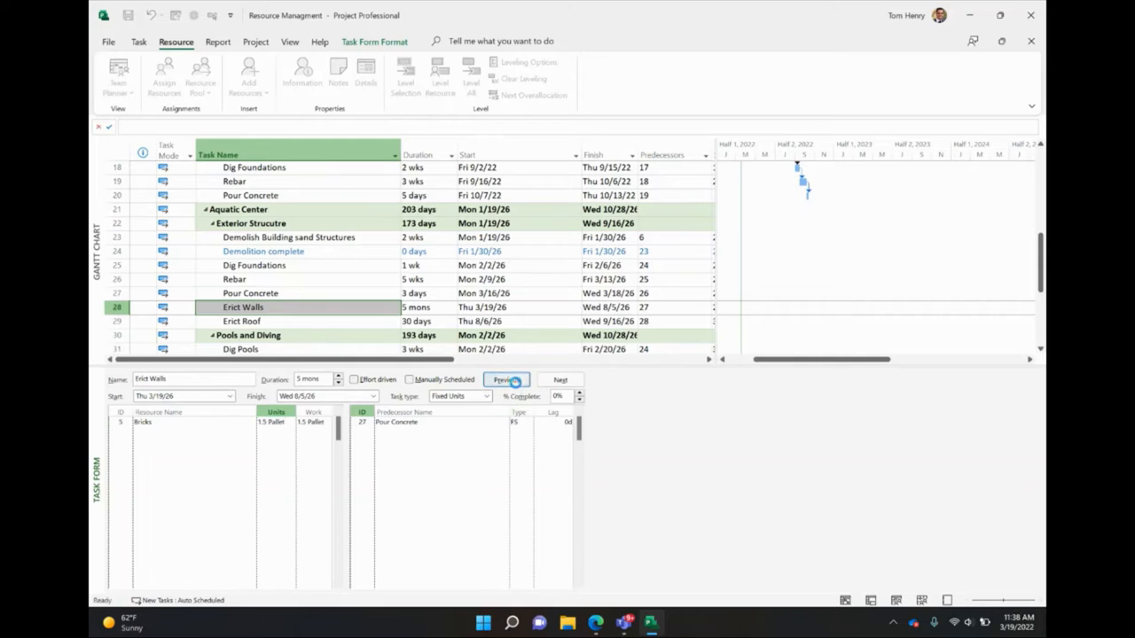
Set the Bricks quantity on Erict Walls to 4 Pallet
left_click(273, 422)
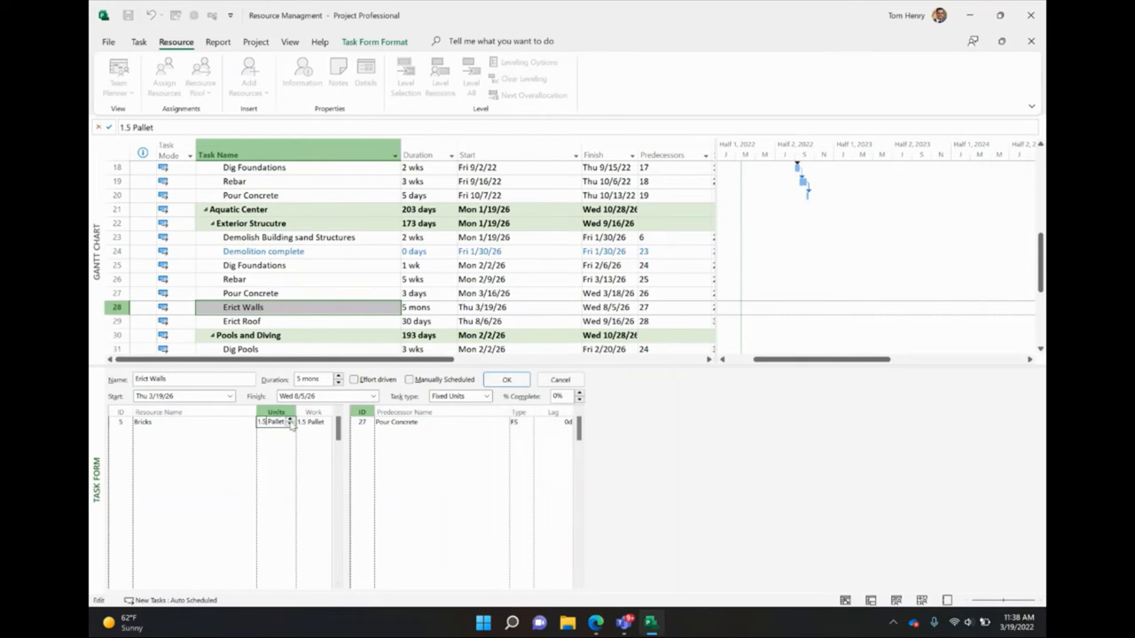
type("4 Pallet")
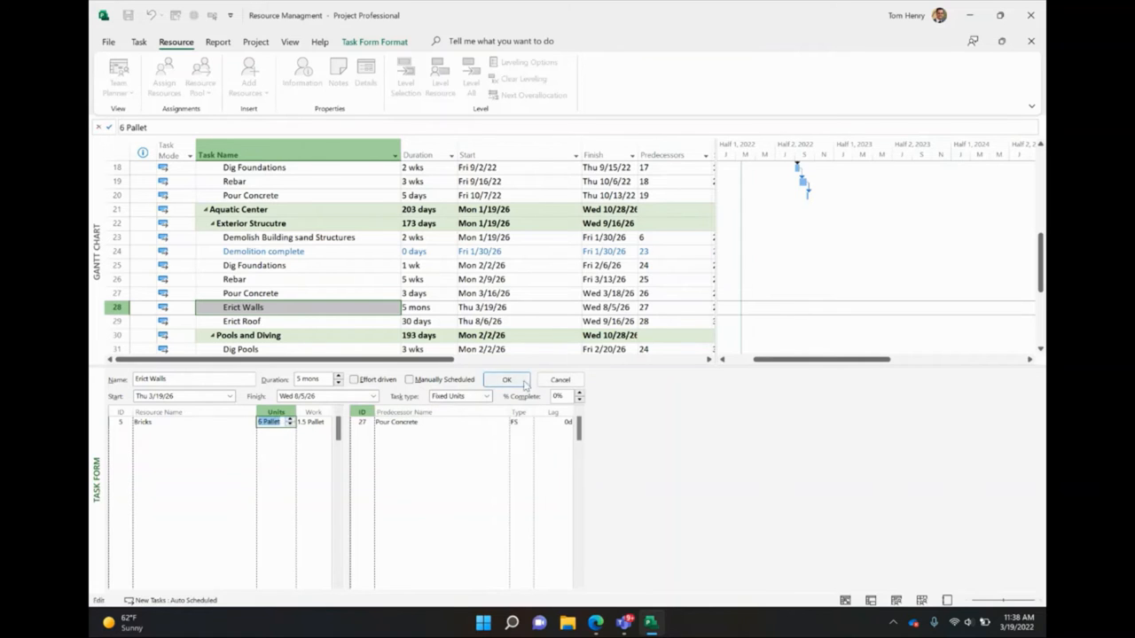
left_click(508, 380)
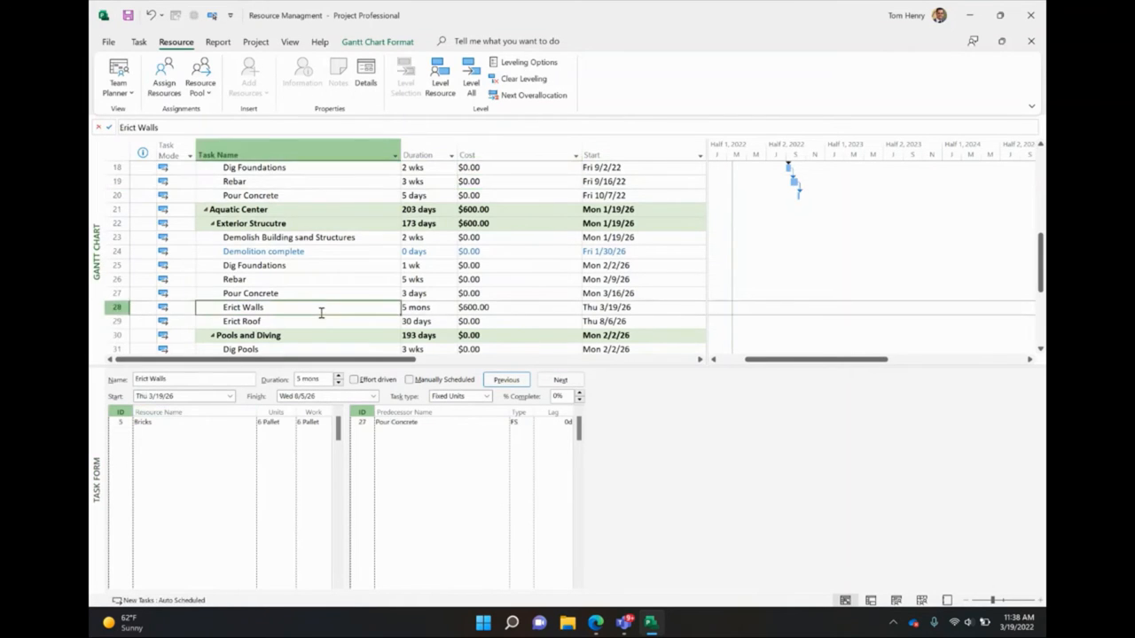
Add a Cost column after Duration, showing the project total of $456,230.00 over 1203 days
scroll("down", 3)
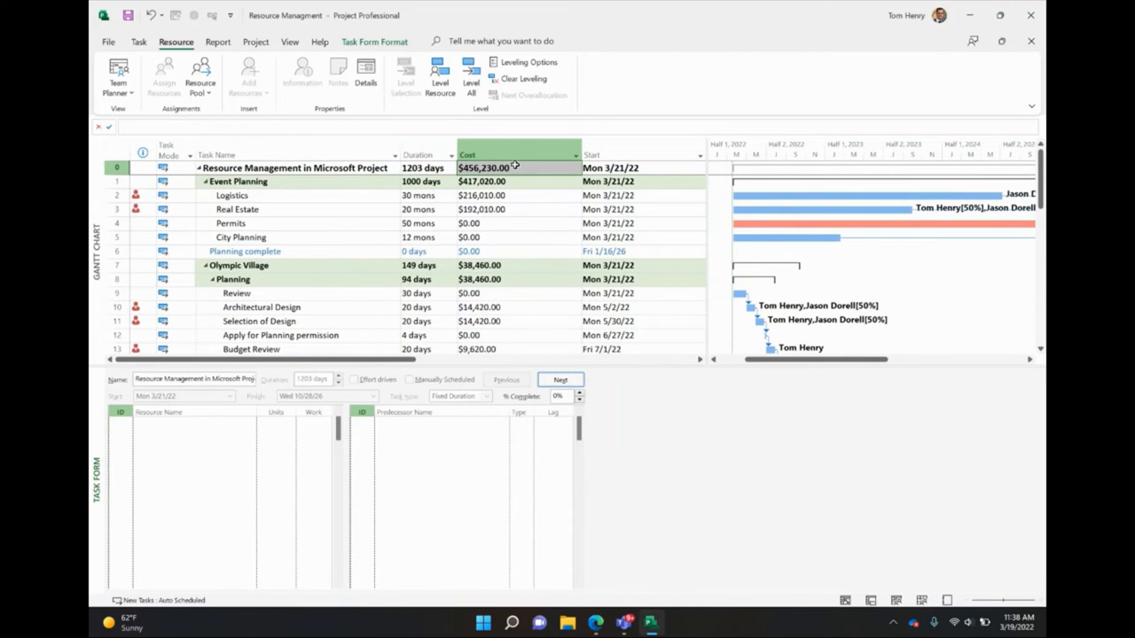
left_click(493, 166)
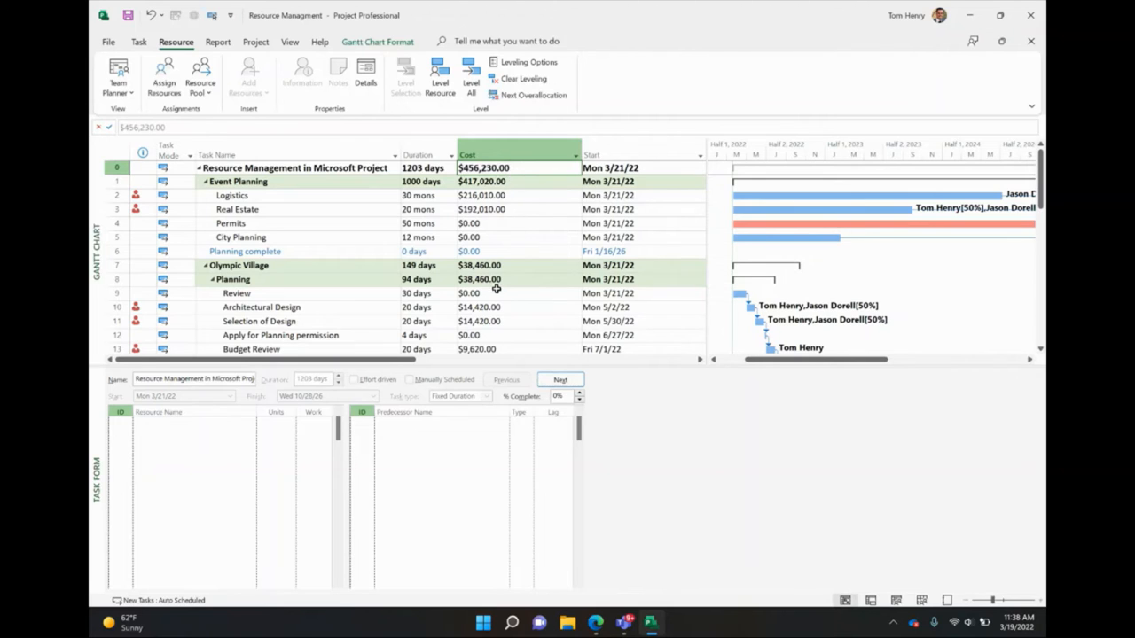
left_click(233, 278)
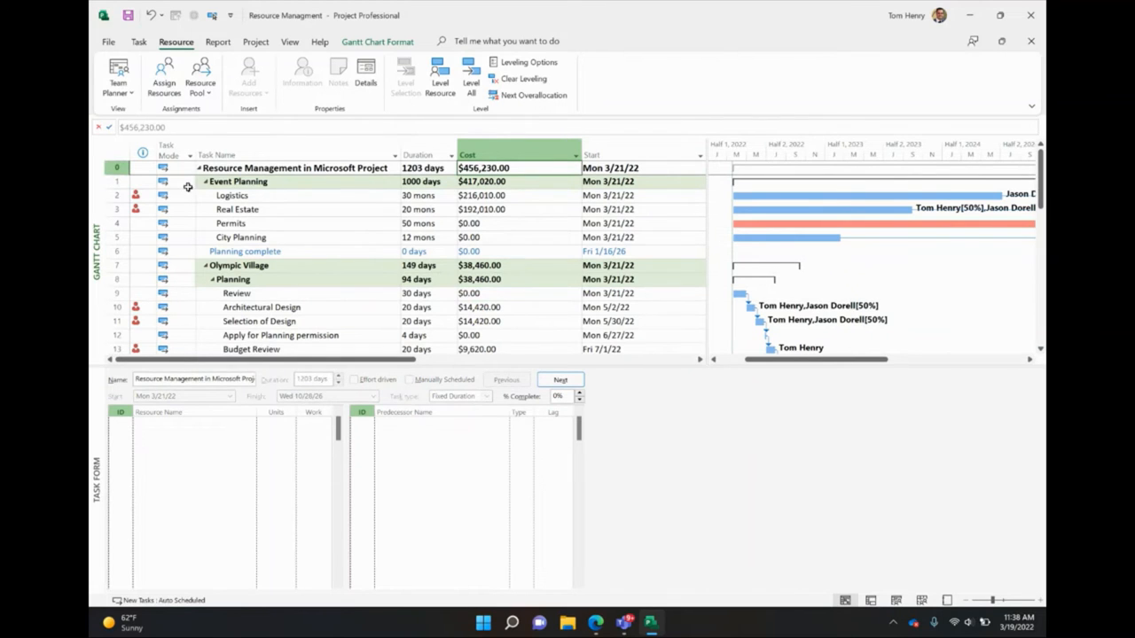
left_click(256, 41)
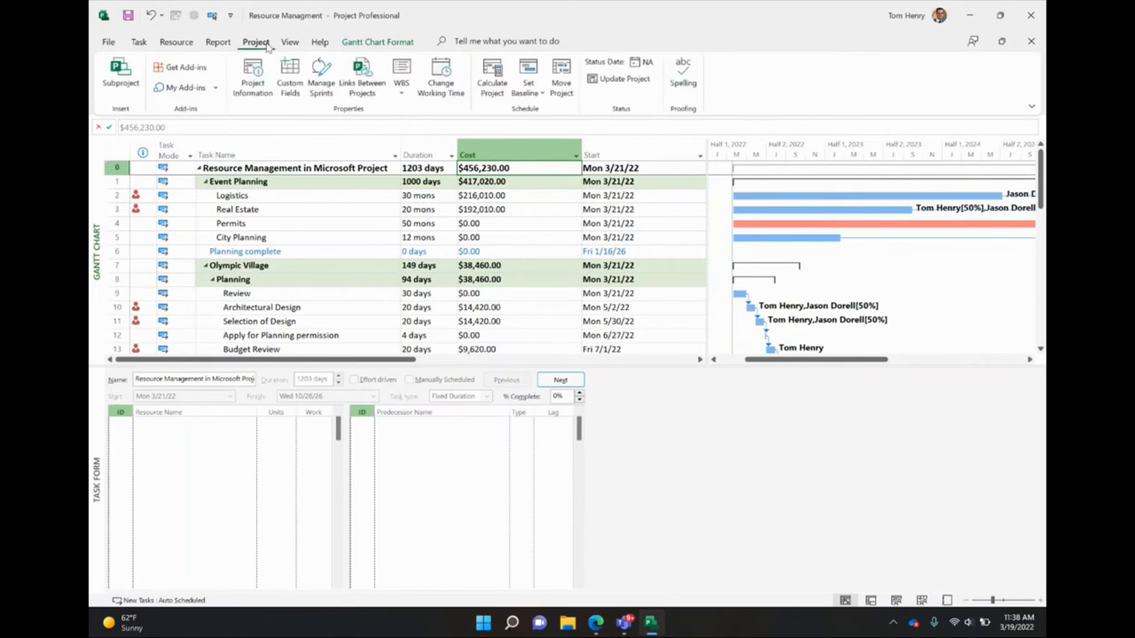
left_click(376, 41)
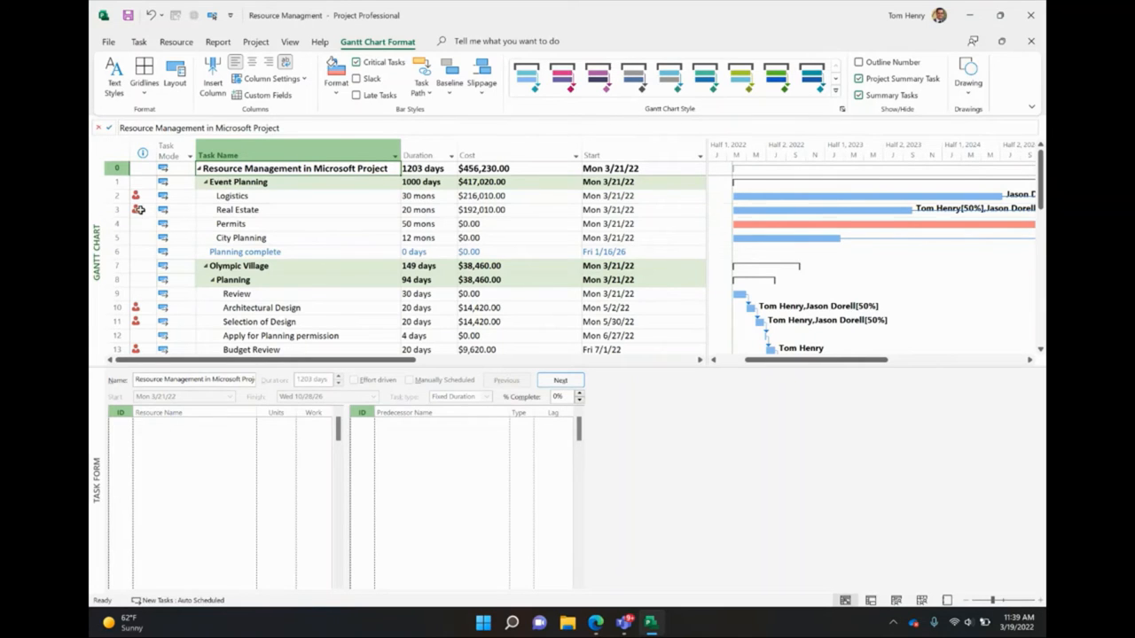
Set a baseline for the entire project from the Project tab
left_click(237, 209)
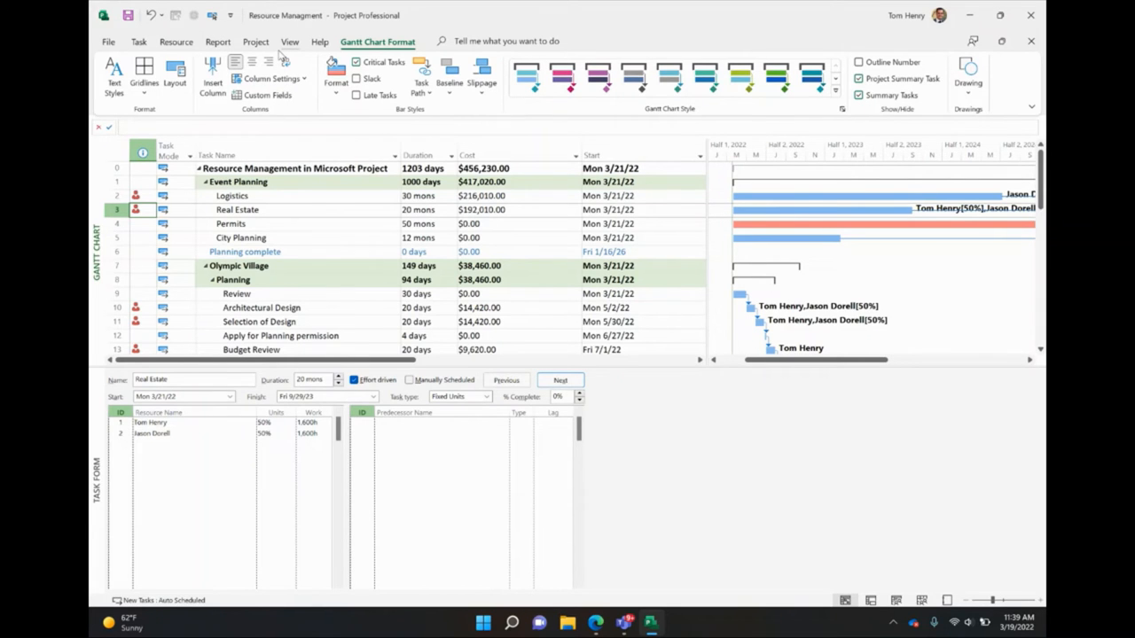
left_click(255, 40)
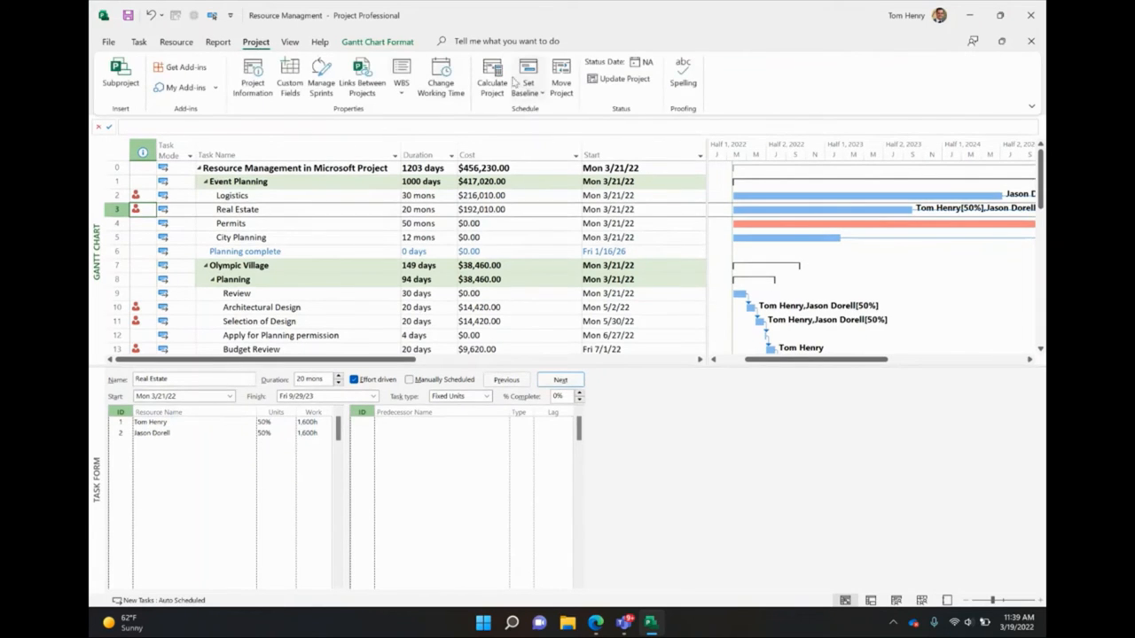
left_click(525, 78)
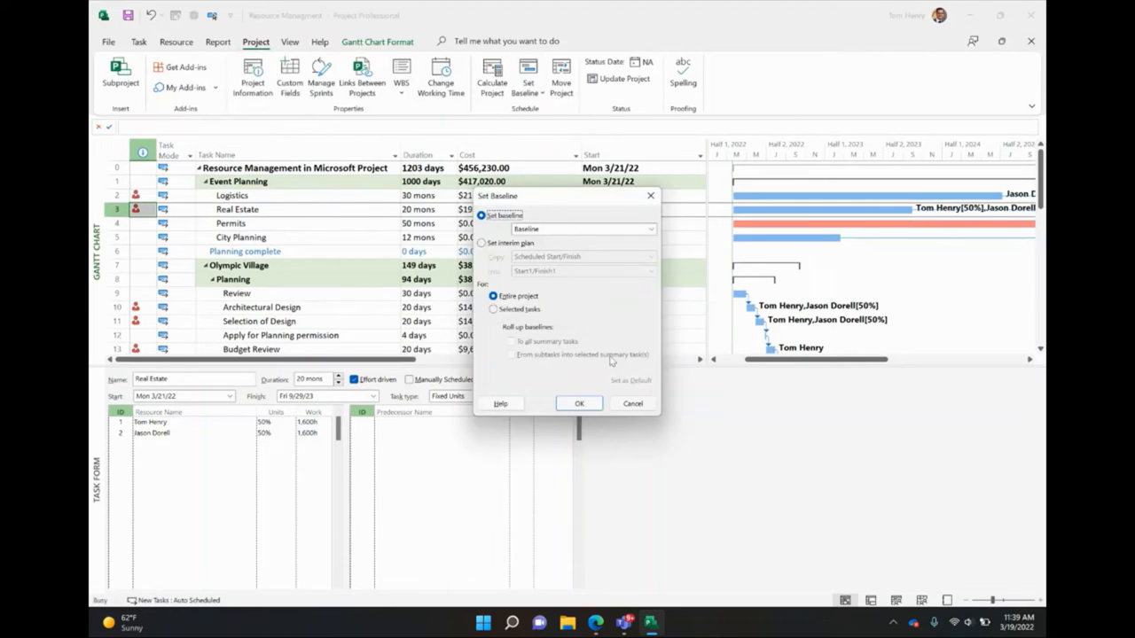
left_click(579, 404)
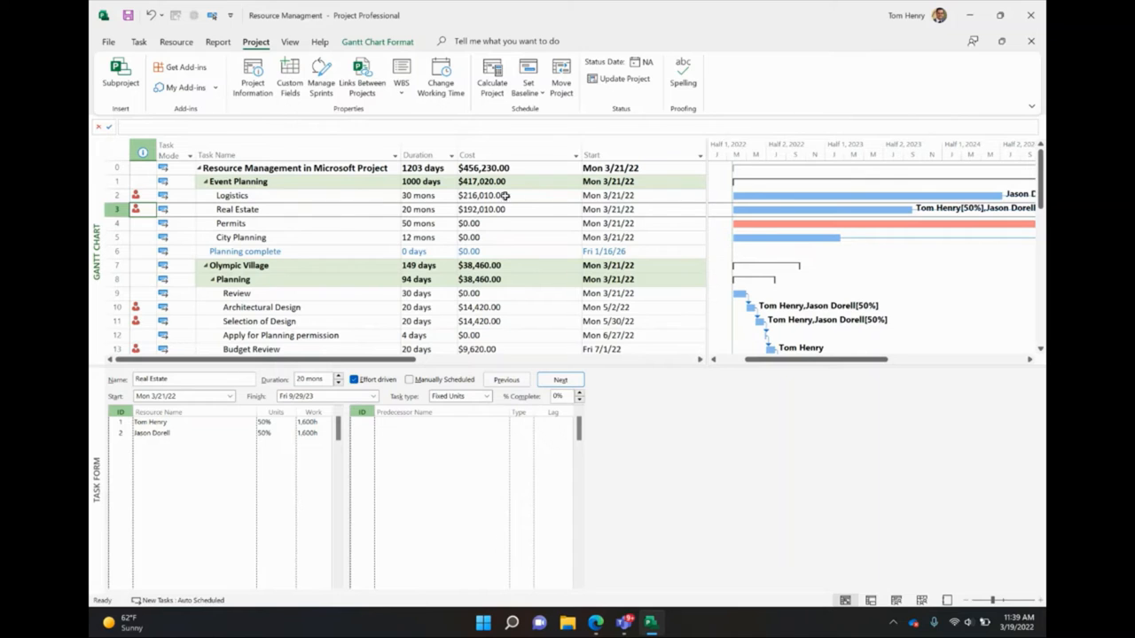
Insert a Baseline Cost column beside Cost and hide the Start column
right_click(592, 154)
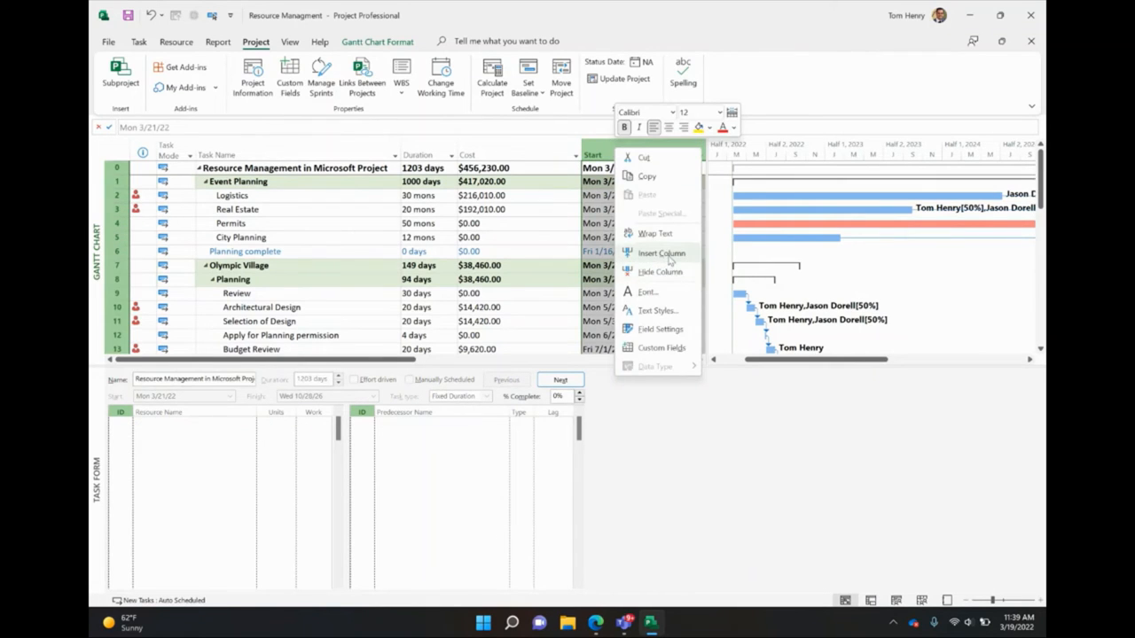
left_click(656, 252)
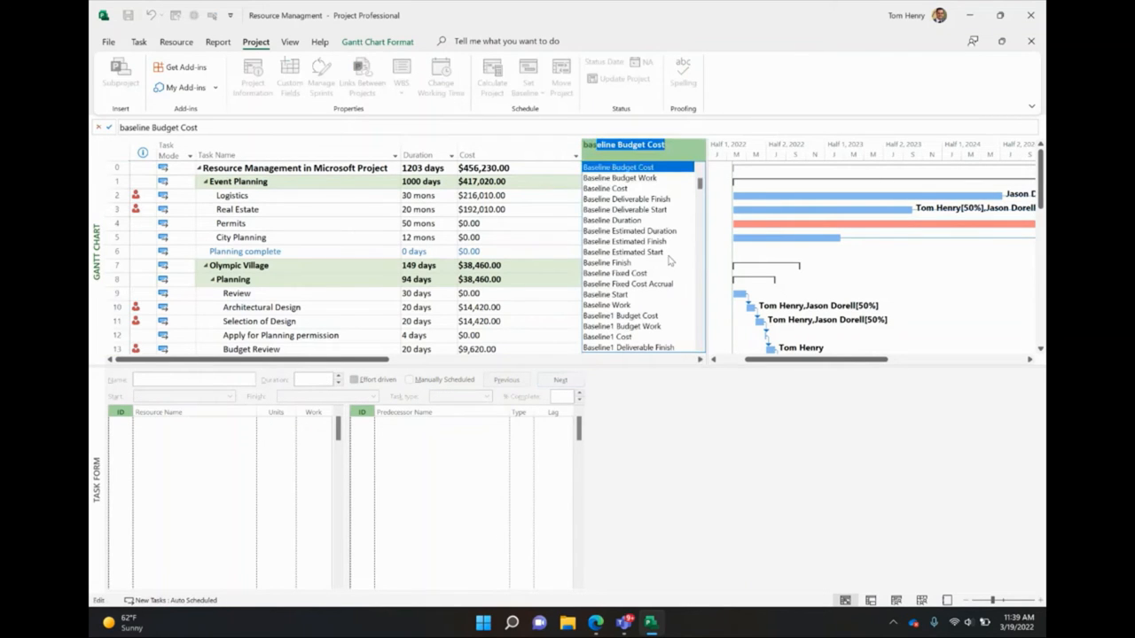
type("bas")
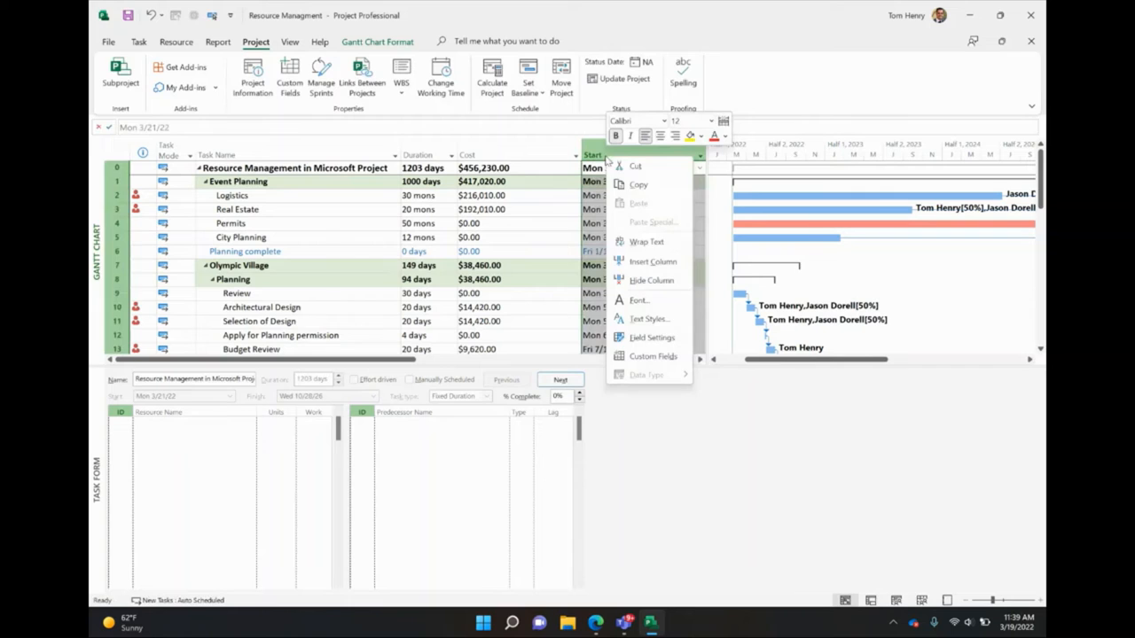
left_click(653, 260)
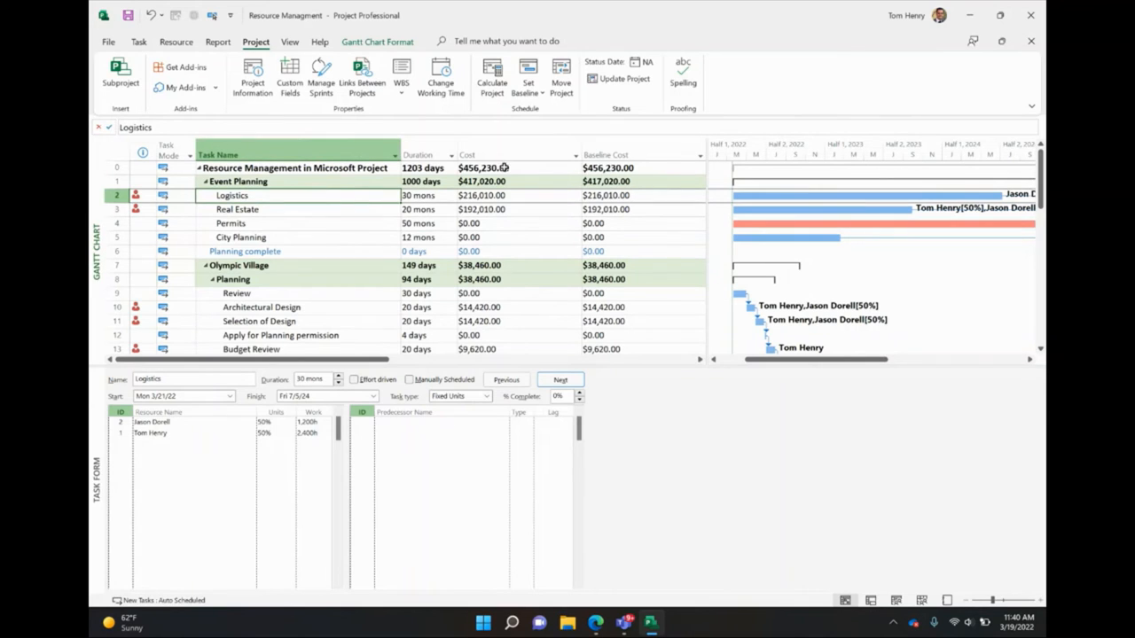
mouse_move(365, 215)
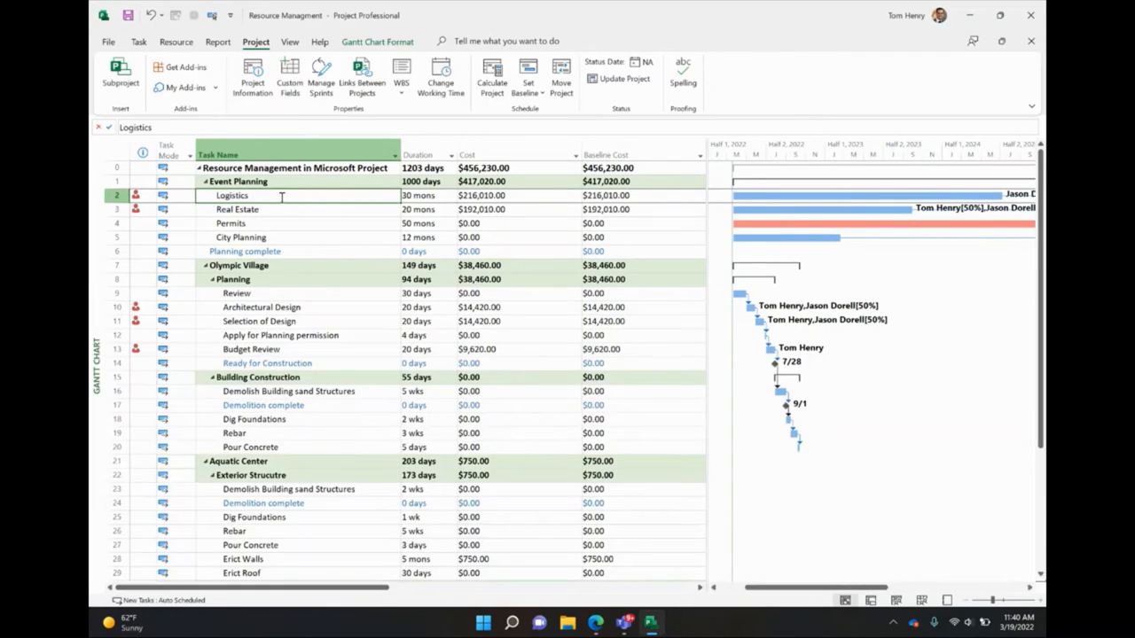
Mark the Logistics task 100% complete from the Task tab
left_click(138, 43)
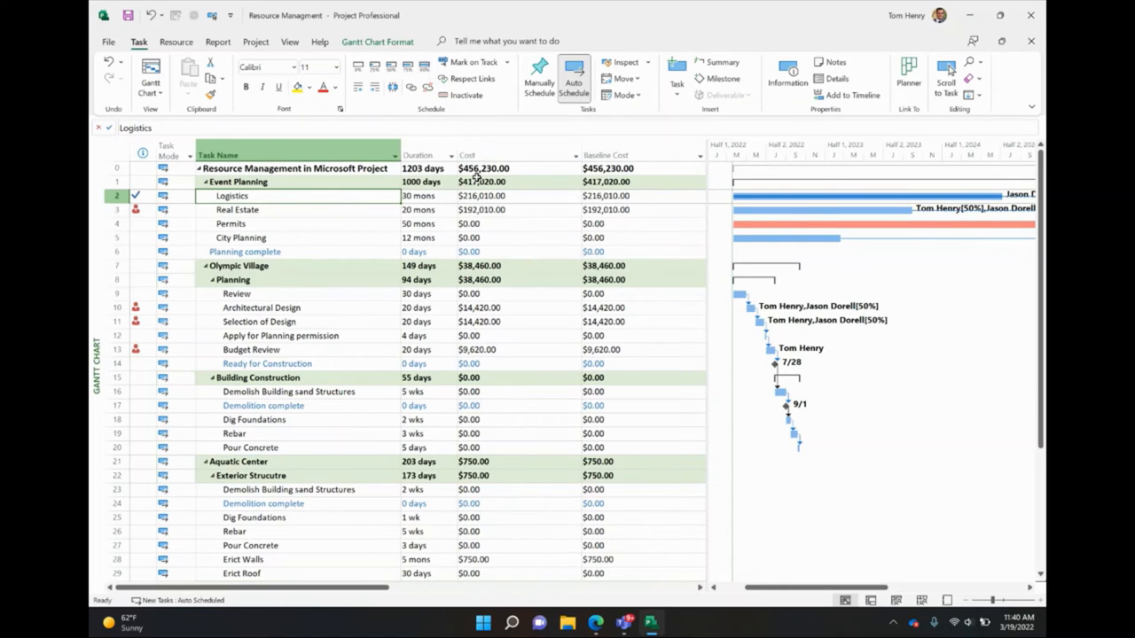
mouse_move(631, 191)
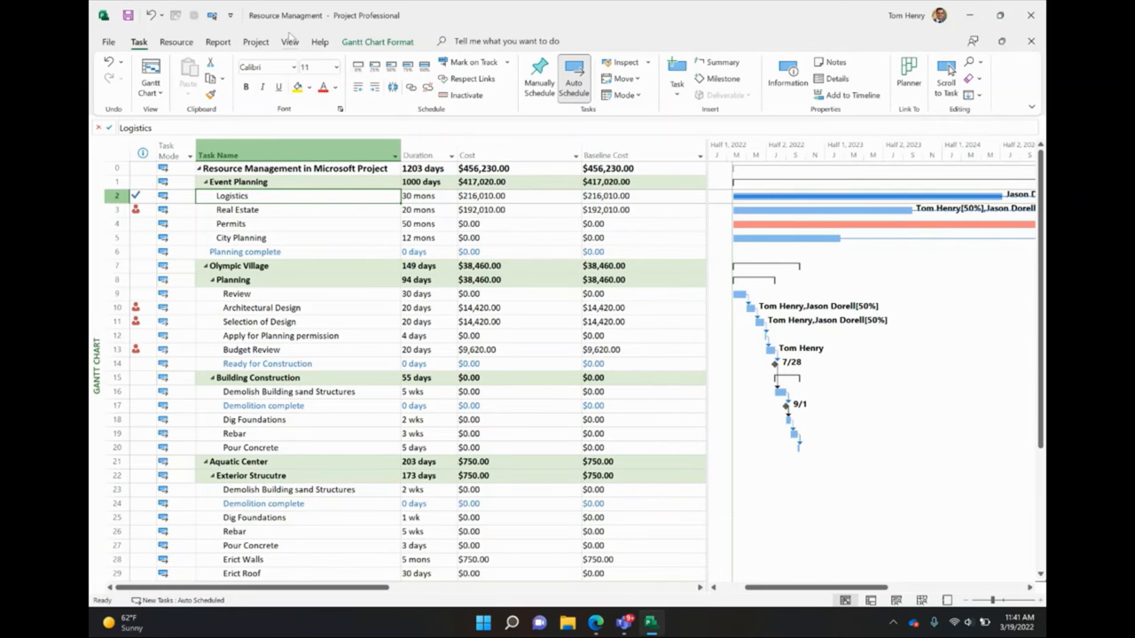
Switch to the Tracking table and hide Physical % Complete and Actual Duration, keeping actual start/finish, work and % complete
left_click(287, 41)
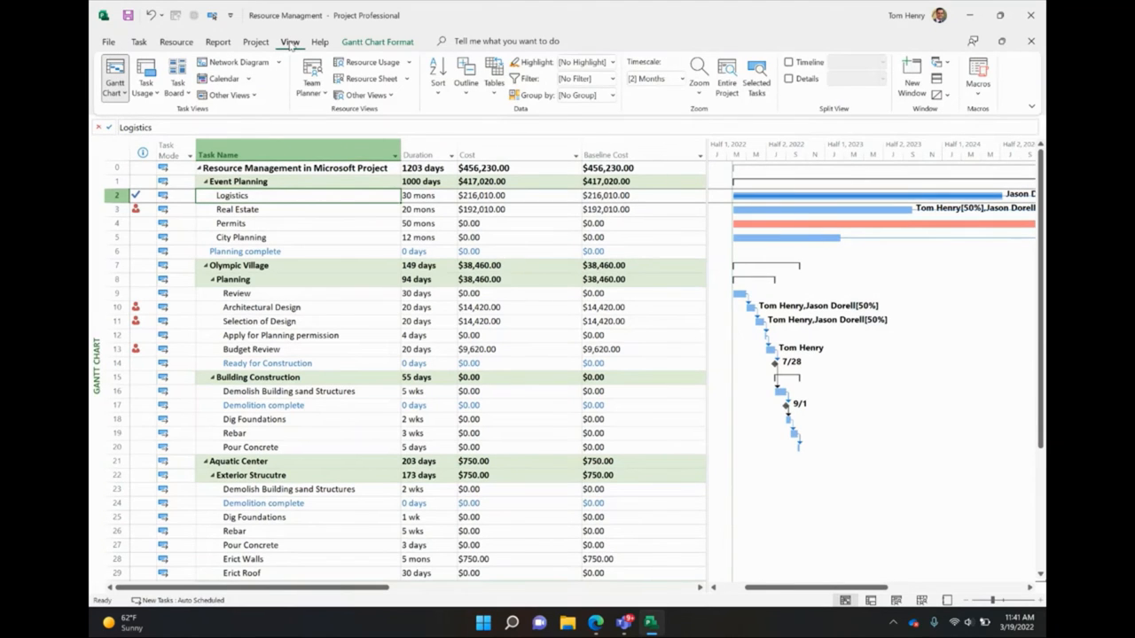
left_click(485, 78)
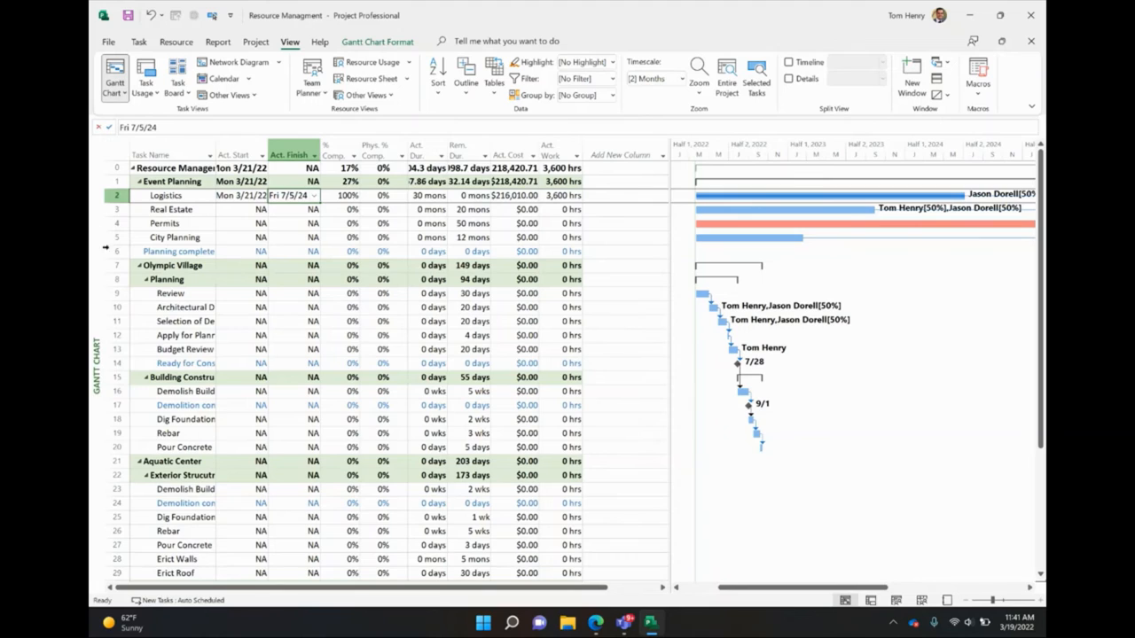
left_click(234, 153)
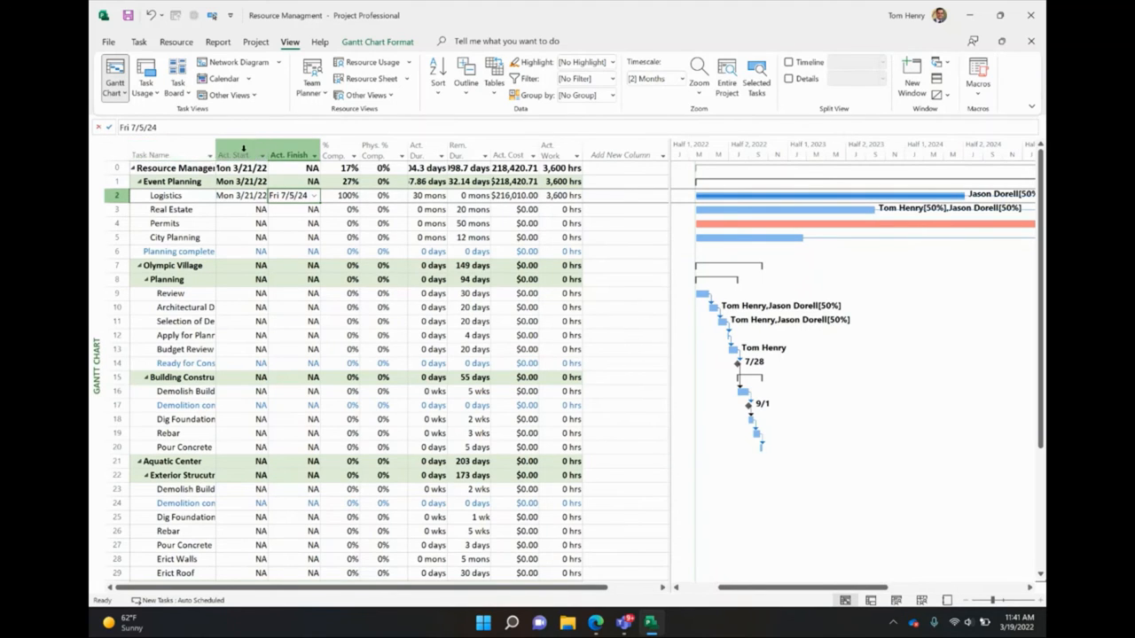
mouse_move(335, 156)
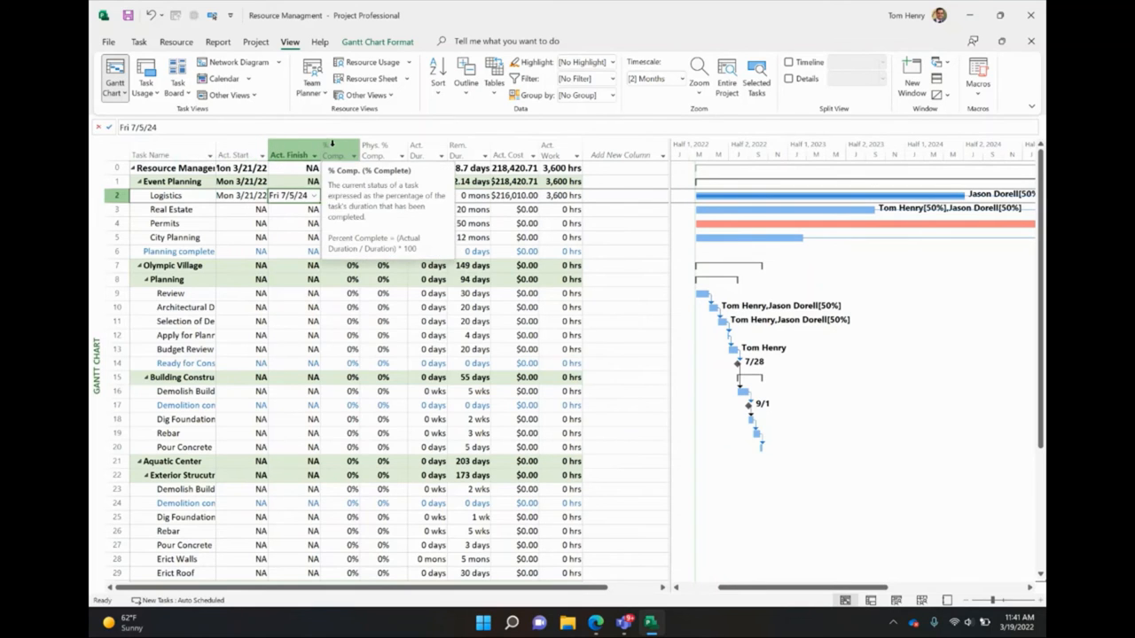
right_click(374, 154)
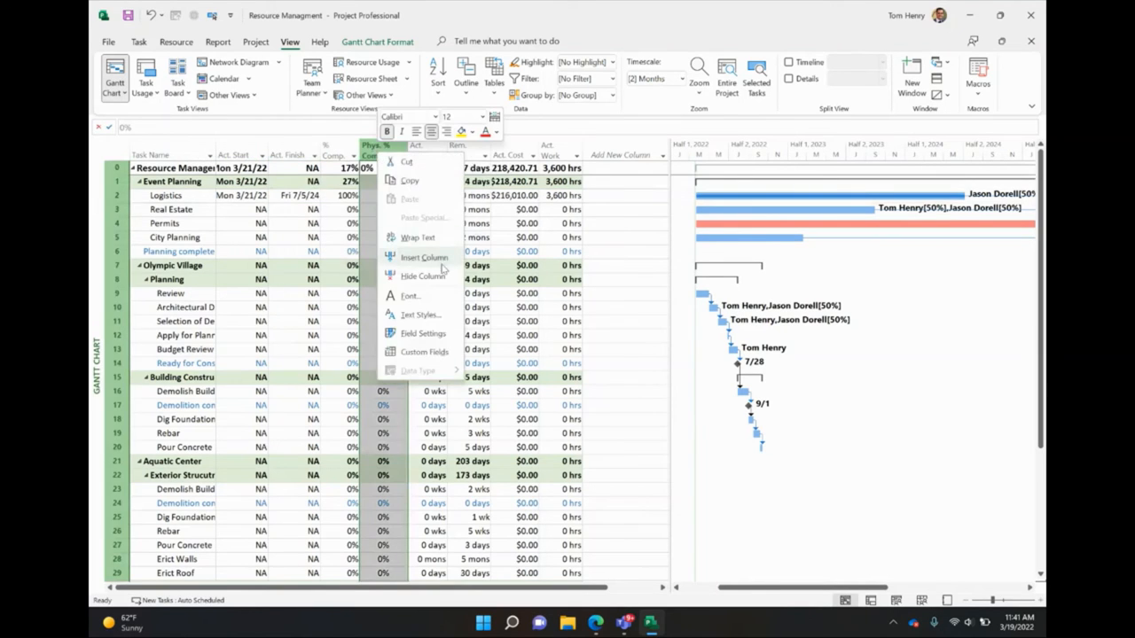
left_click(422, 276)
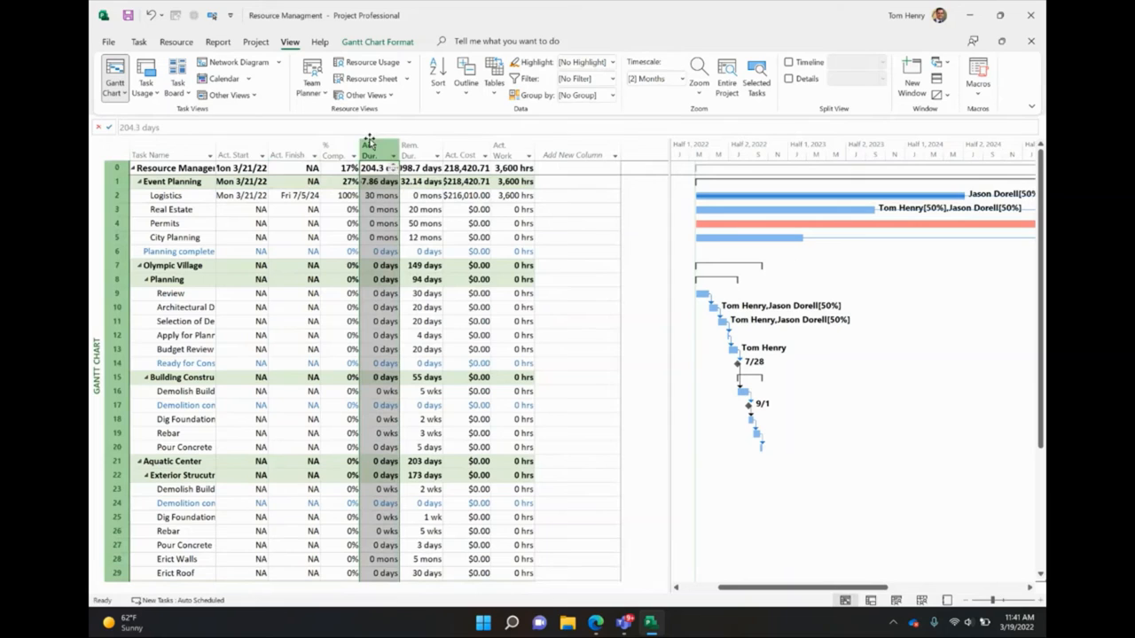
mouse_move(461, 154)
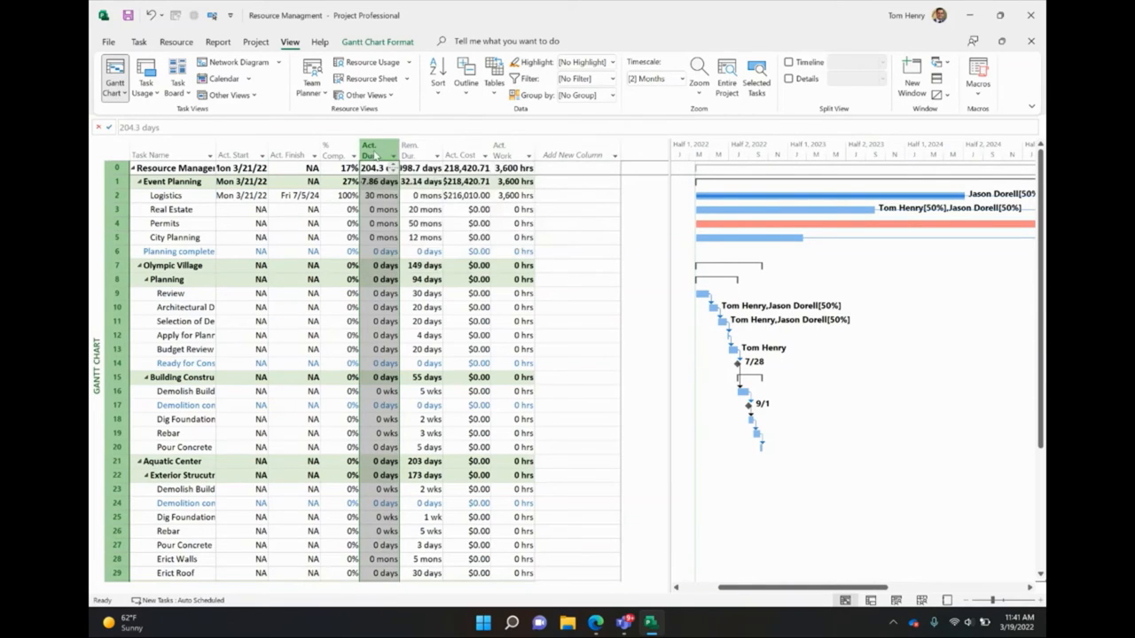
right_click(376, 156)
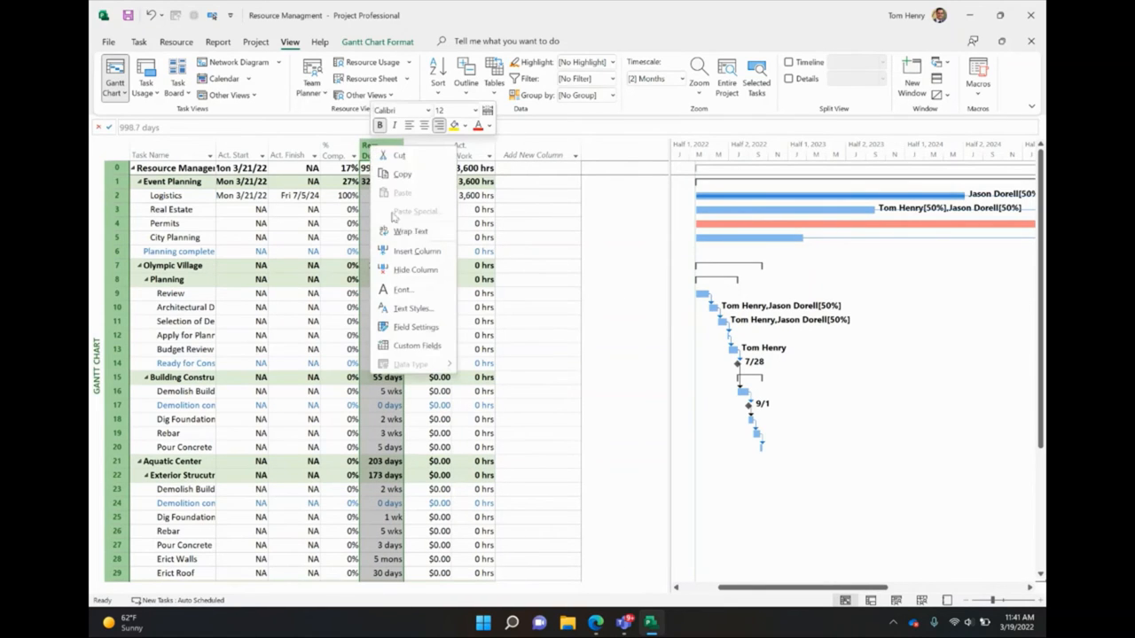
left_click(381, 154)
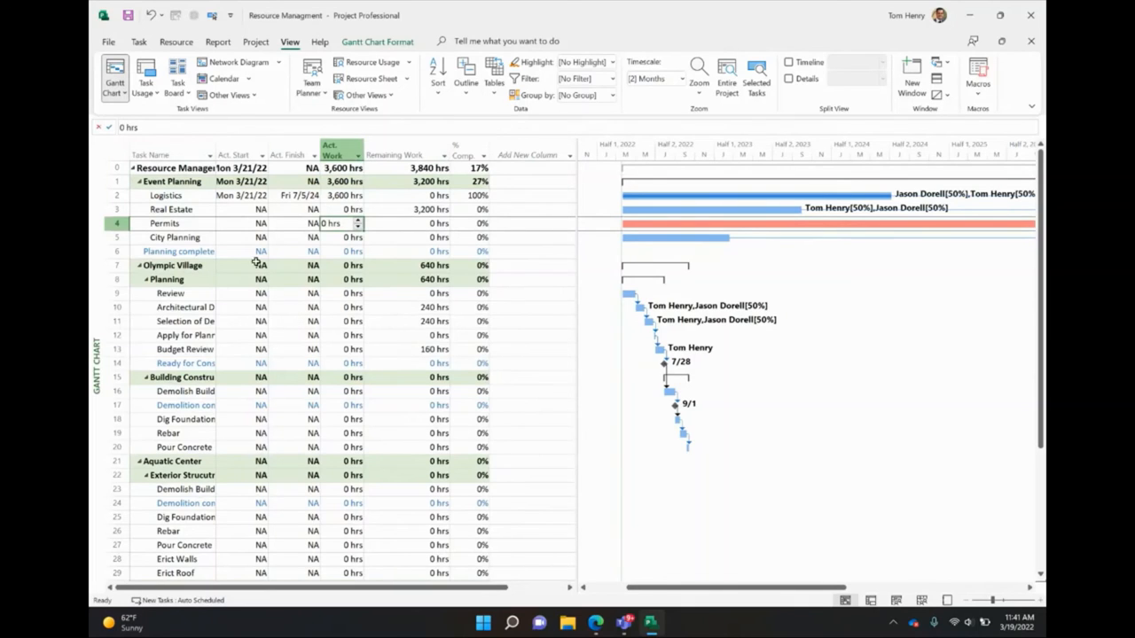
Set Logistics' actual finish to Thu 7/25/24 from the calendar, marking it 100% complete
left_click(237, 195)
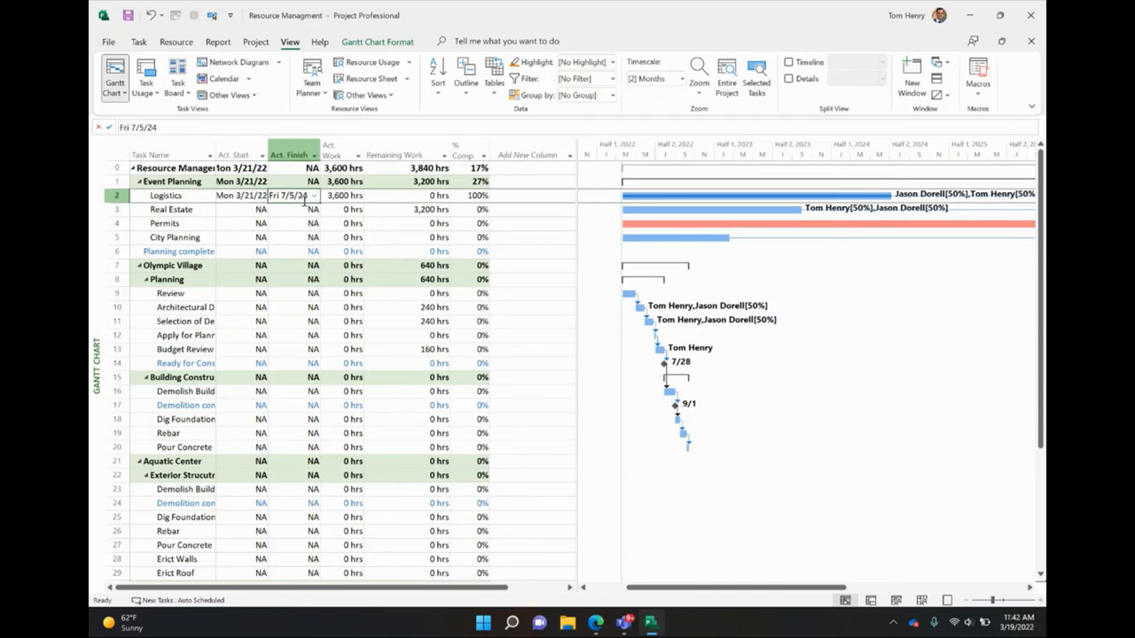
left_click(312, 195)
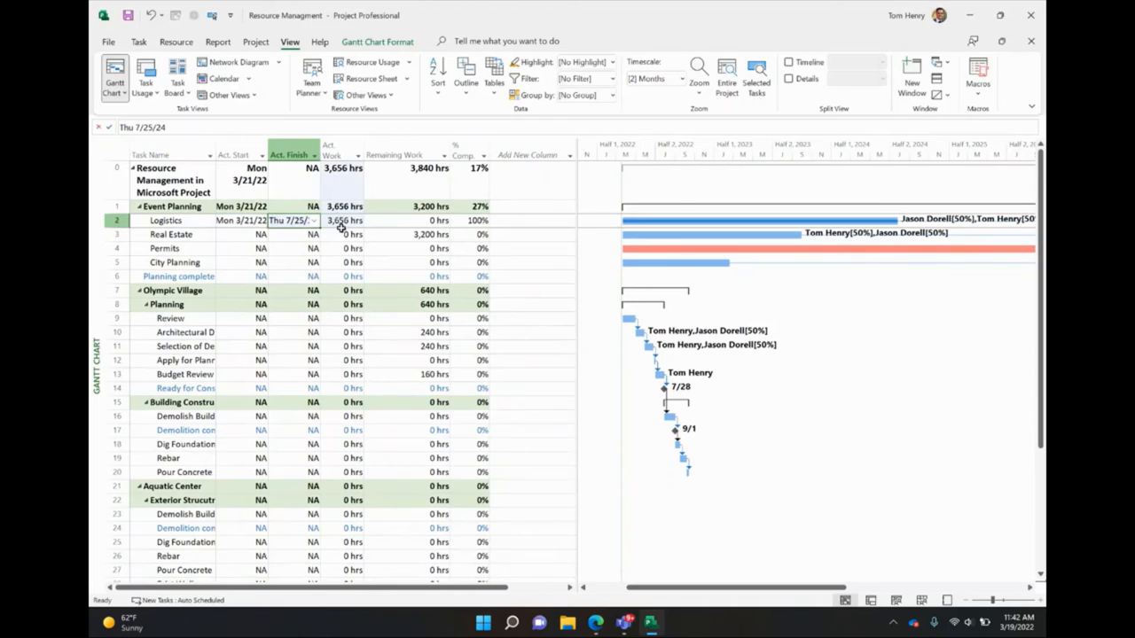
left_click(163, 248)
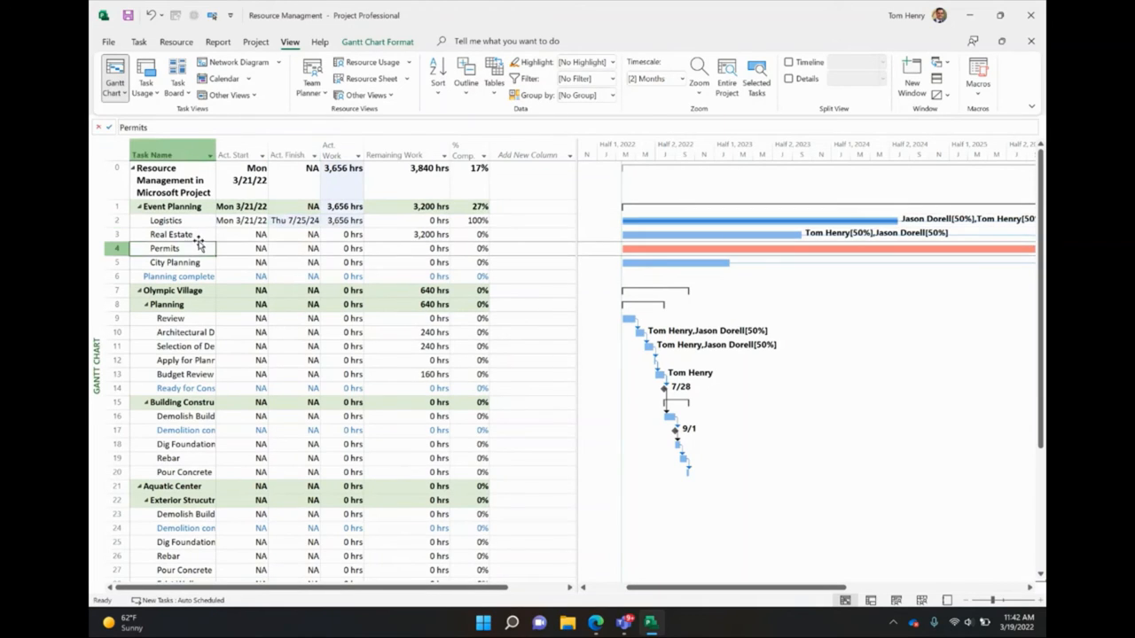
left_click(171, 234)
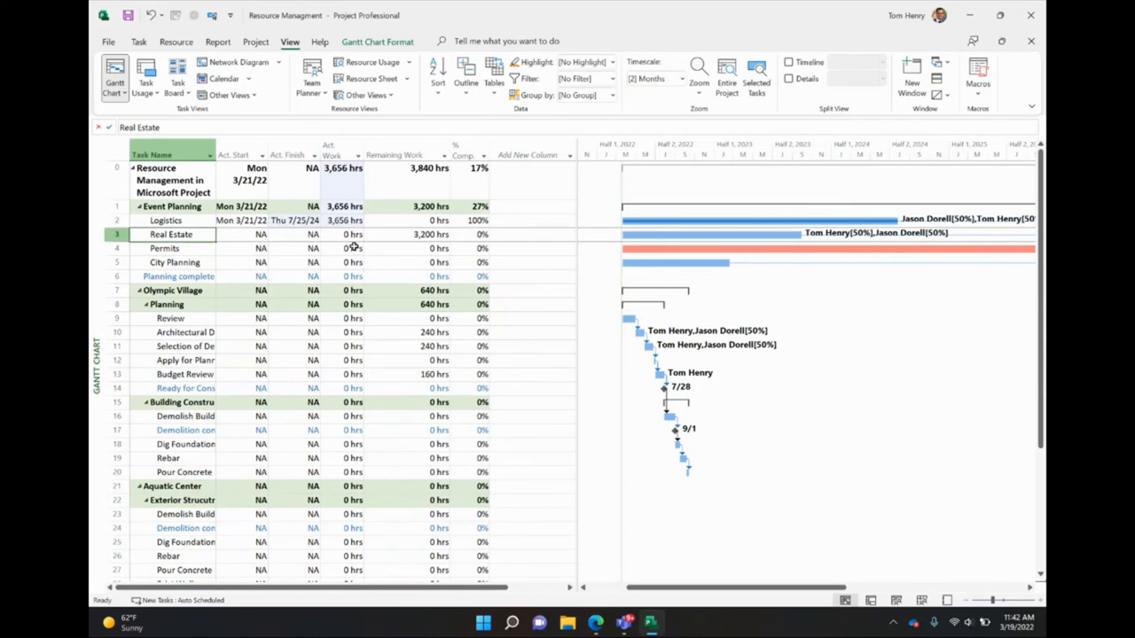
Record Real Estate's actual work (5,200 hours) and actual finish 8/13/24, marking it 100% complete
left_click(347, 234)
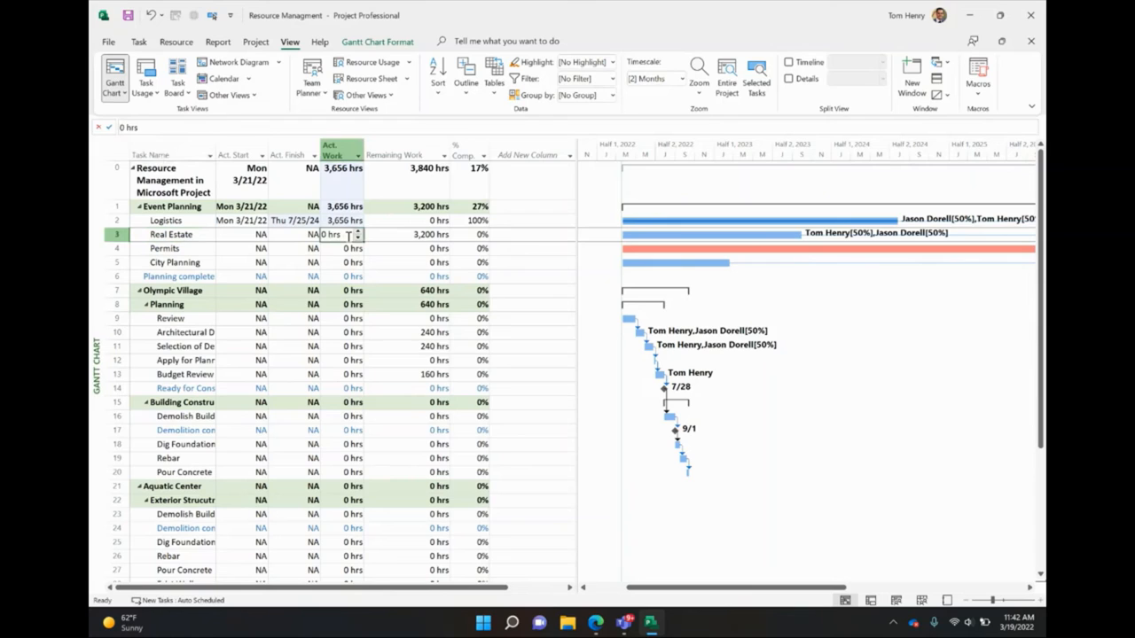
type("40")
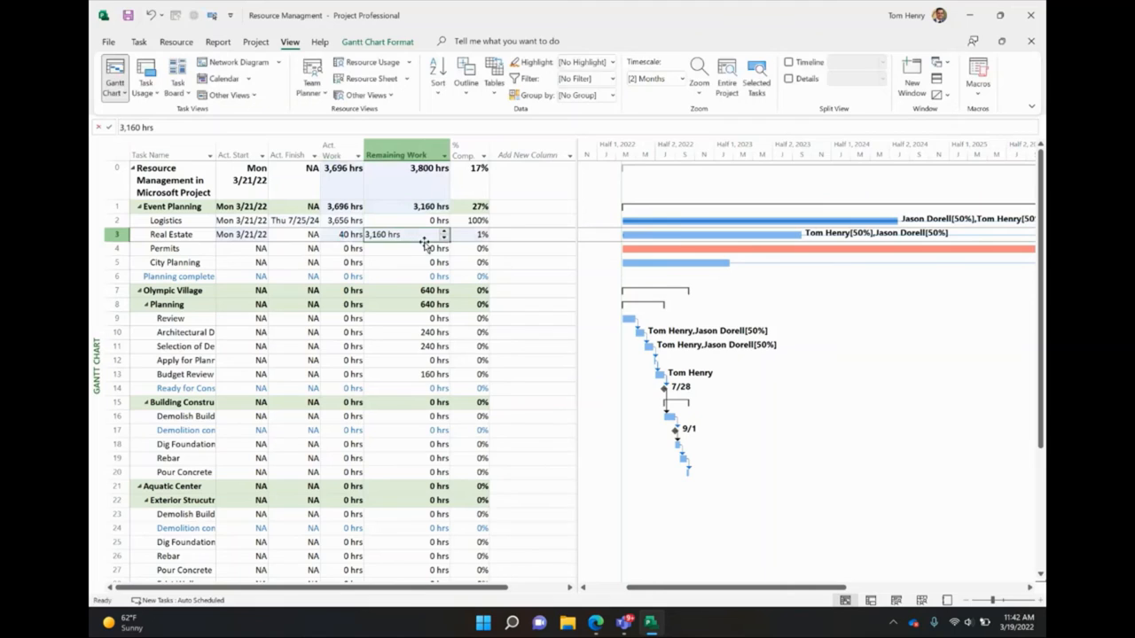
mouse_move(418, 239)
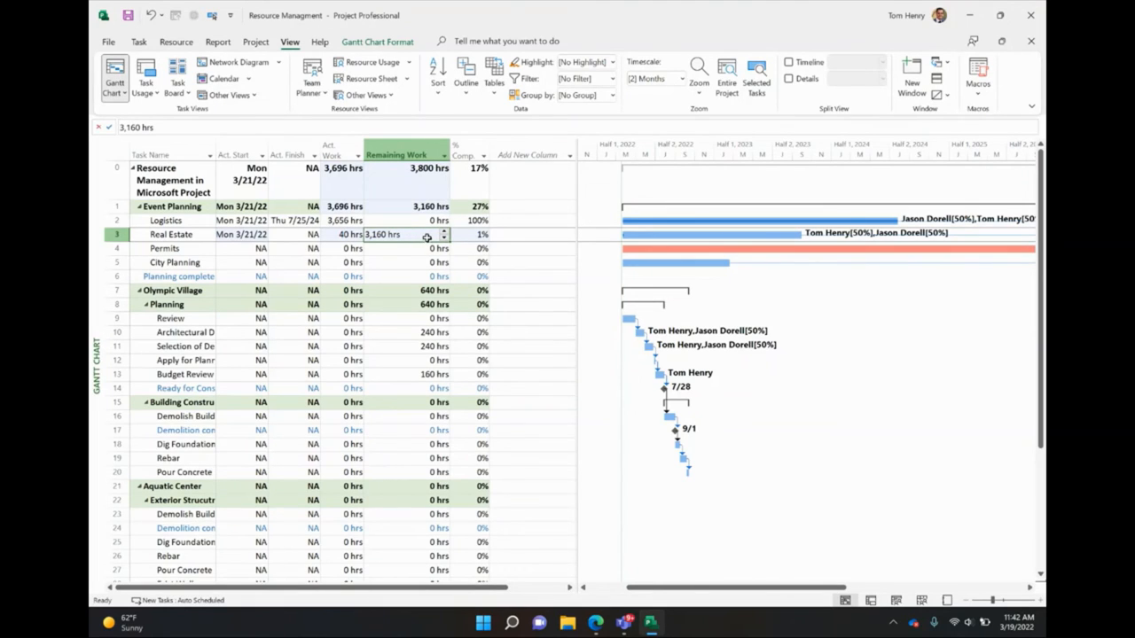
type("400")
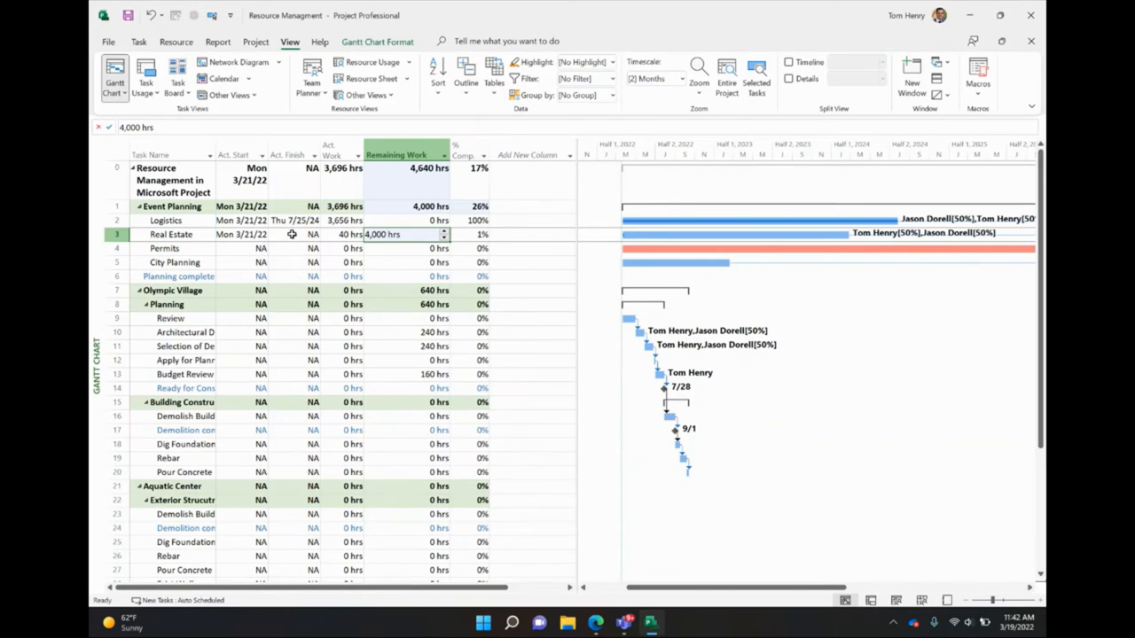
mouse_move(404, 234)
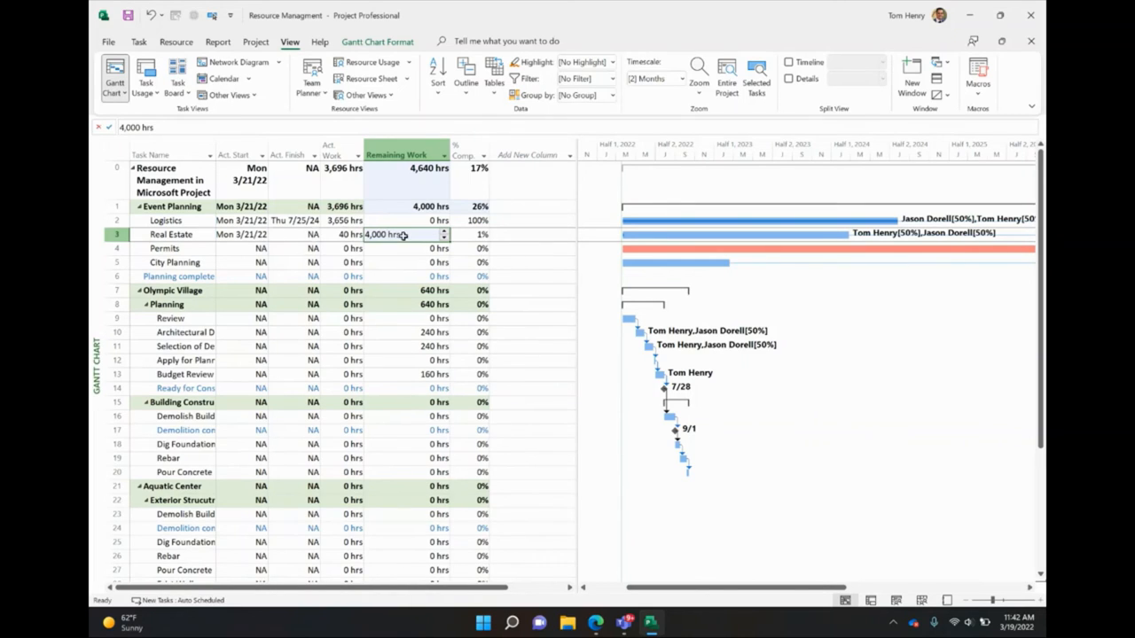
left_click(340, 234)
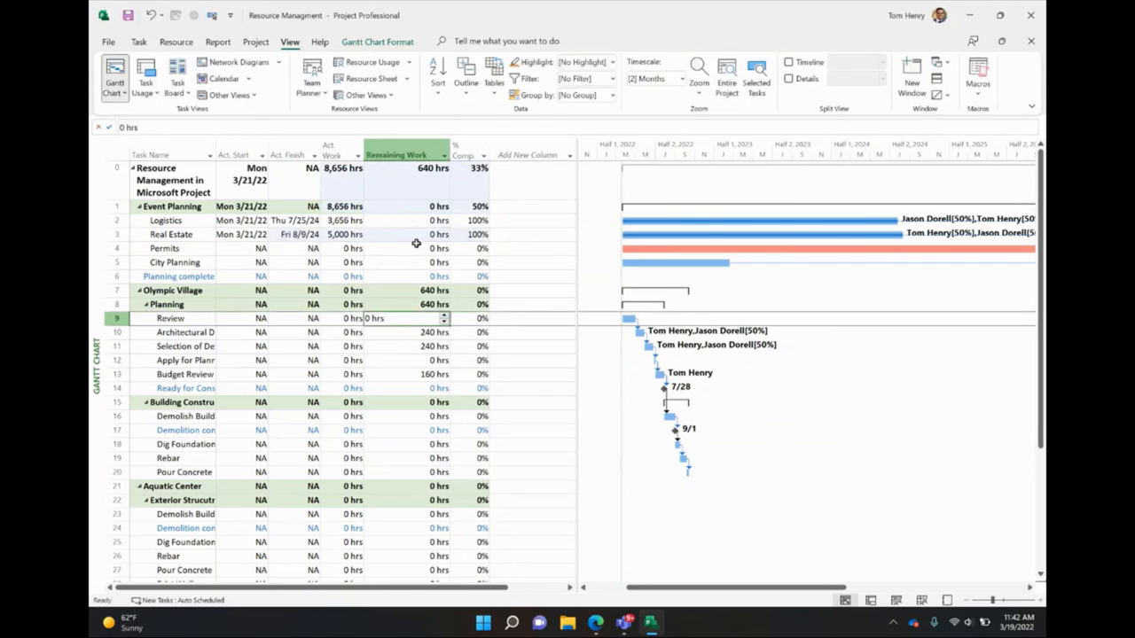
left_click(404, 234)
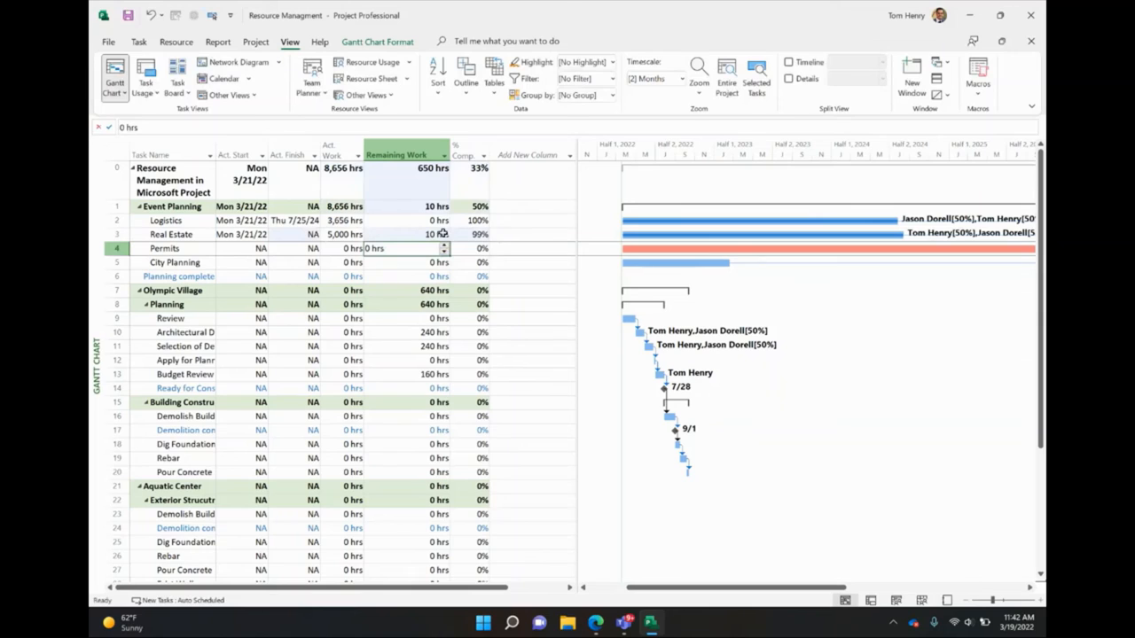
left_click(404, 234)
type("5")
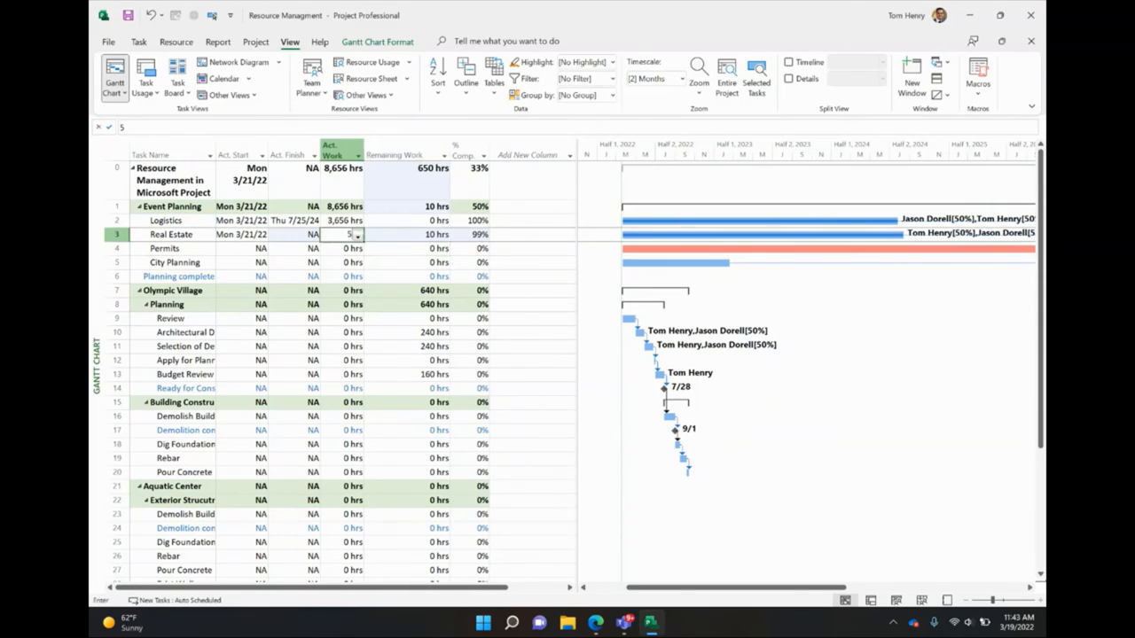
type("200 hrs")
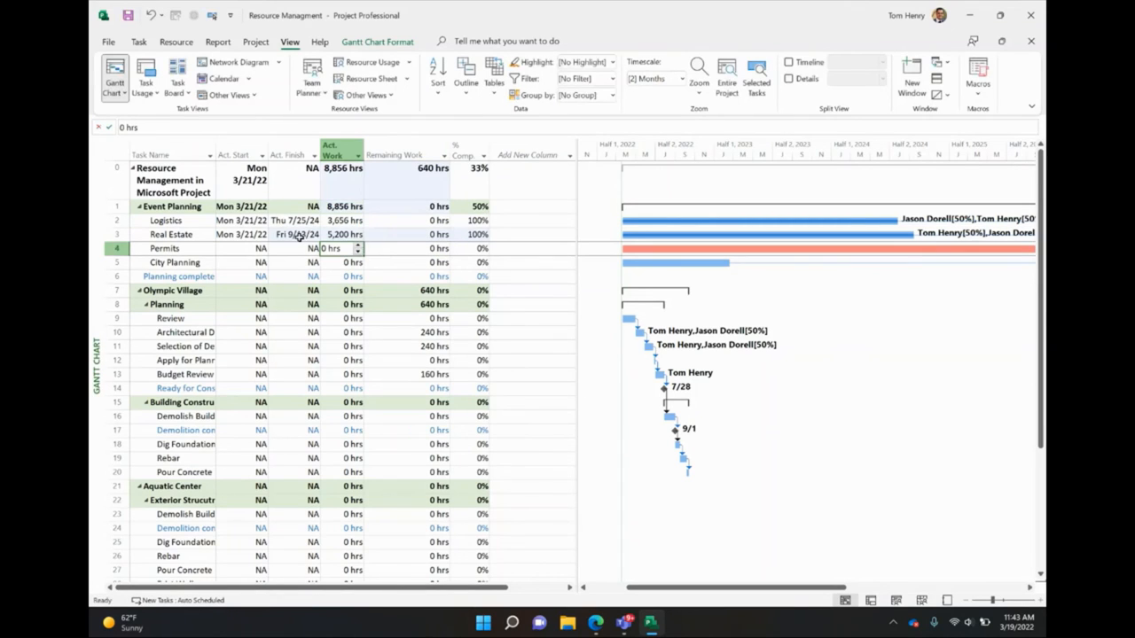
left_click(291, 234)
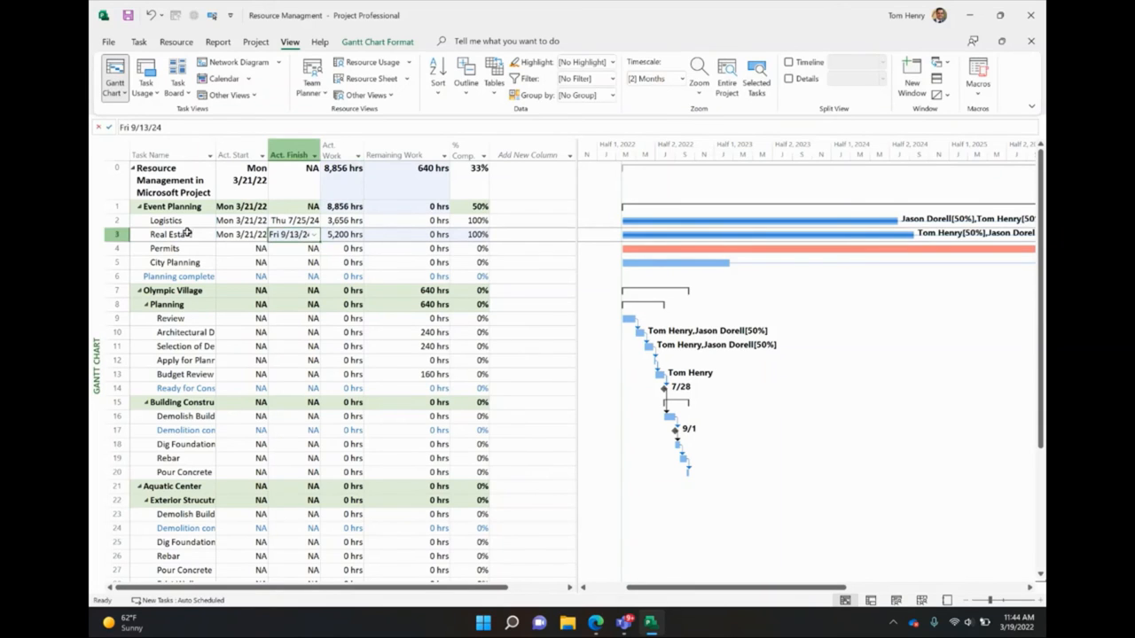
left_click(169, 234)
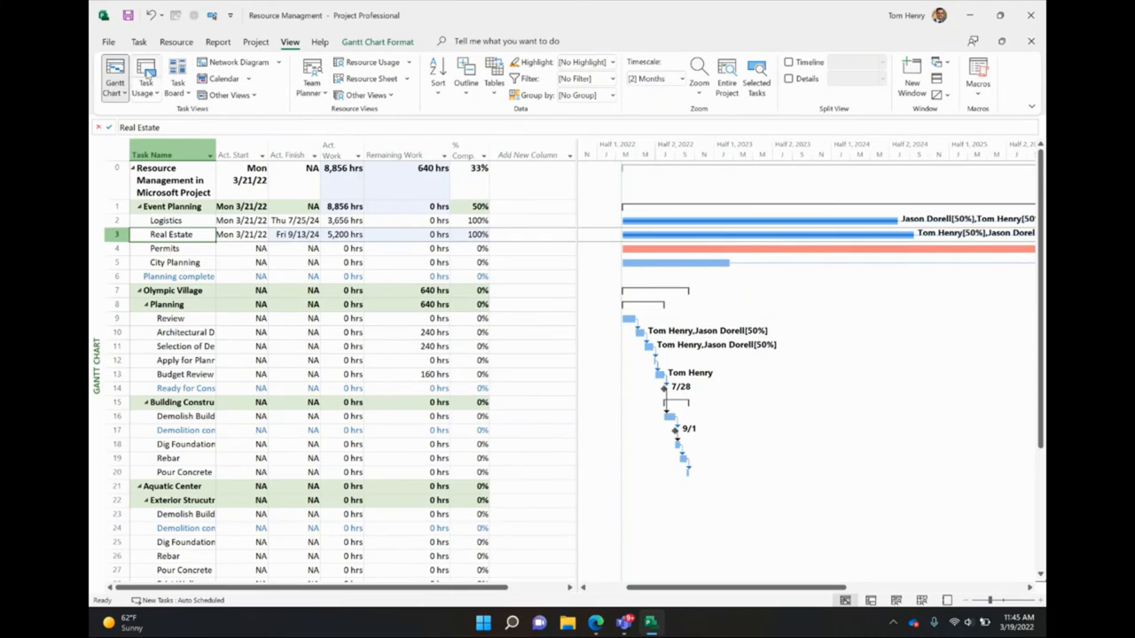
left_click(146, 74)
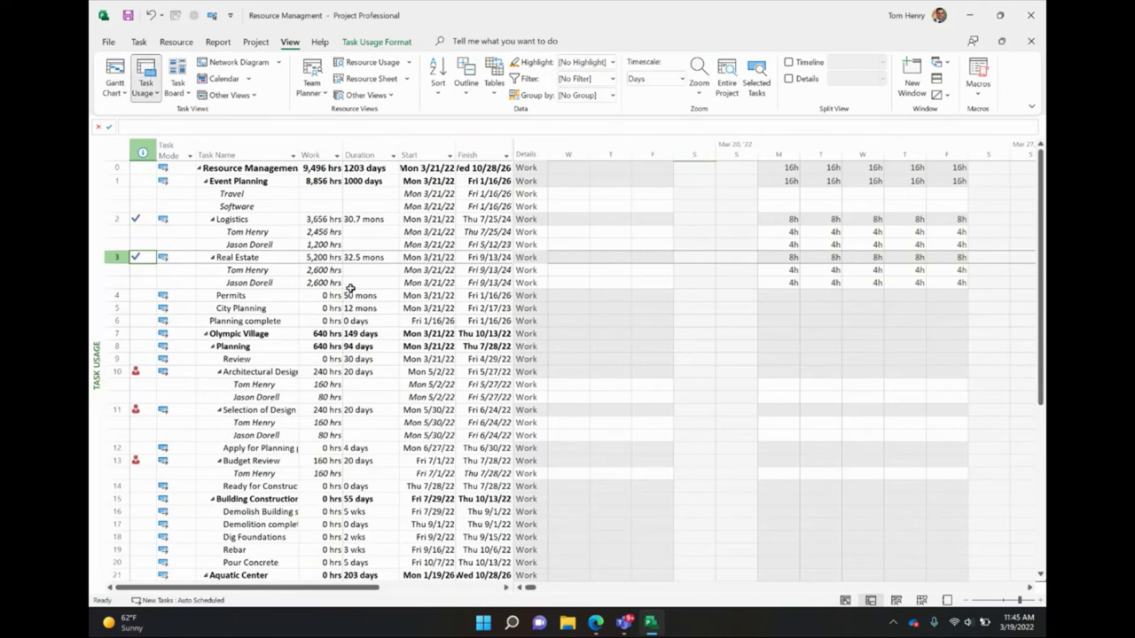
mouse_move(270, 202)
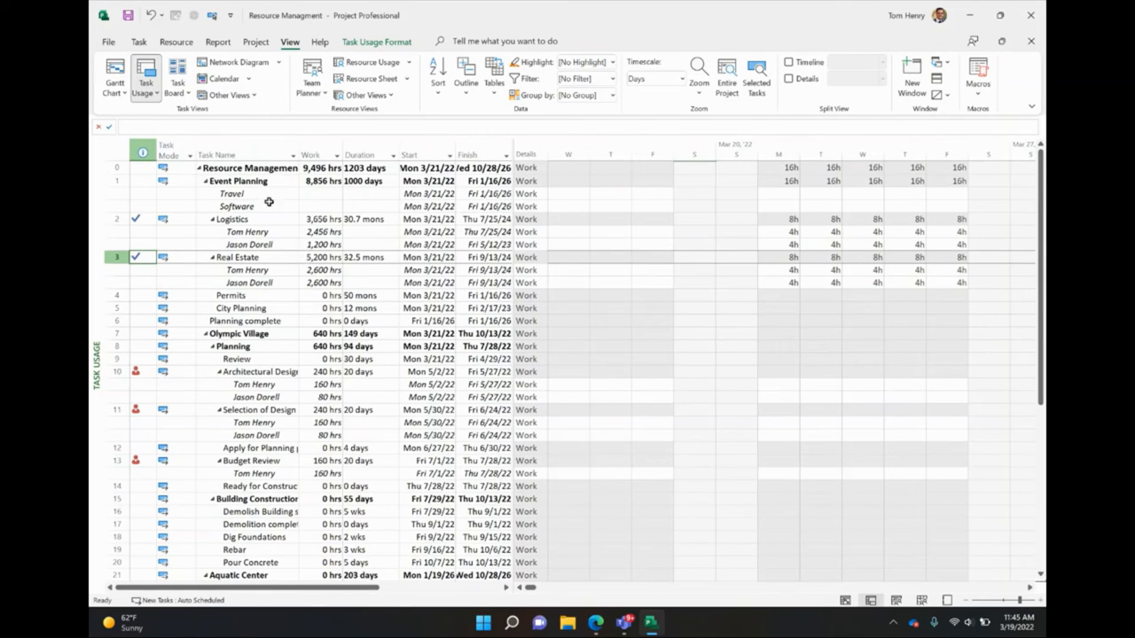
left_click(234, 220)
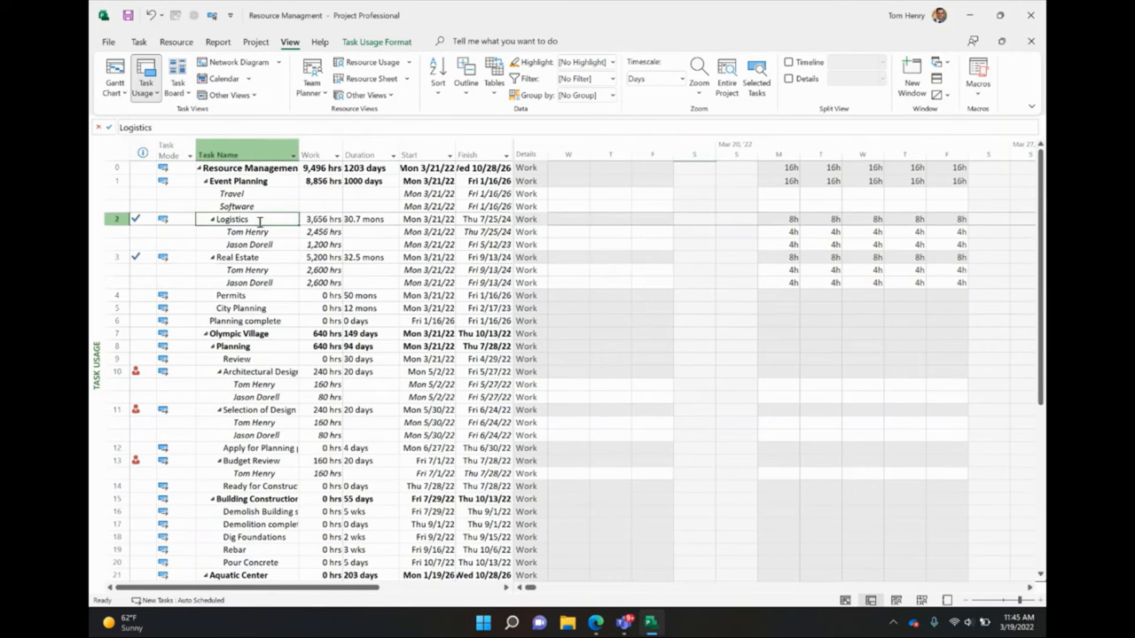
left_click(246, 230)
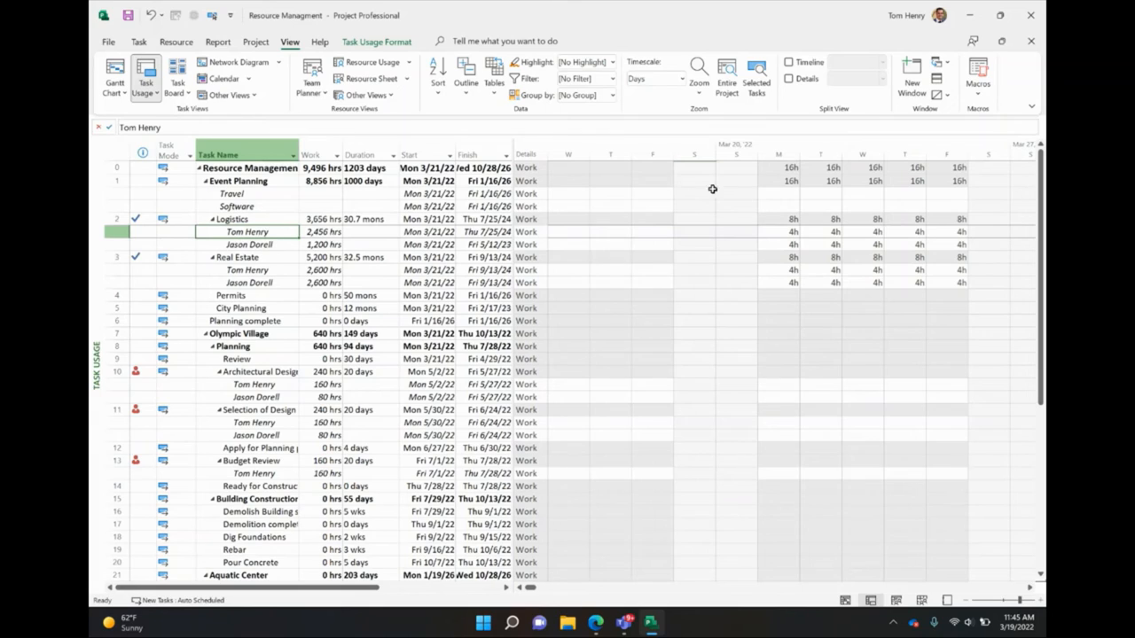
mouse_move(259, 245)
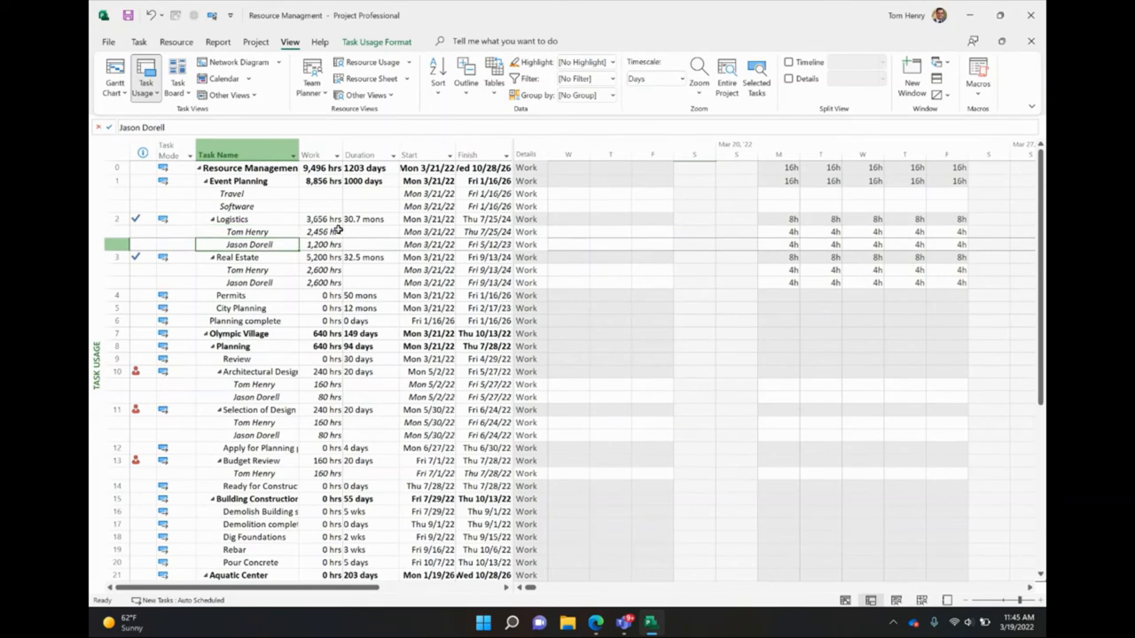
mouse_move(321, 231)
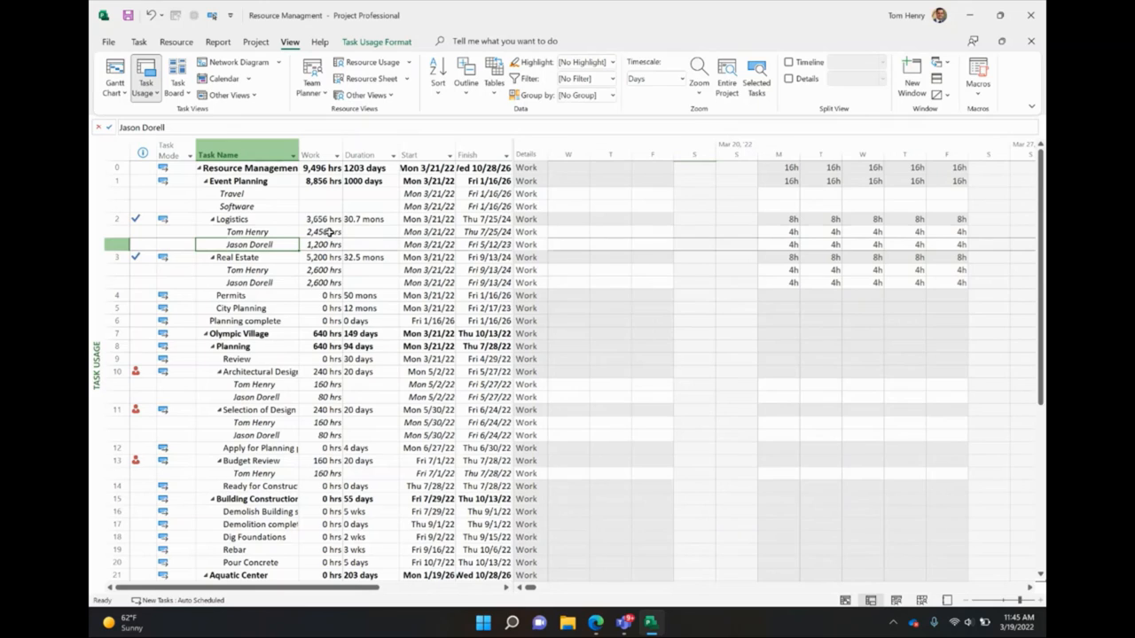
left_click(319, 245)
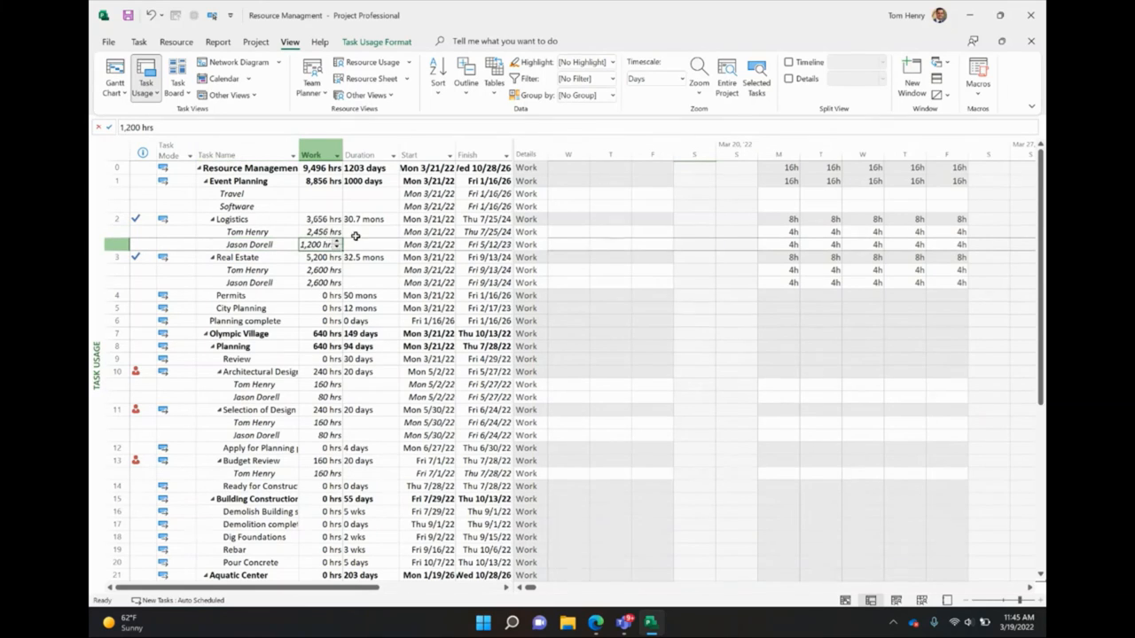
mouse_move(536, 246)
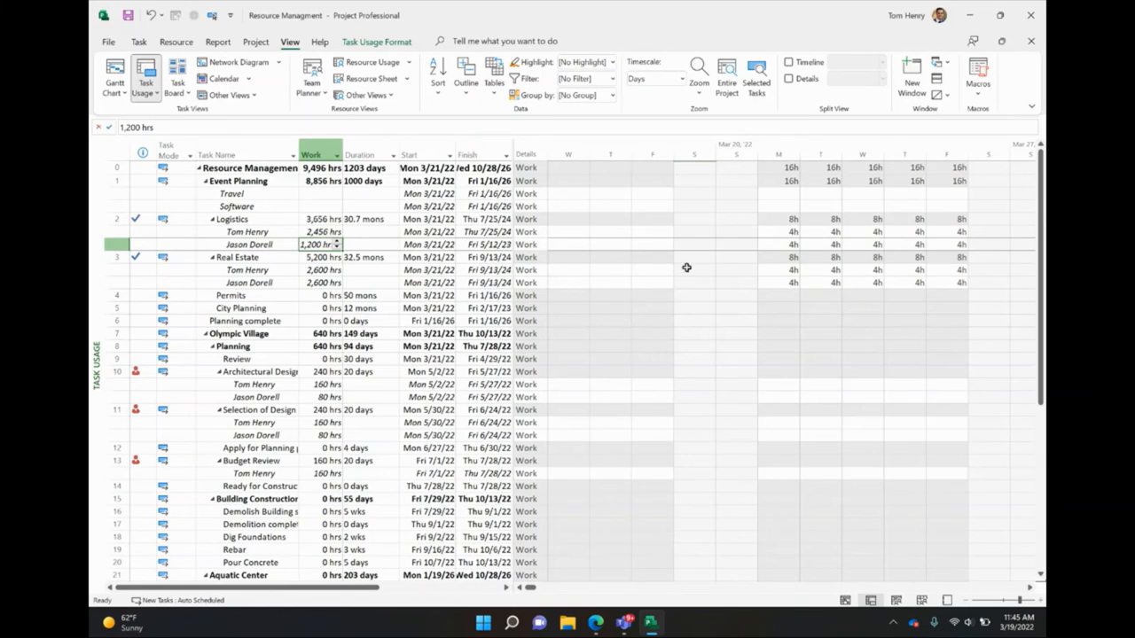
mouse_move(1029, 589)
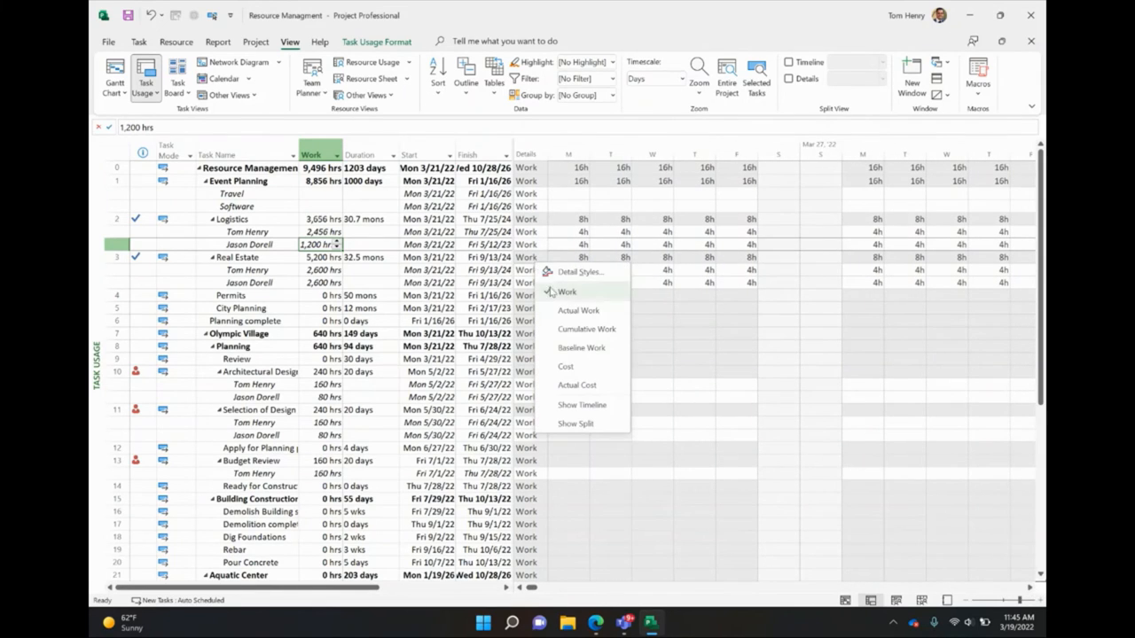
Add the Actual Work detail row to the time grid and select the City Planning task
left_click(578, 310)
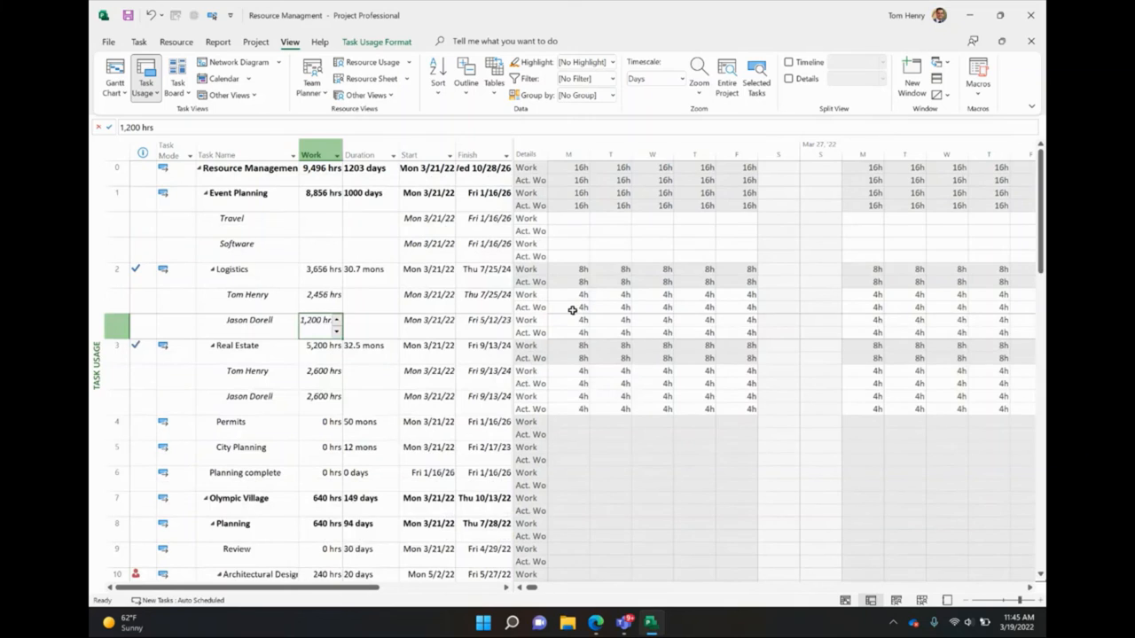
left_click(568, 333)
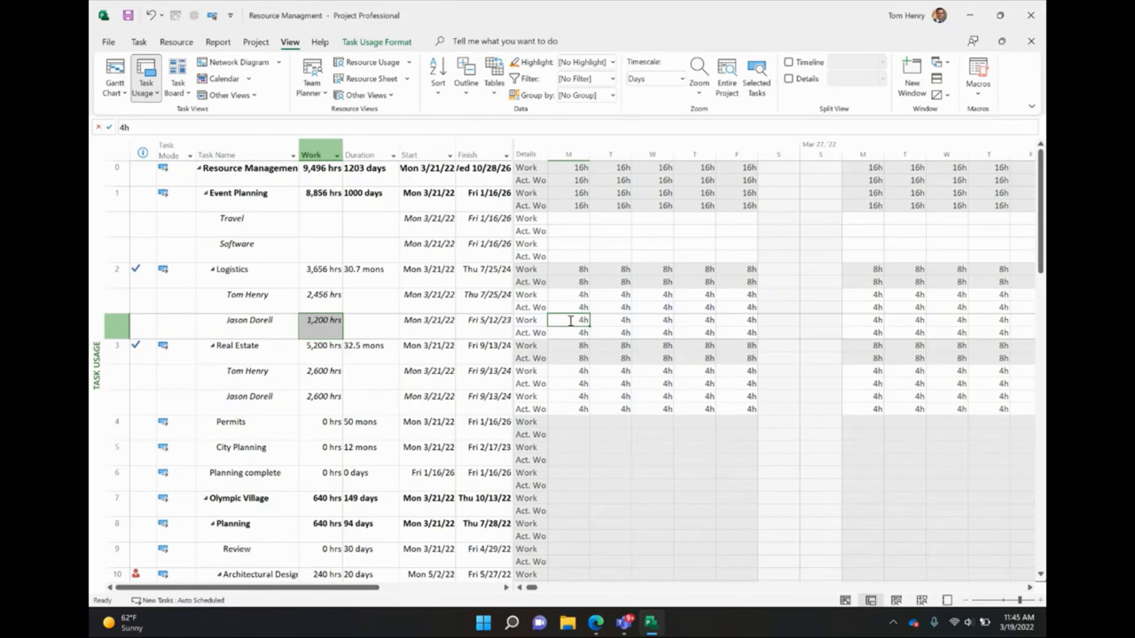
left_click(241, 447)
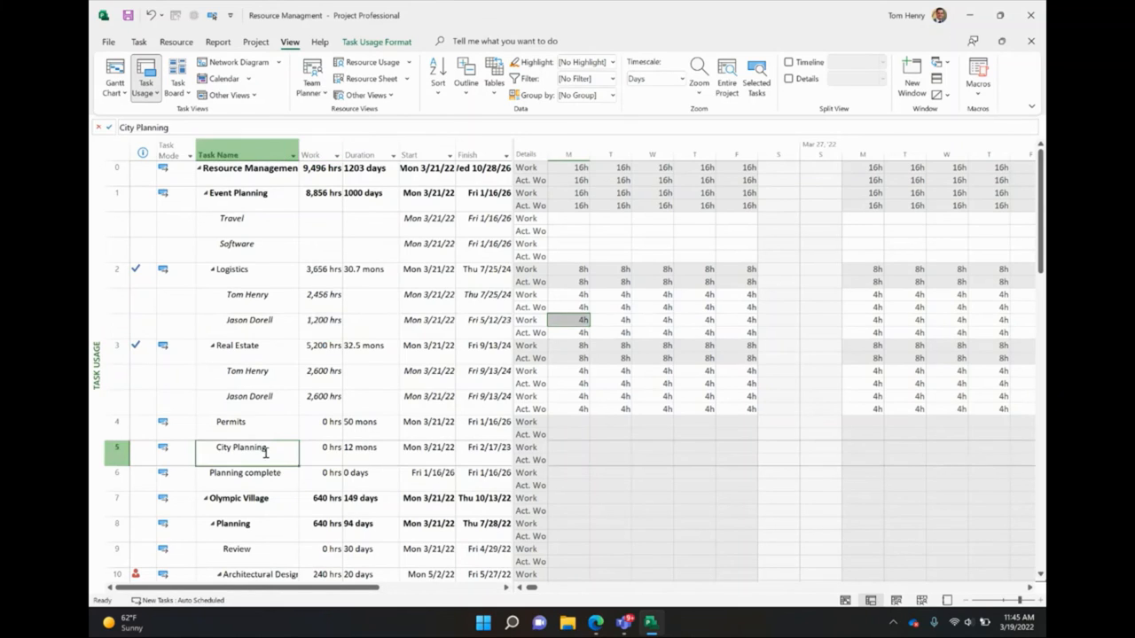
mouse_move(258, 473)
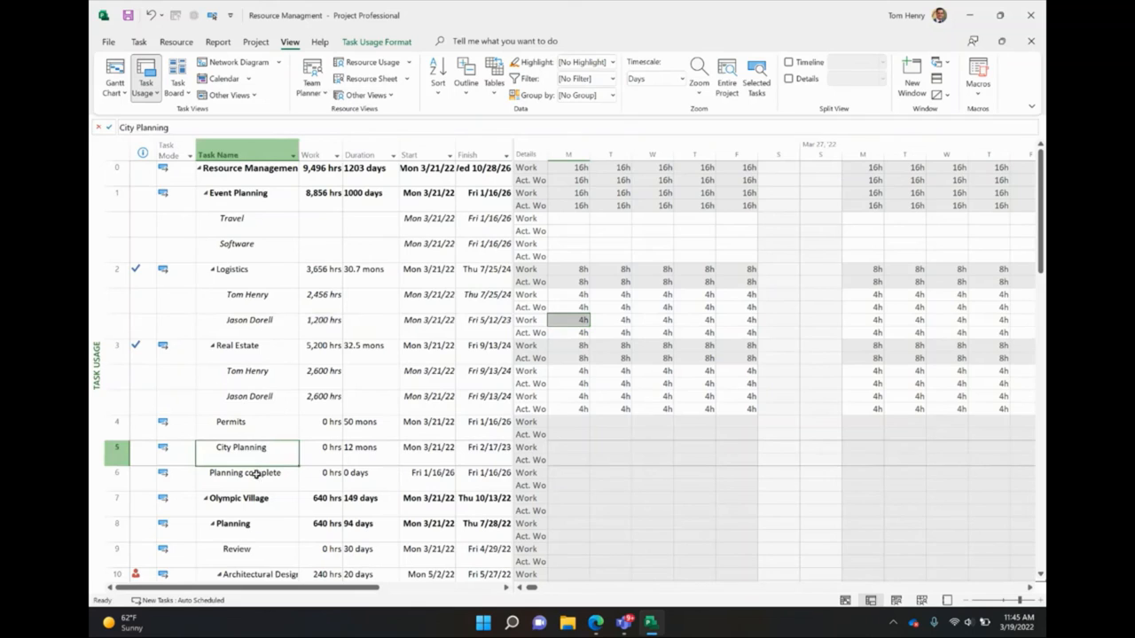
mouse_move(253, 457)
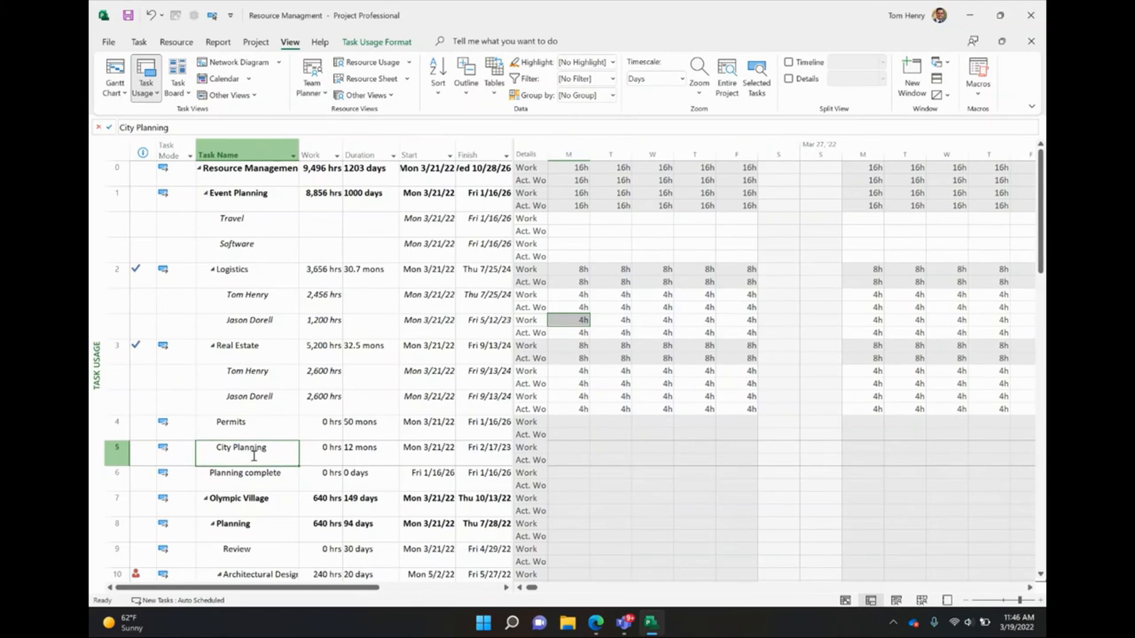
left_click(177, 43)
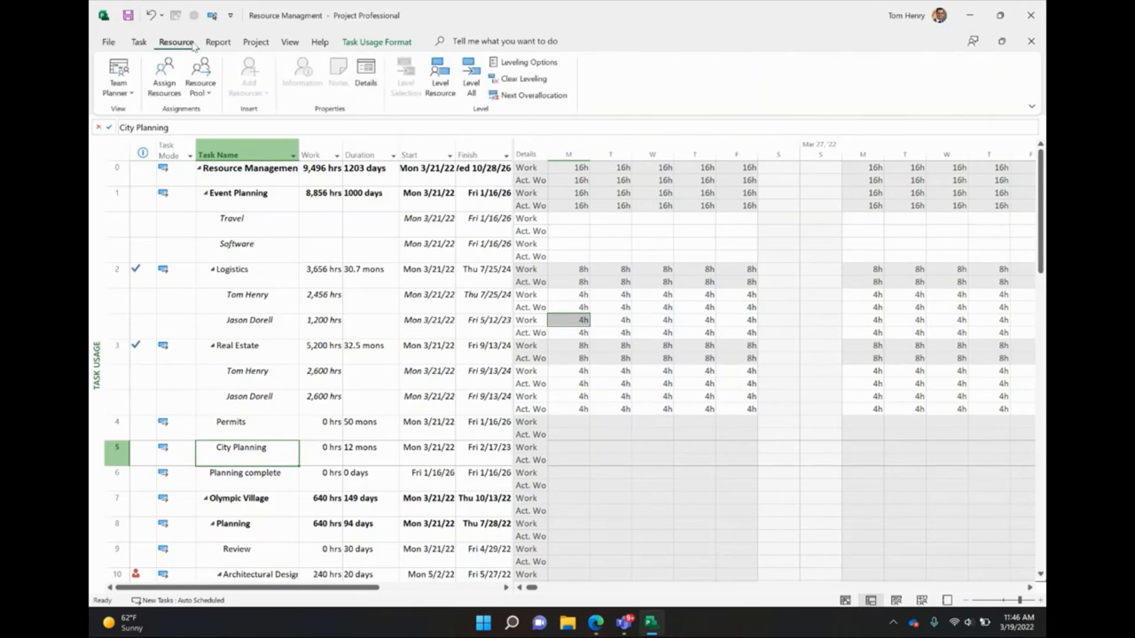
left_click(163, 75)
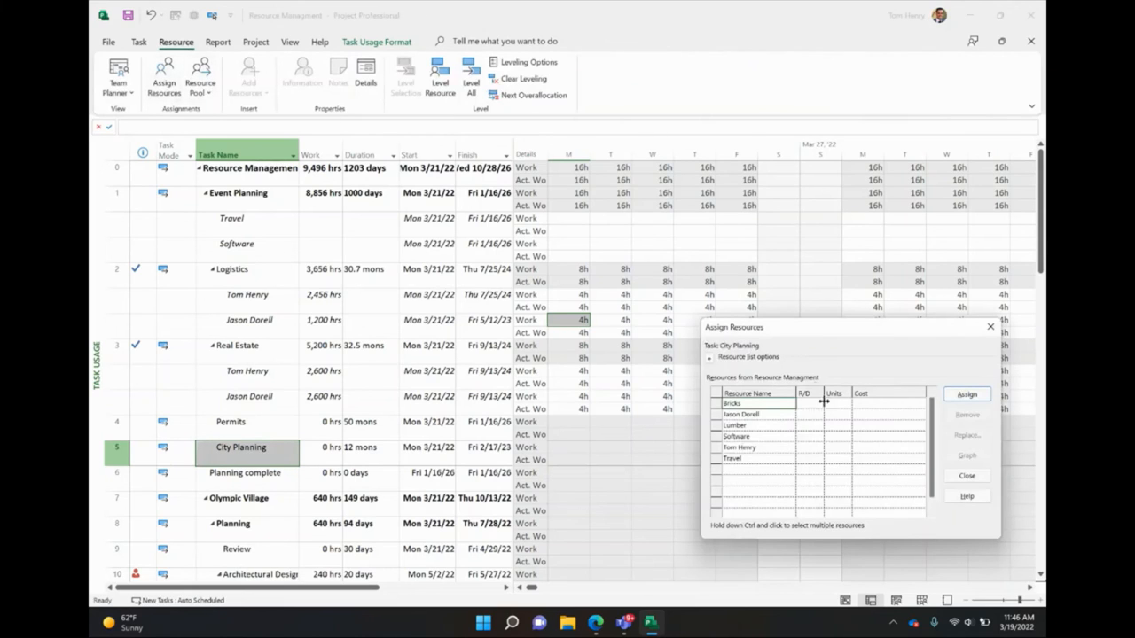
left_click(748, 446)
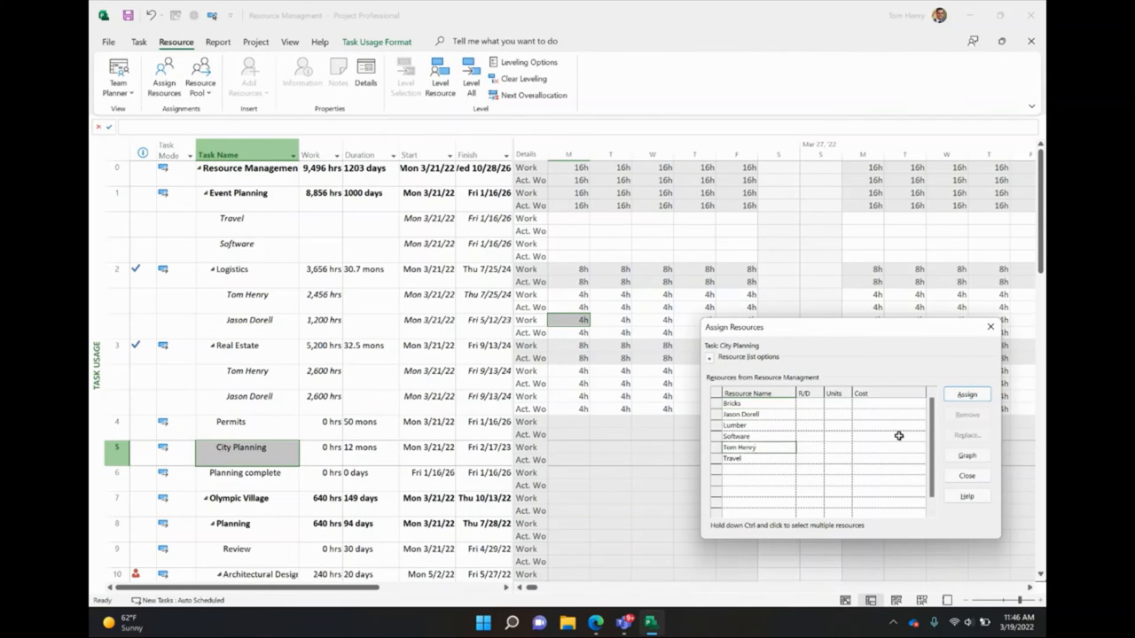
left_click(966, 394)
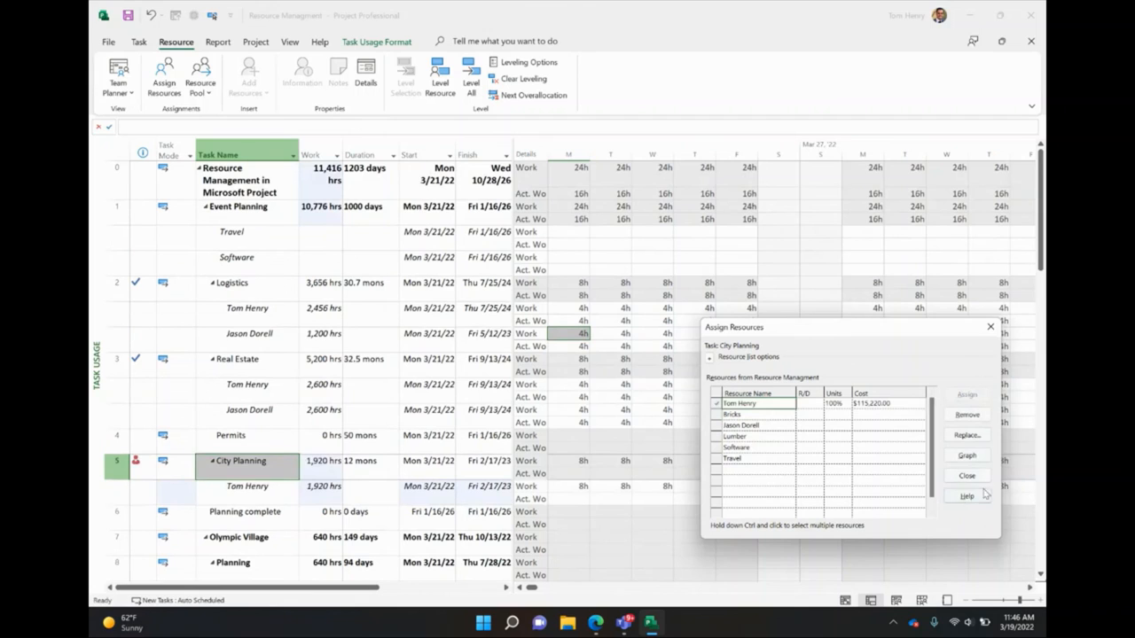
left_click(968, 475)
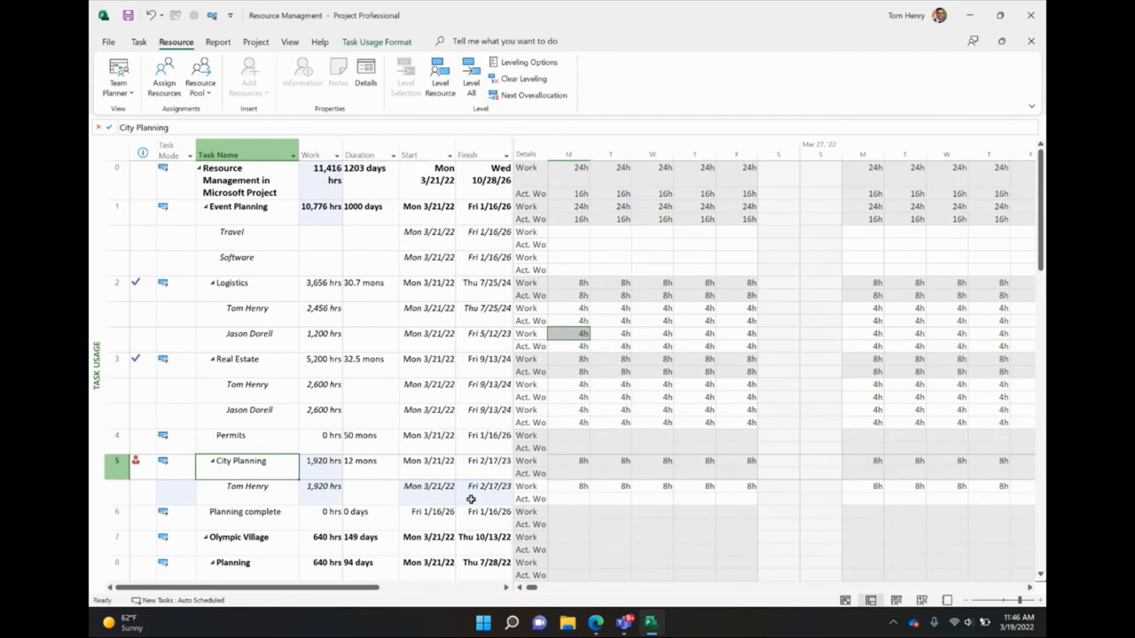
left_click(425, 485)
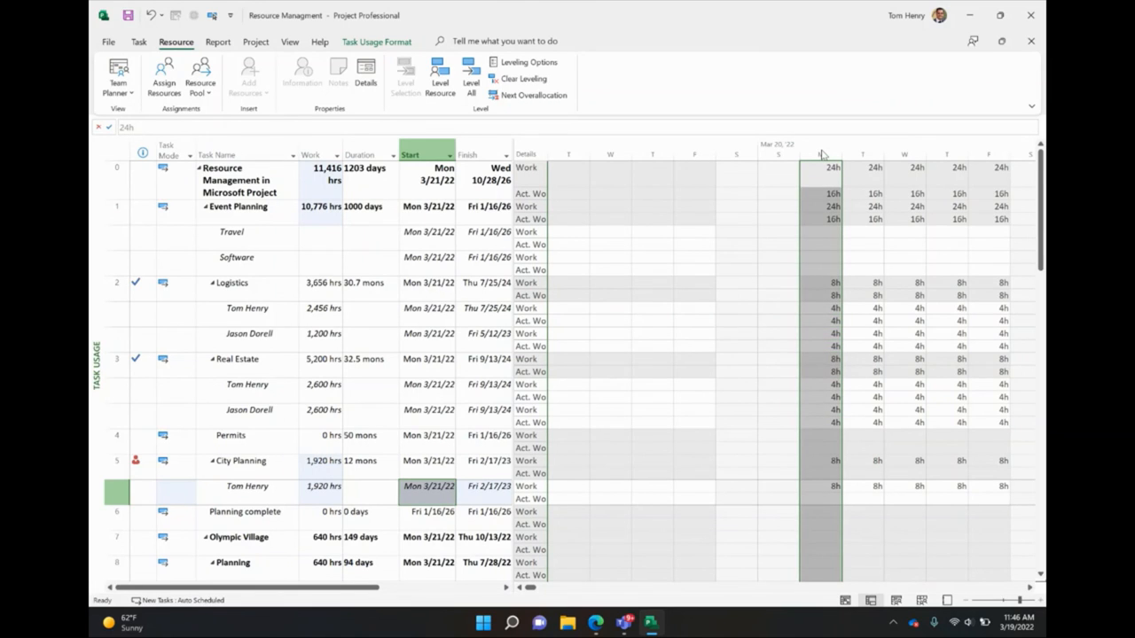
mouse_move(788, 160)
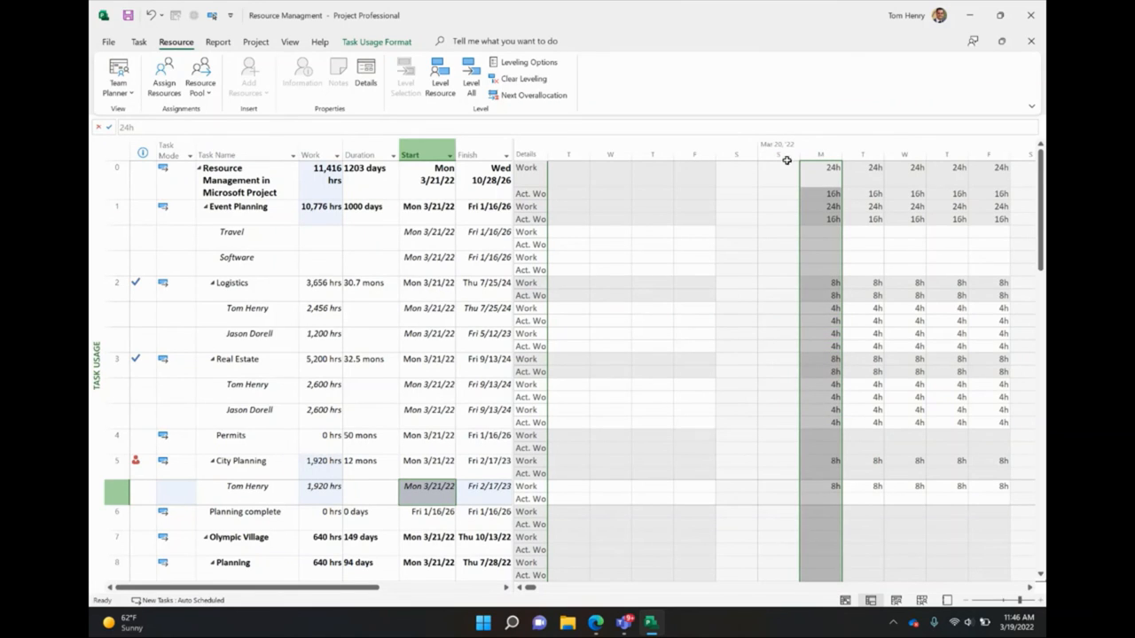
left_click(821, 500)
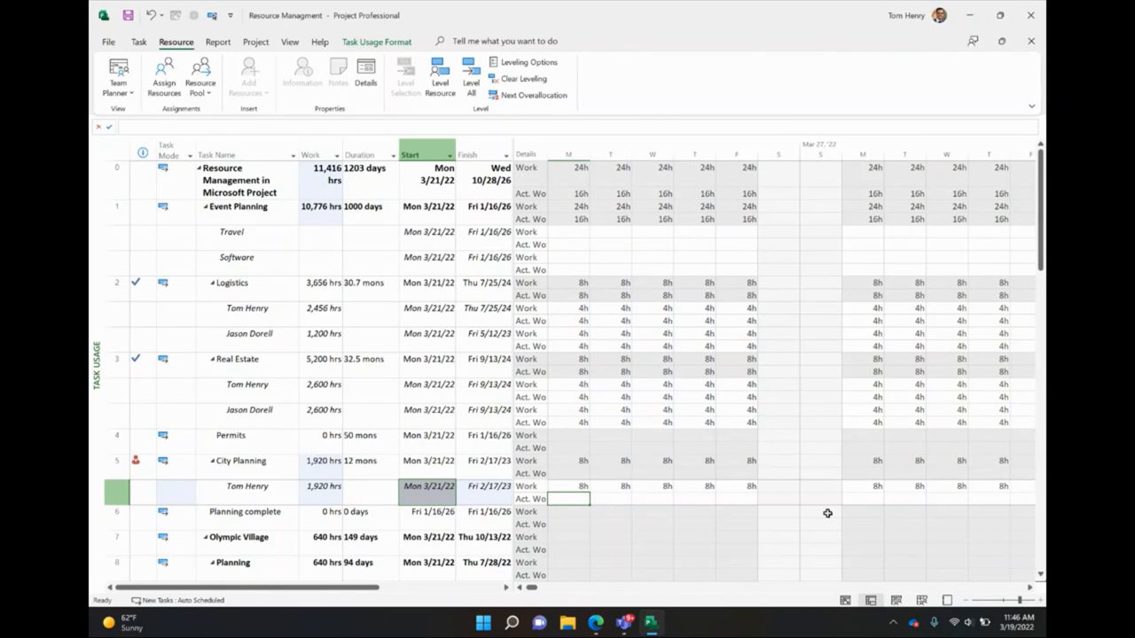
mouse_move(798, 498)
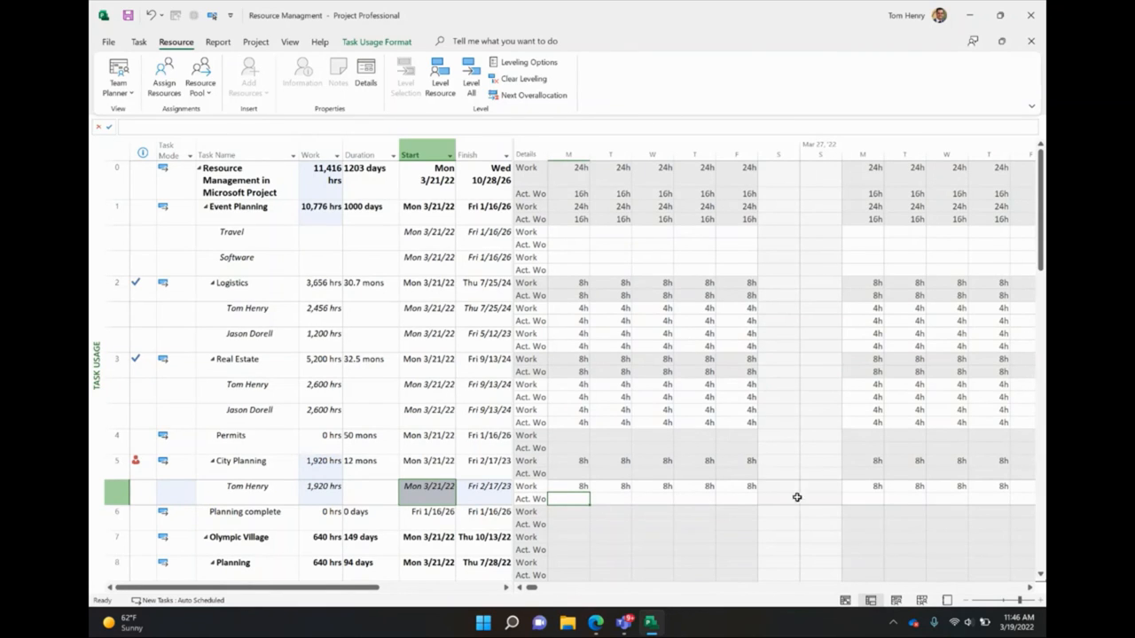
left_click(779, 500)
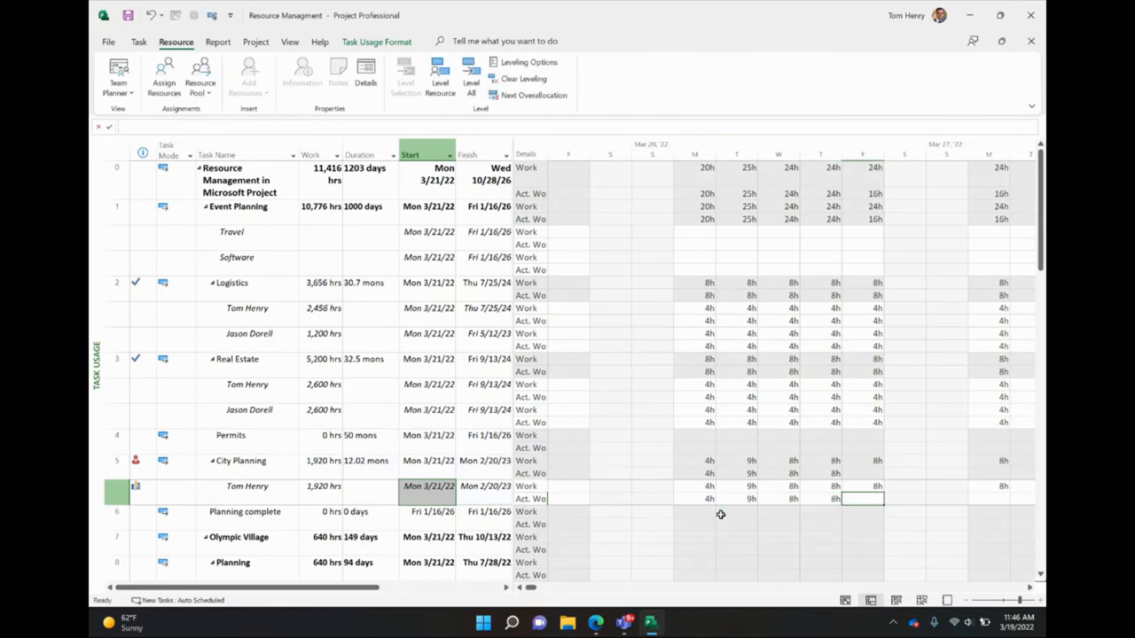
type("4h")
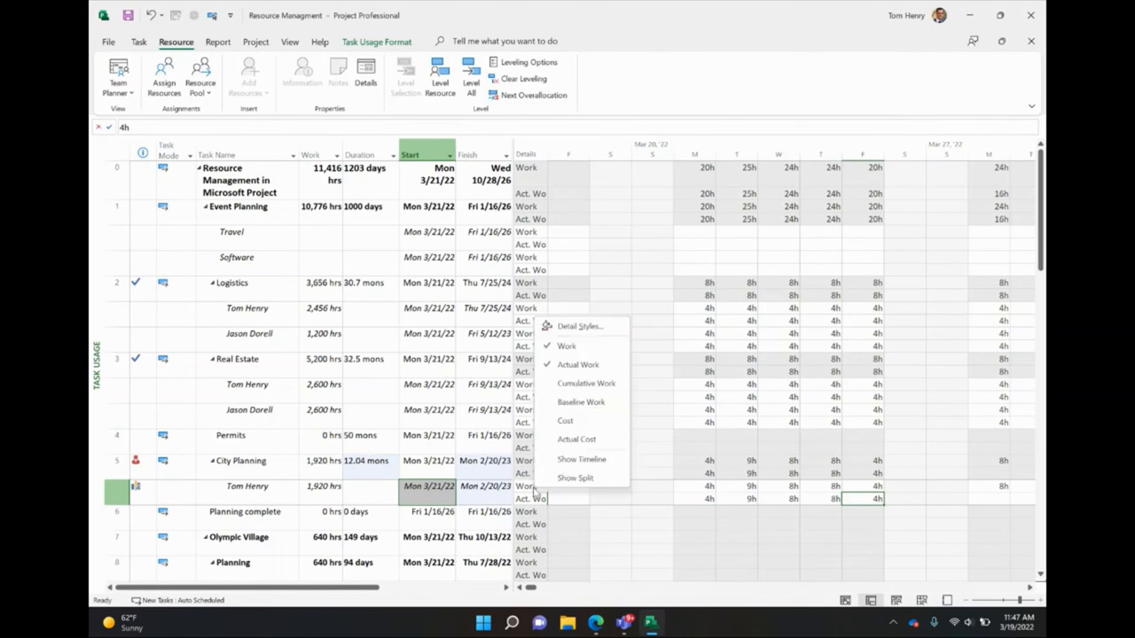
left_click(807, 470)
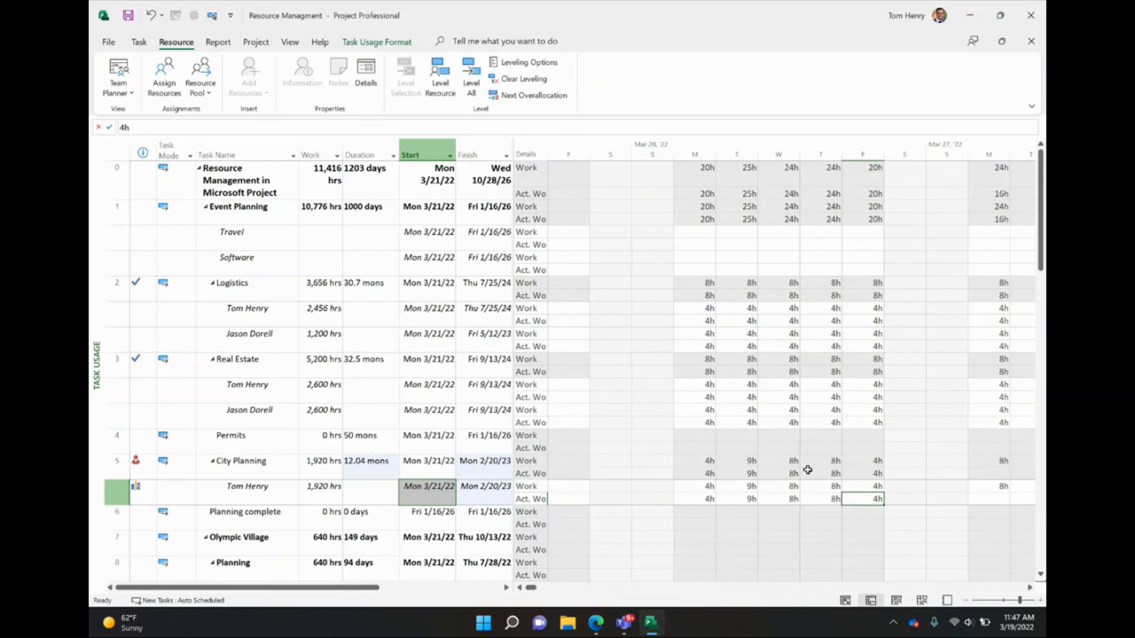
scroll("right", 3)
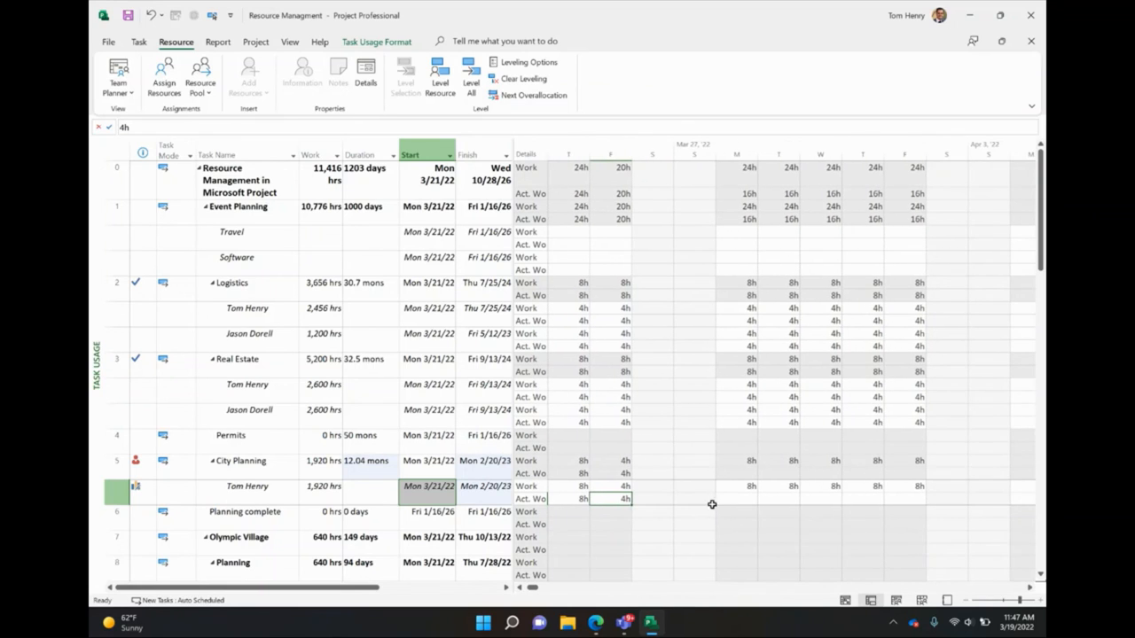
left_click(737, 499)
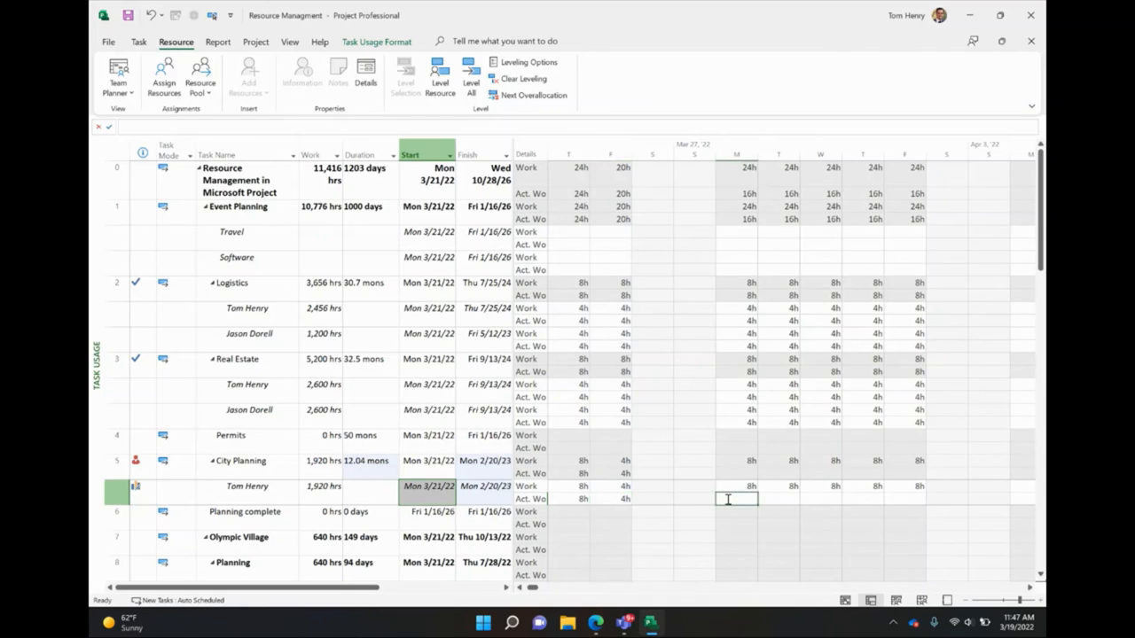
type("8h")
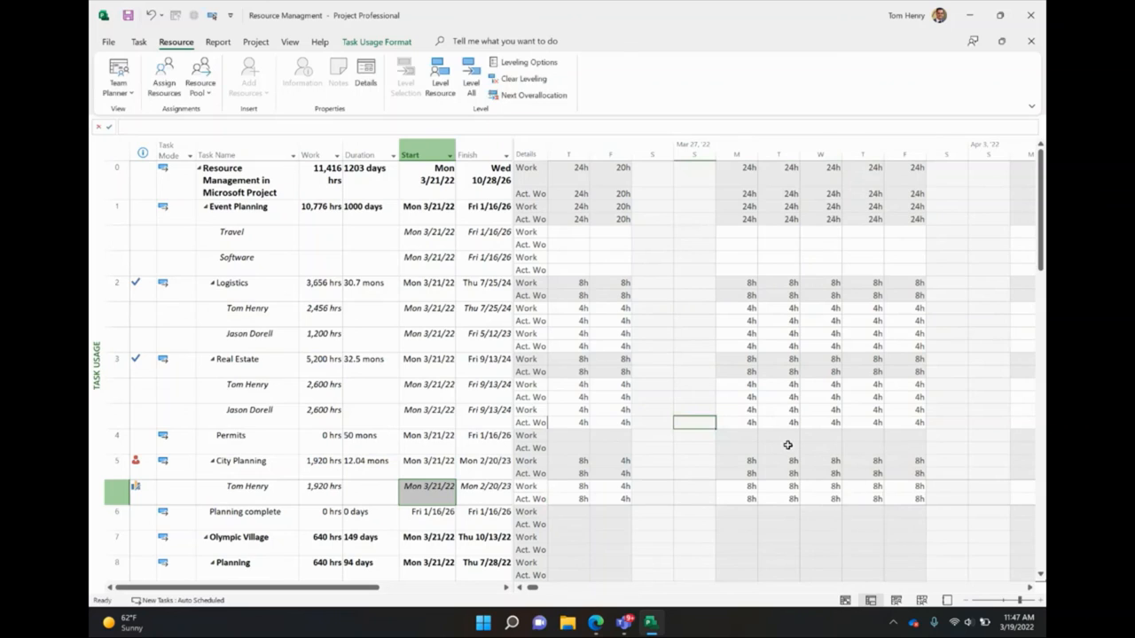
mouse_move(759, 500)
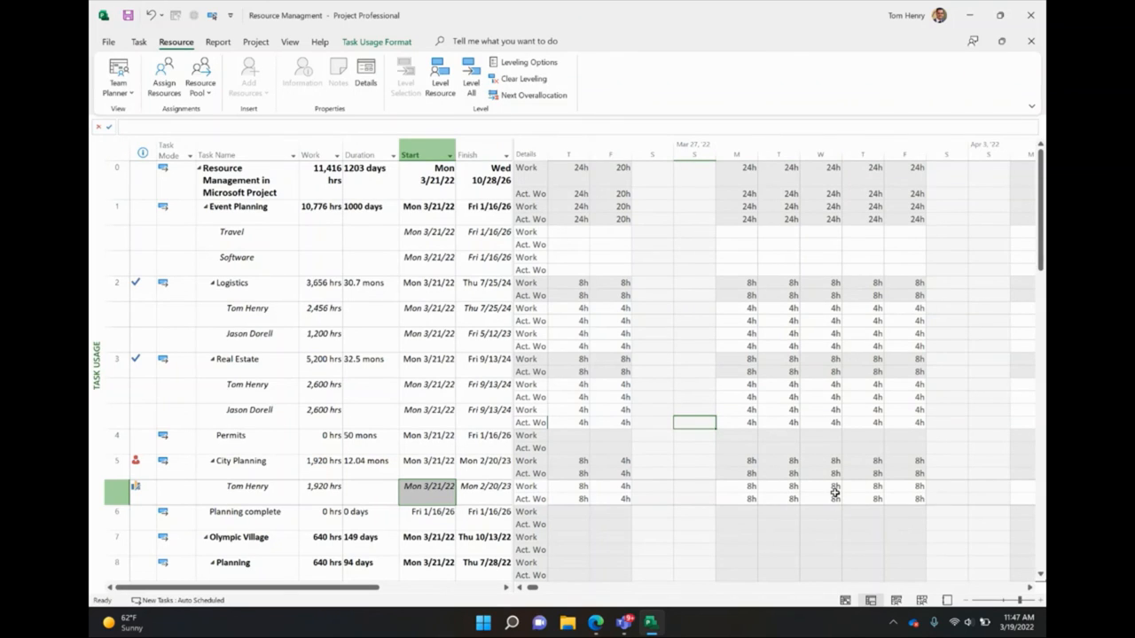
mouse_move(497, 475)
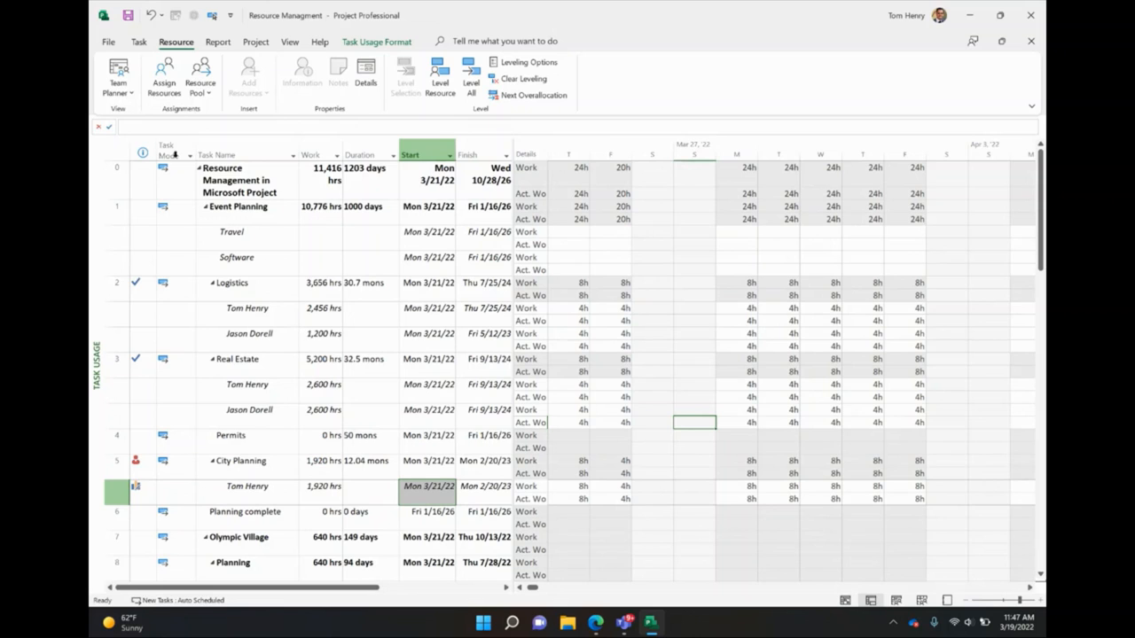
Return to the Gantt Chart view, where City Planning shows 73 actual hours and 4% complete
left_click(138, 41)
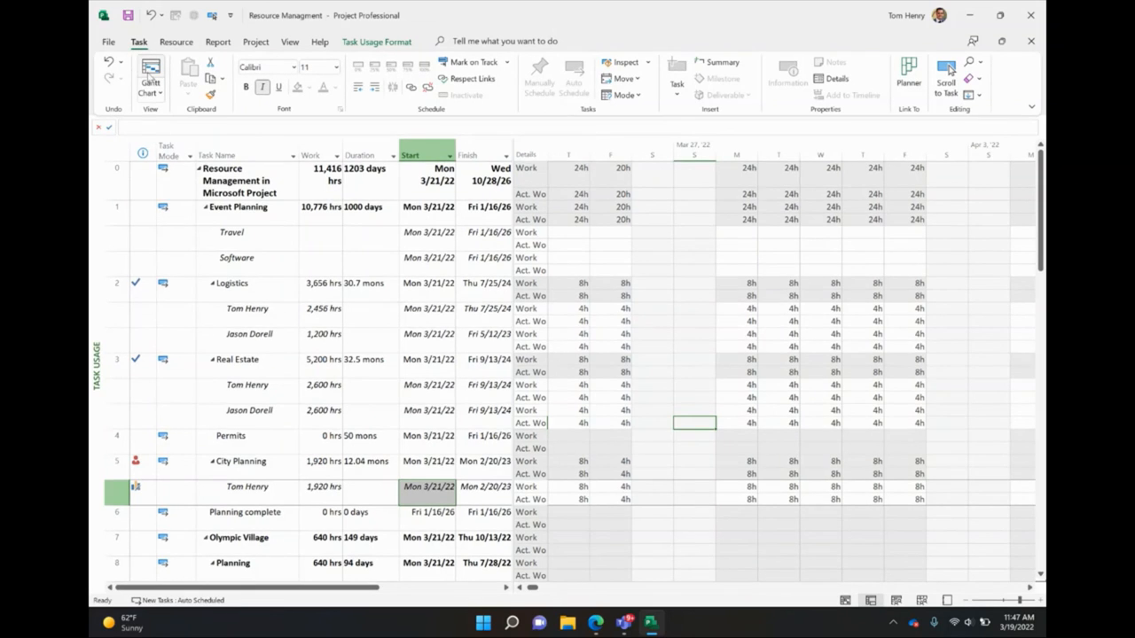
left_click(149, 71)
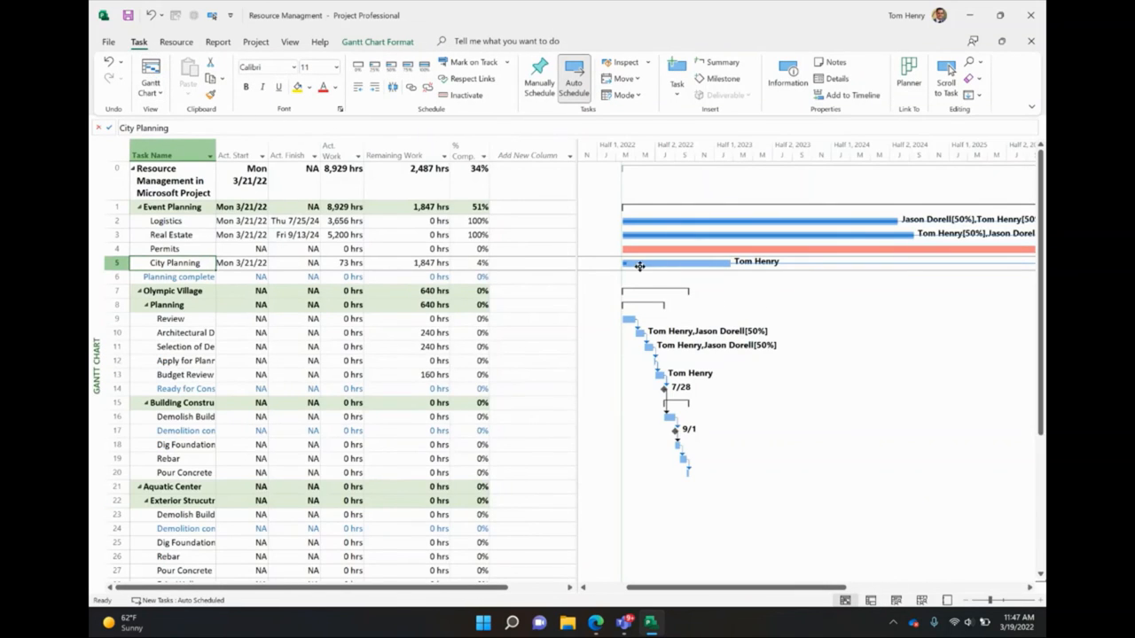
mouse_move(635, 266)
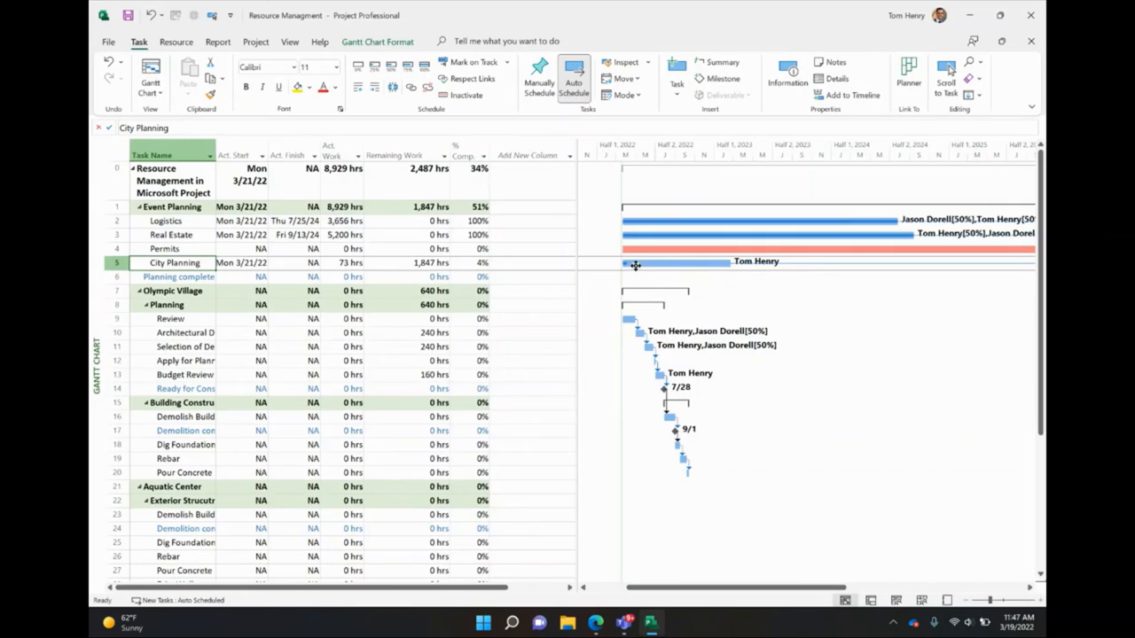
mouse_move(359, 259)
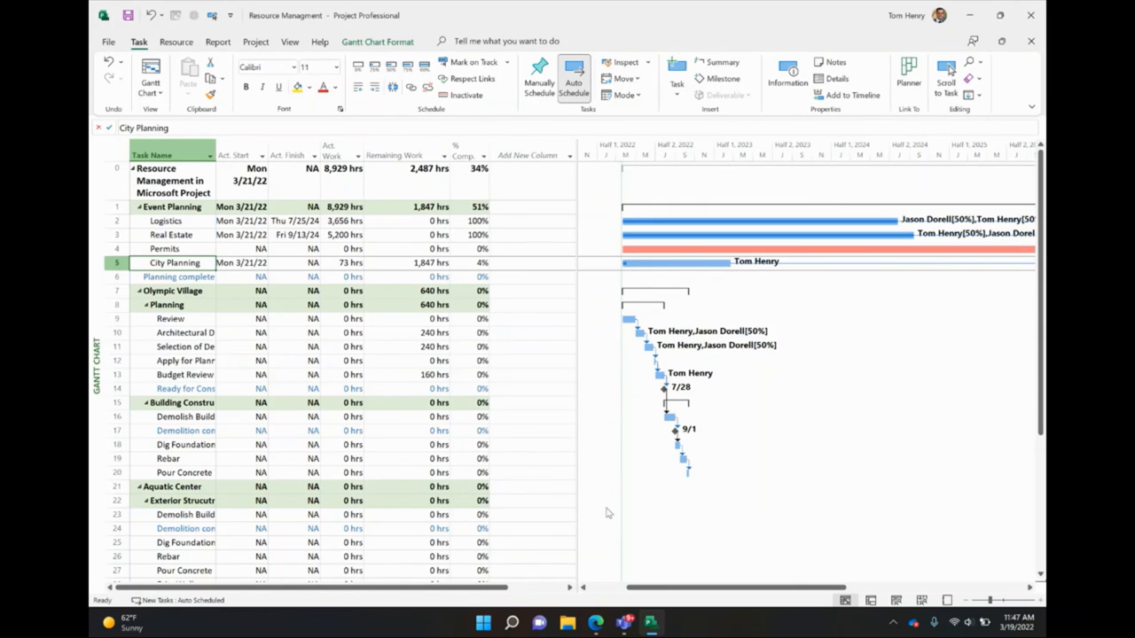
mouse_move(584, 422)
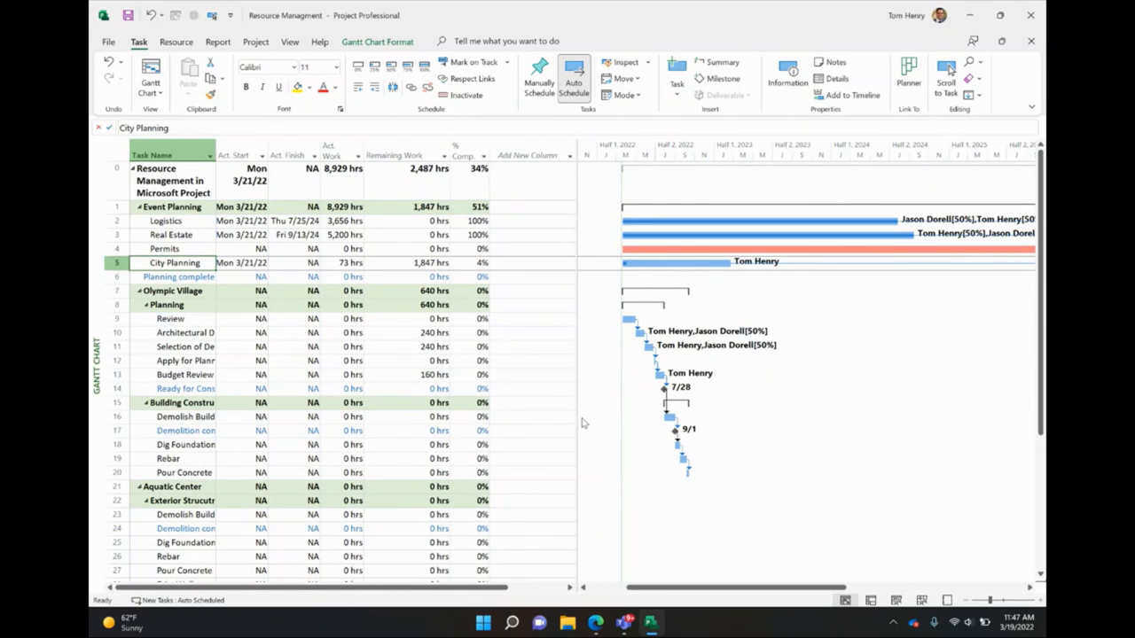